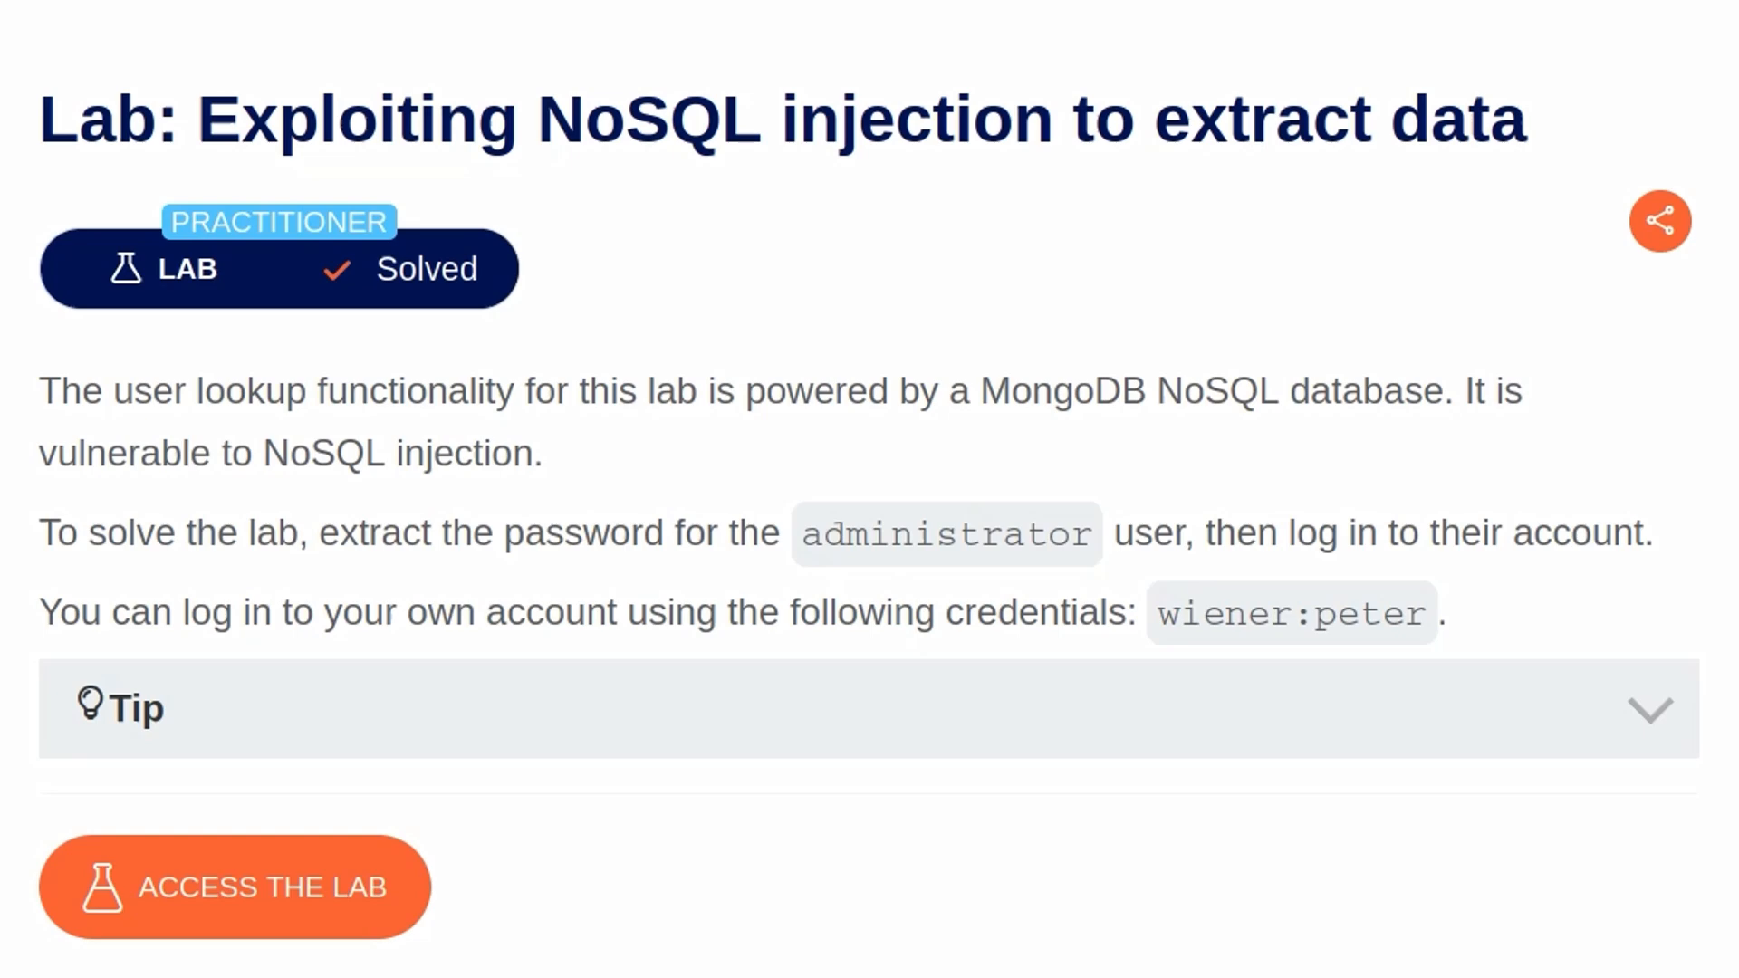
- Read the lab description and scroll the NoSQL article to the password[0] extraction payload
scroll("down", 3)
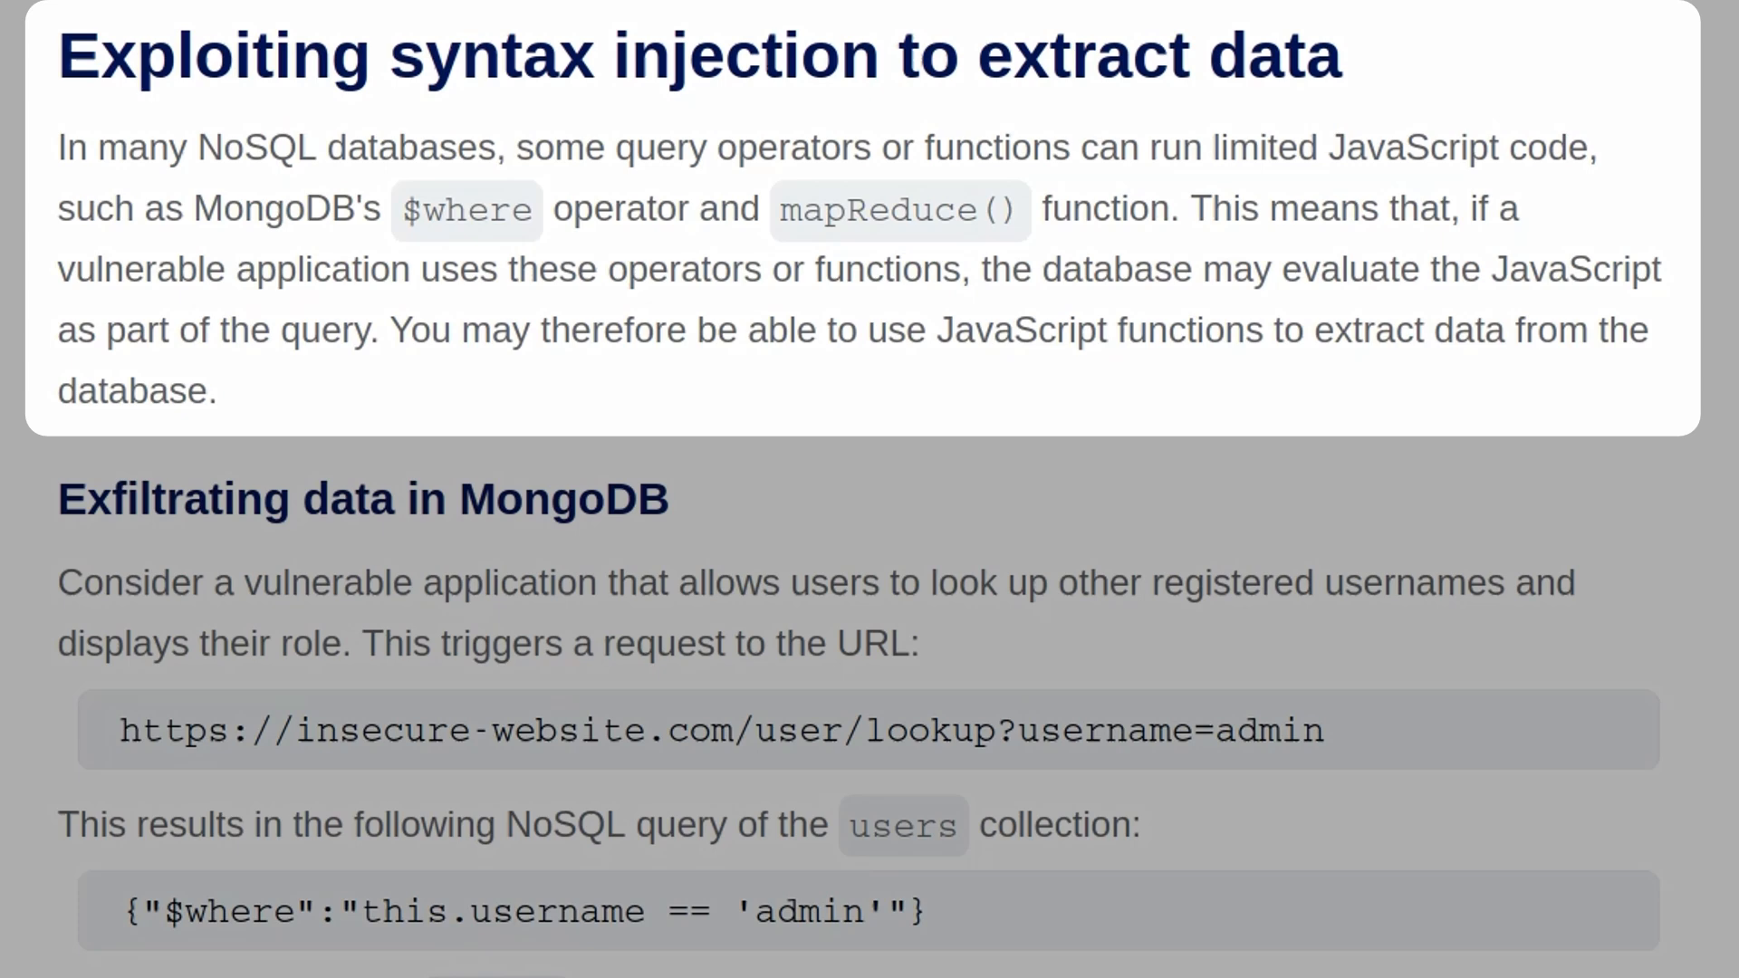
scroll("down", 3)
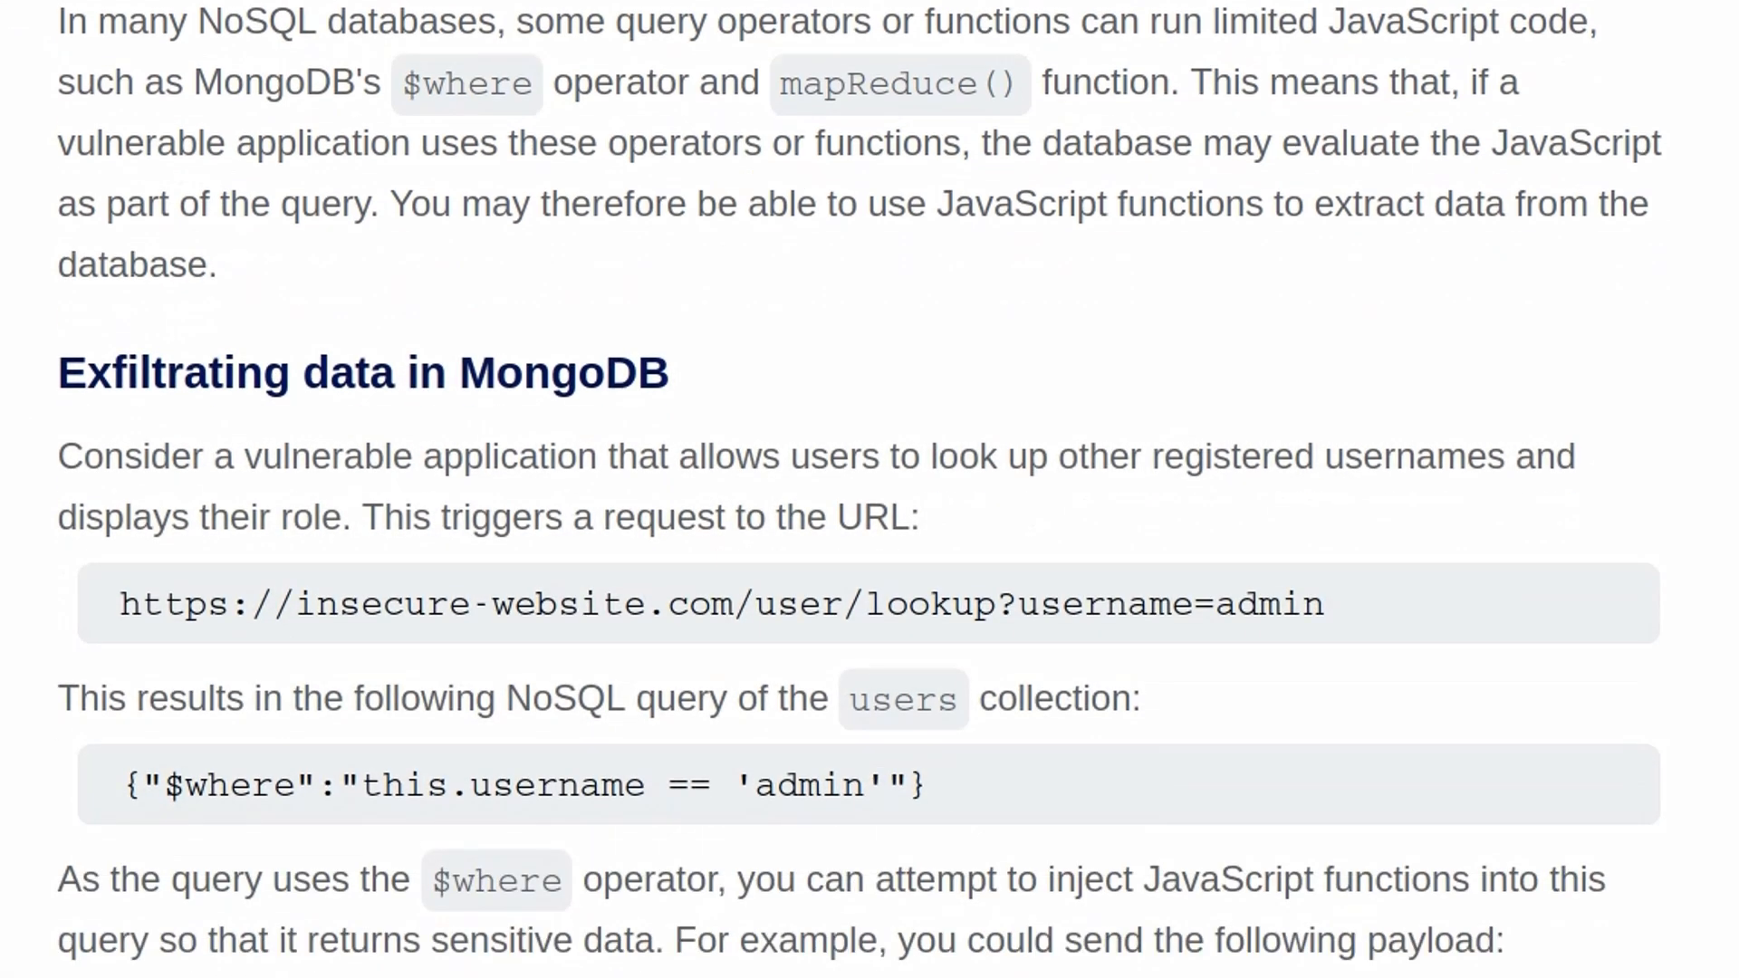
scroll("down", 3)
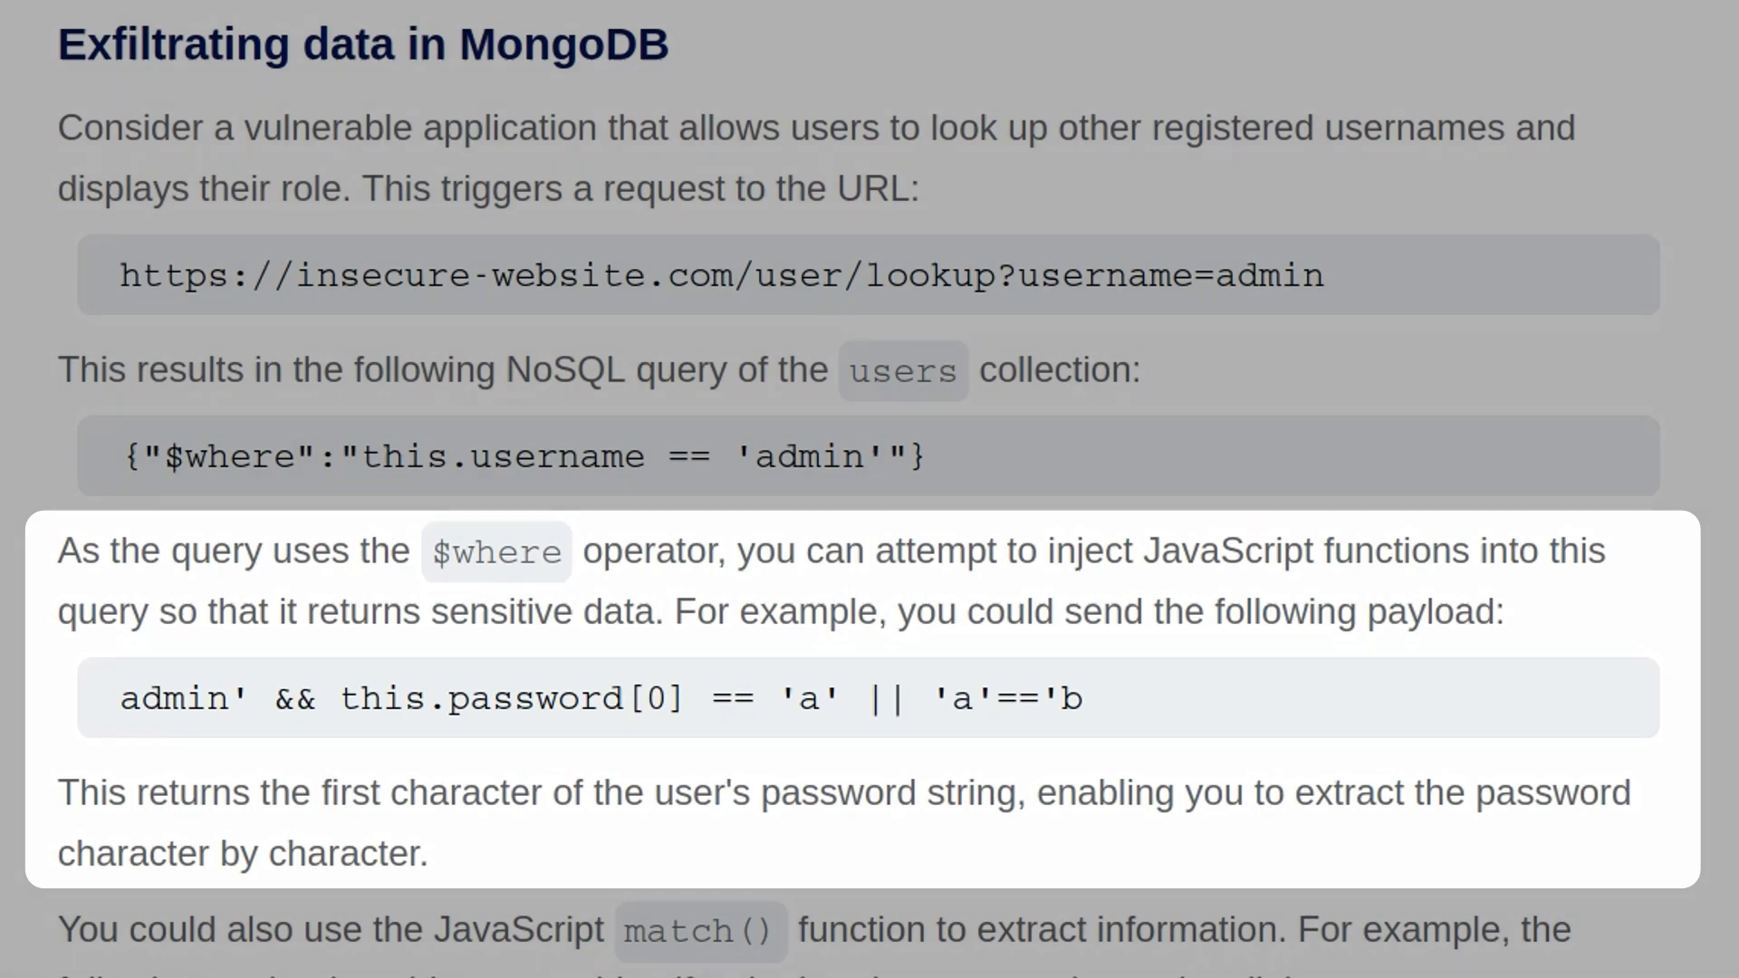
scroll("down", 3)
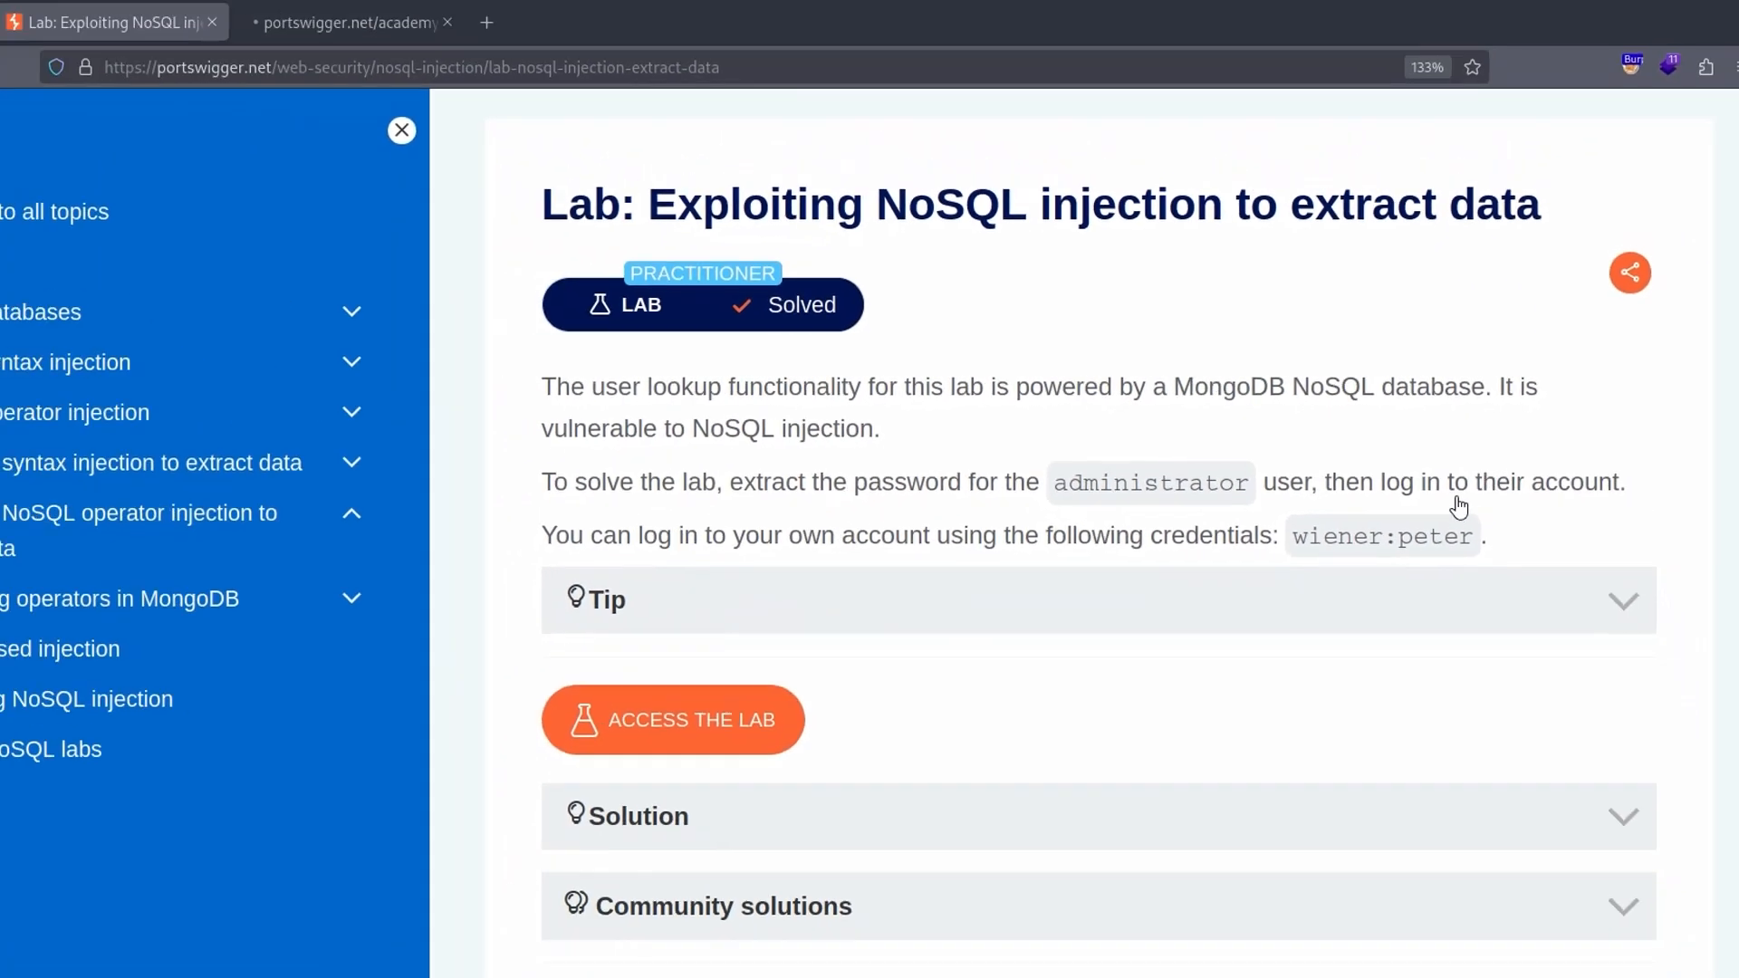
- Launch the lab's shop site from the 'Exploiting NoSQL injection to extract data' page
left_click(672, 718)
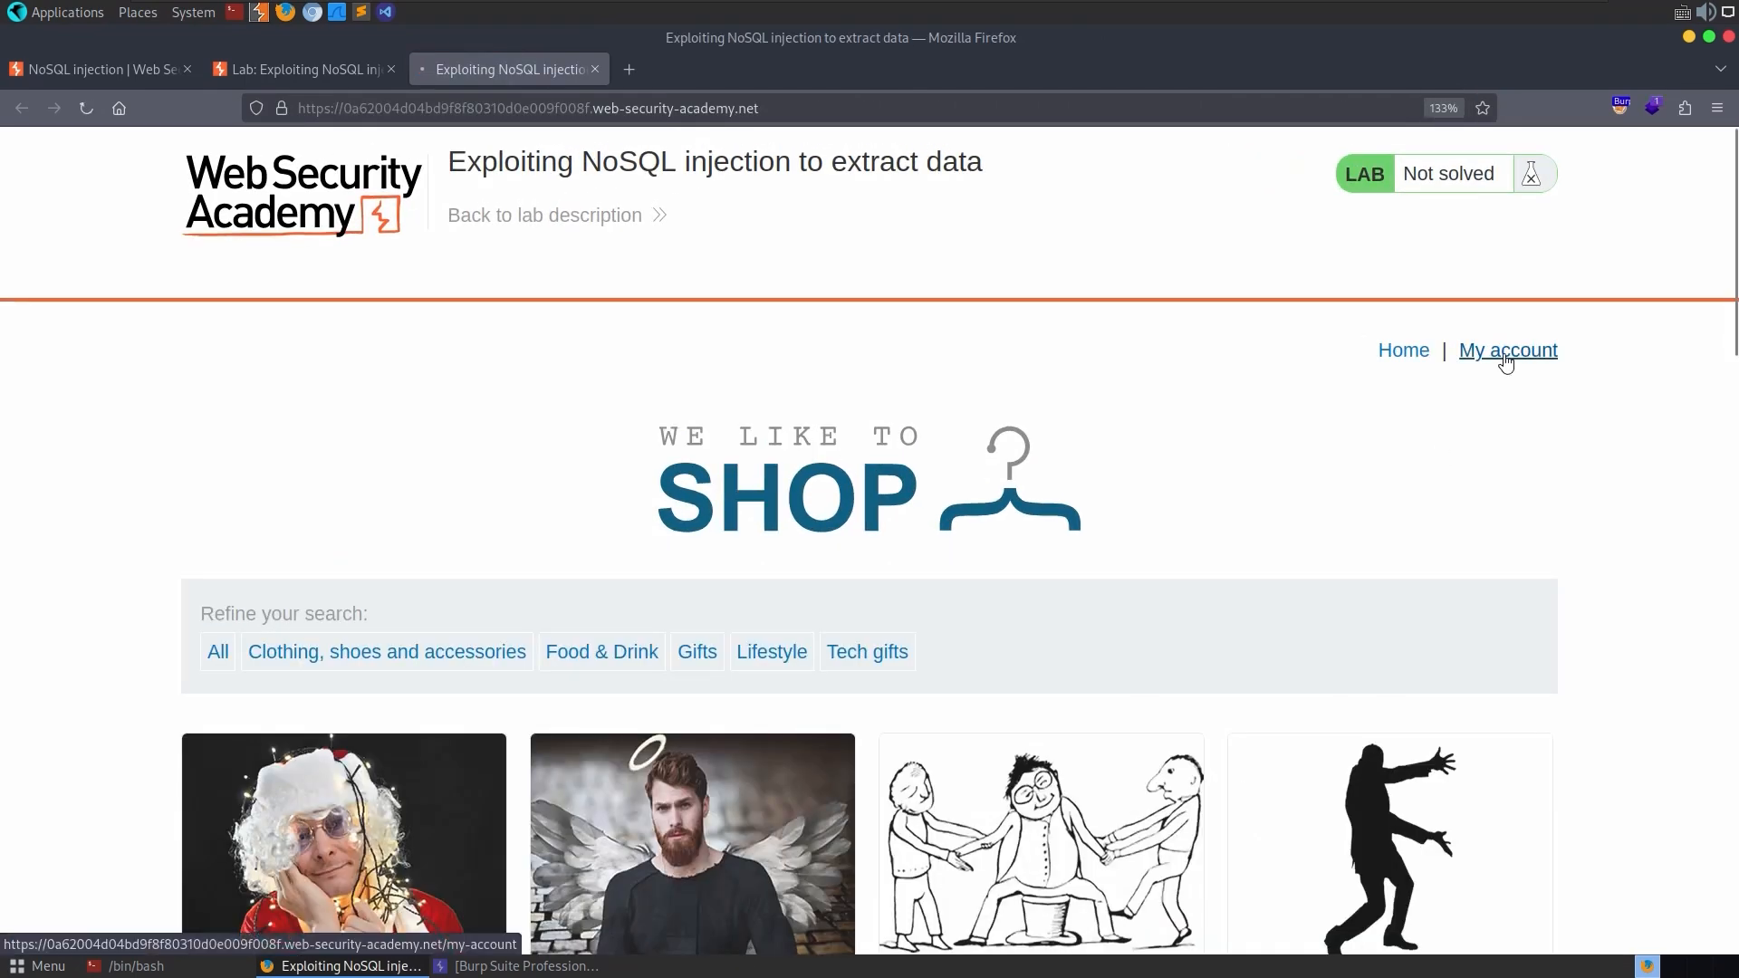
left_click(1507, 350)
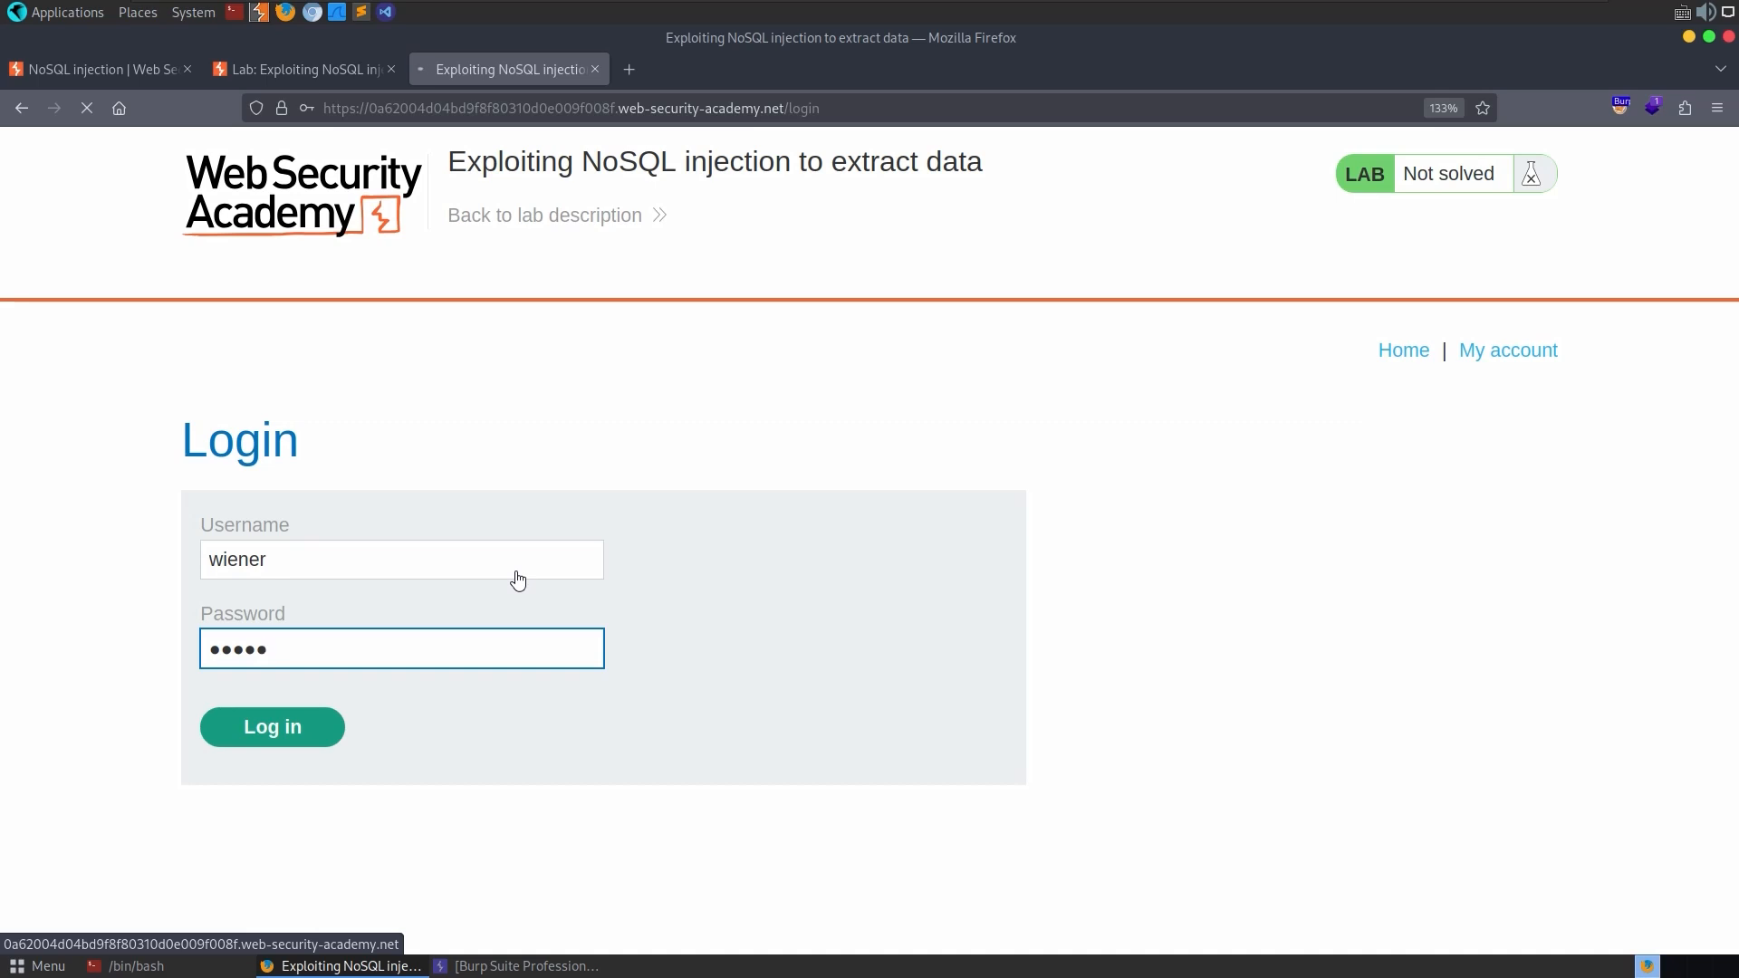
left_click(272, 727)
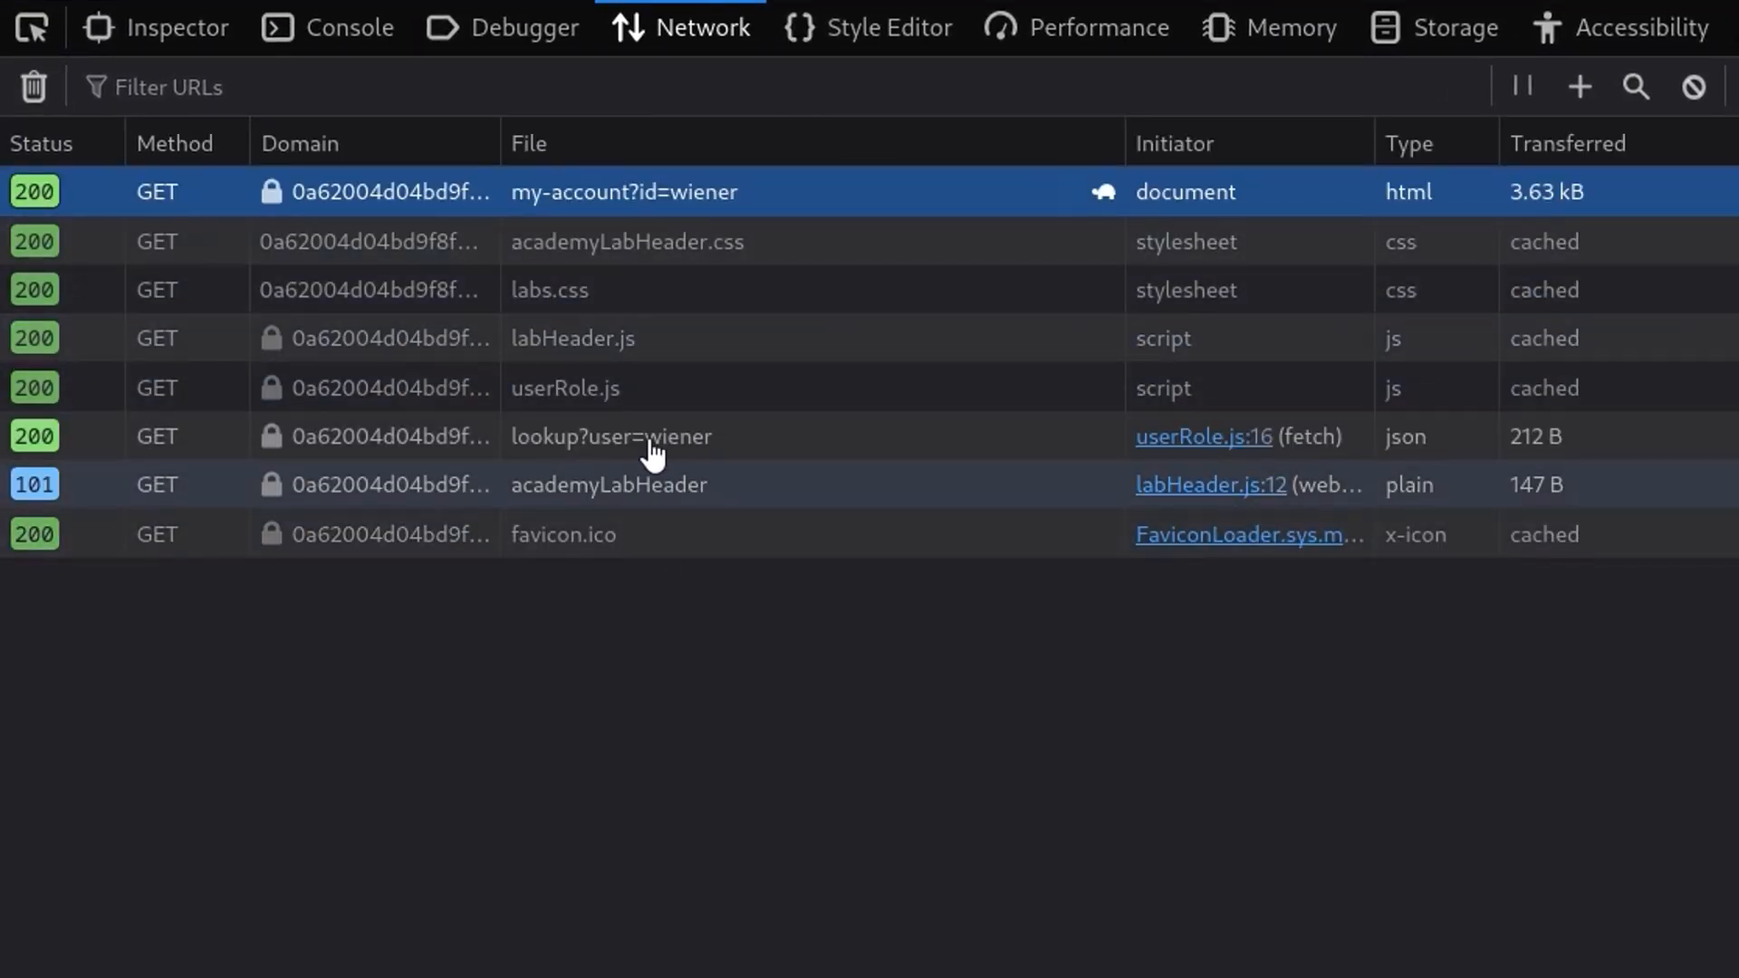
- Open userRole.js under resources > js in the Debugger to read its lookup fetch code
left_click(564, 388)
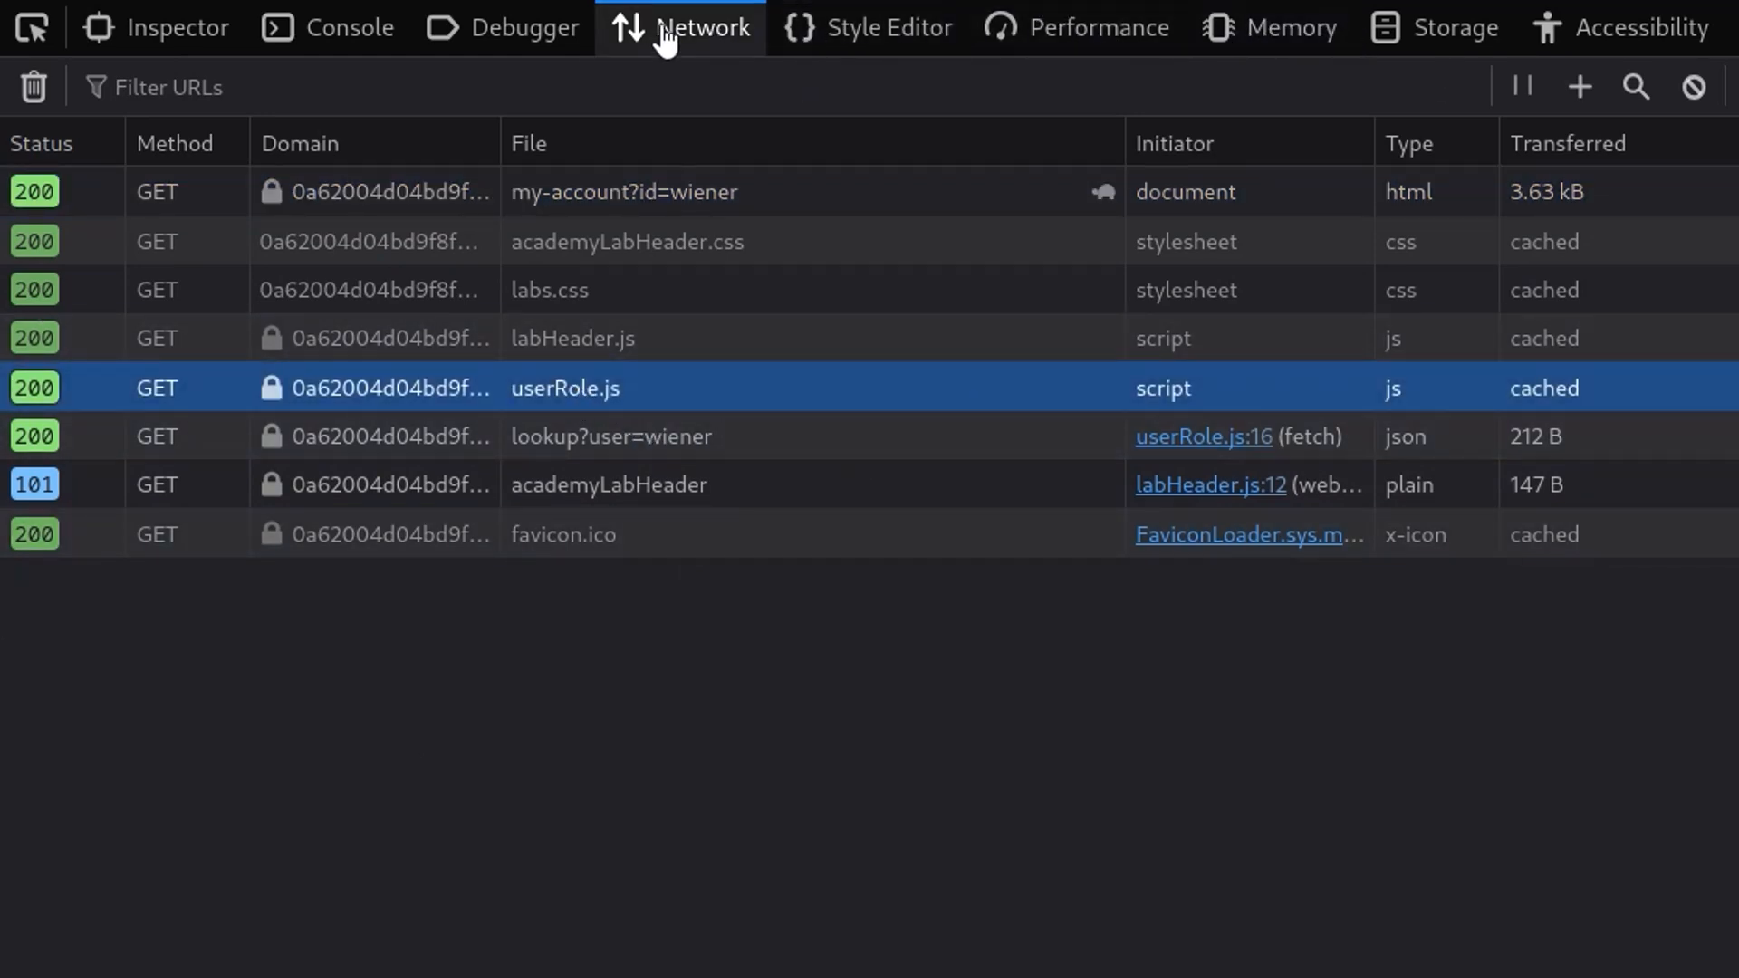
left_click(523, 28)
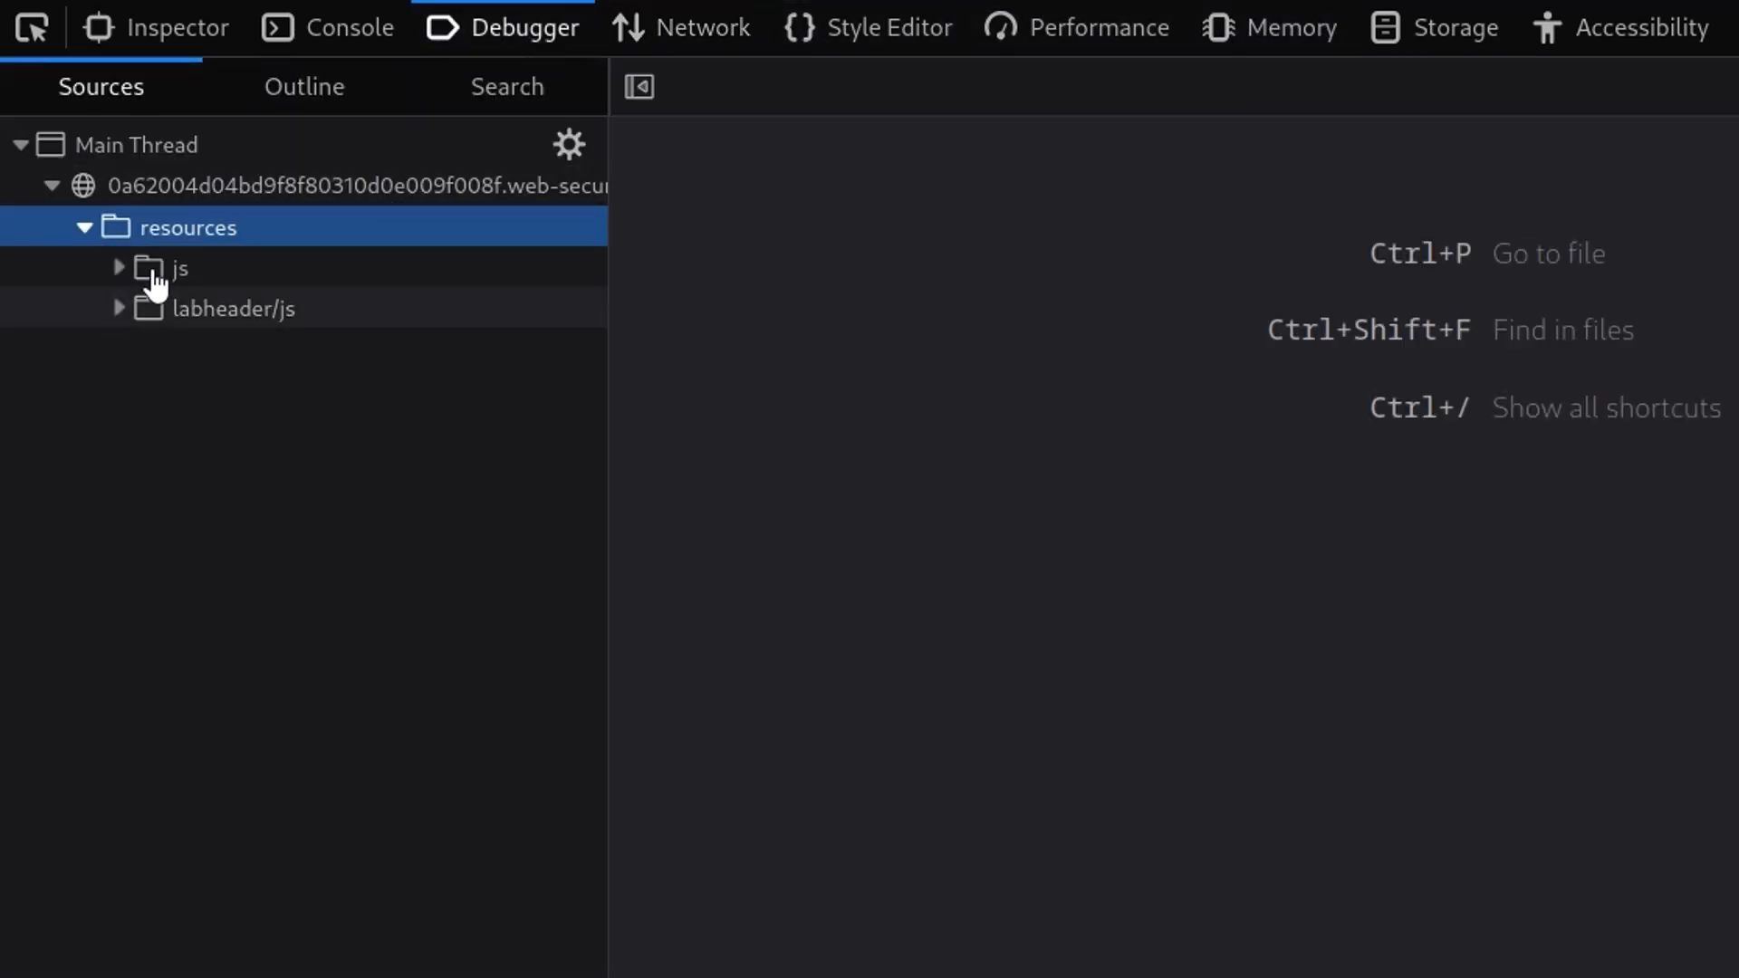
left_click(177, 267)
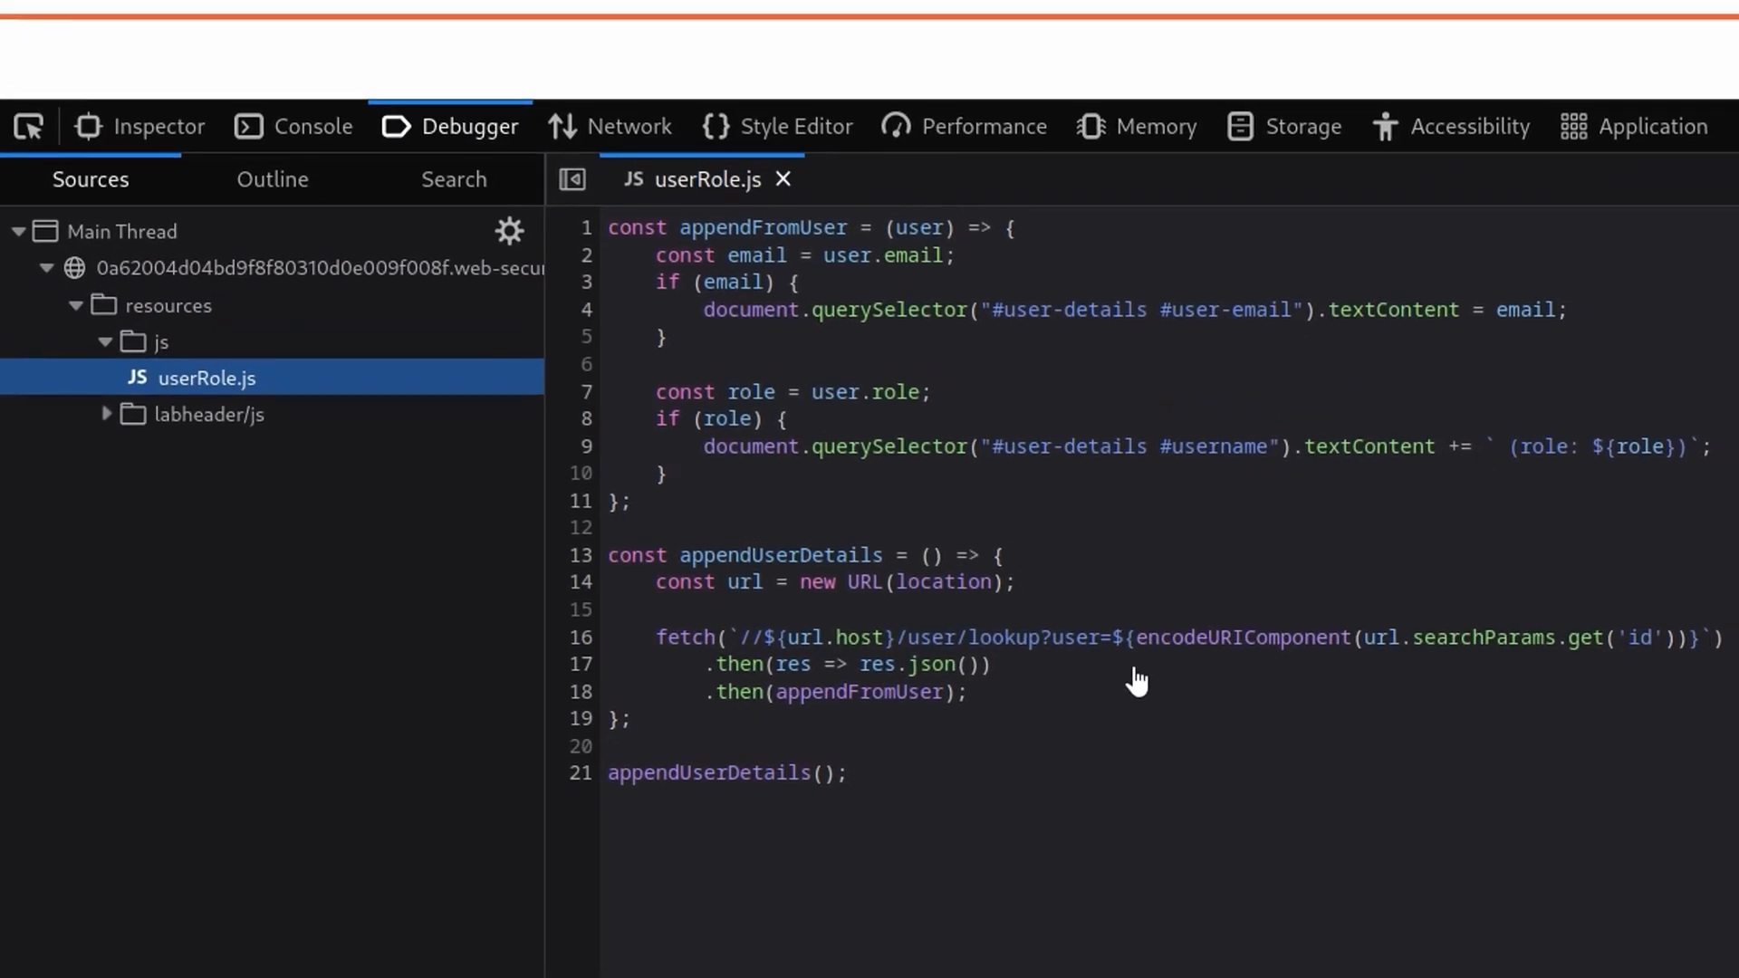
double_click(976, 636)
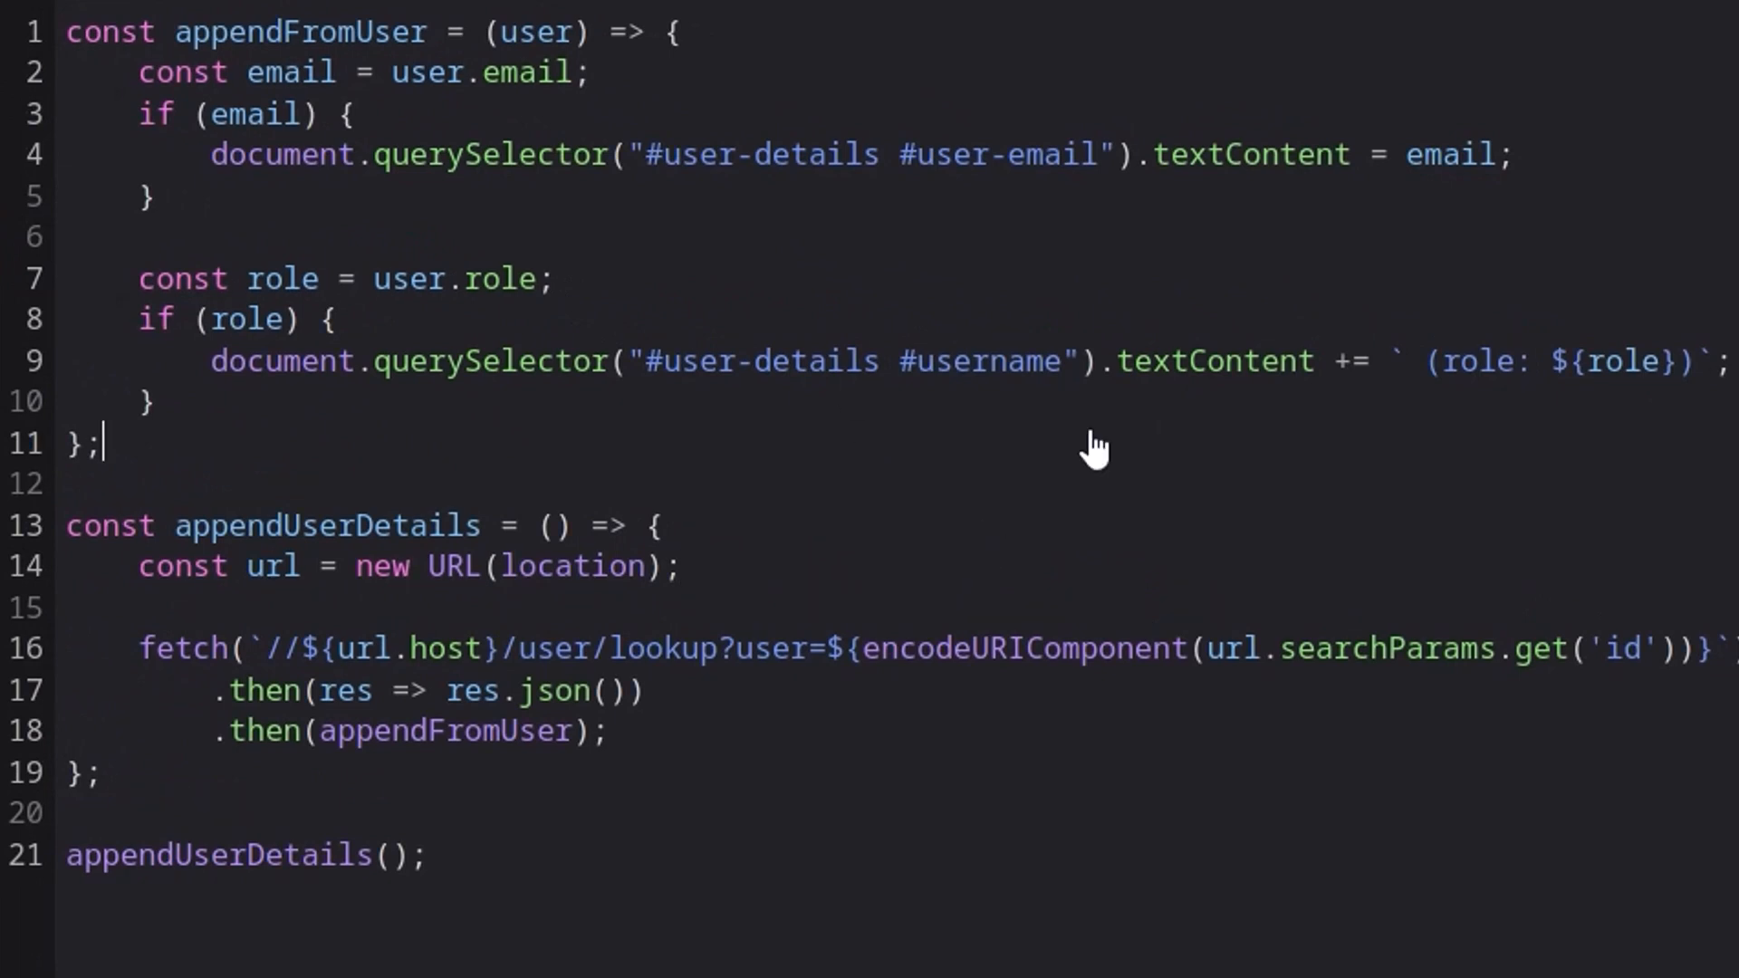
mouse_move(166, 887)
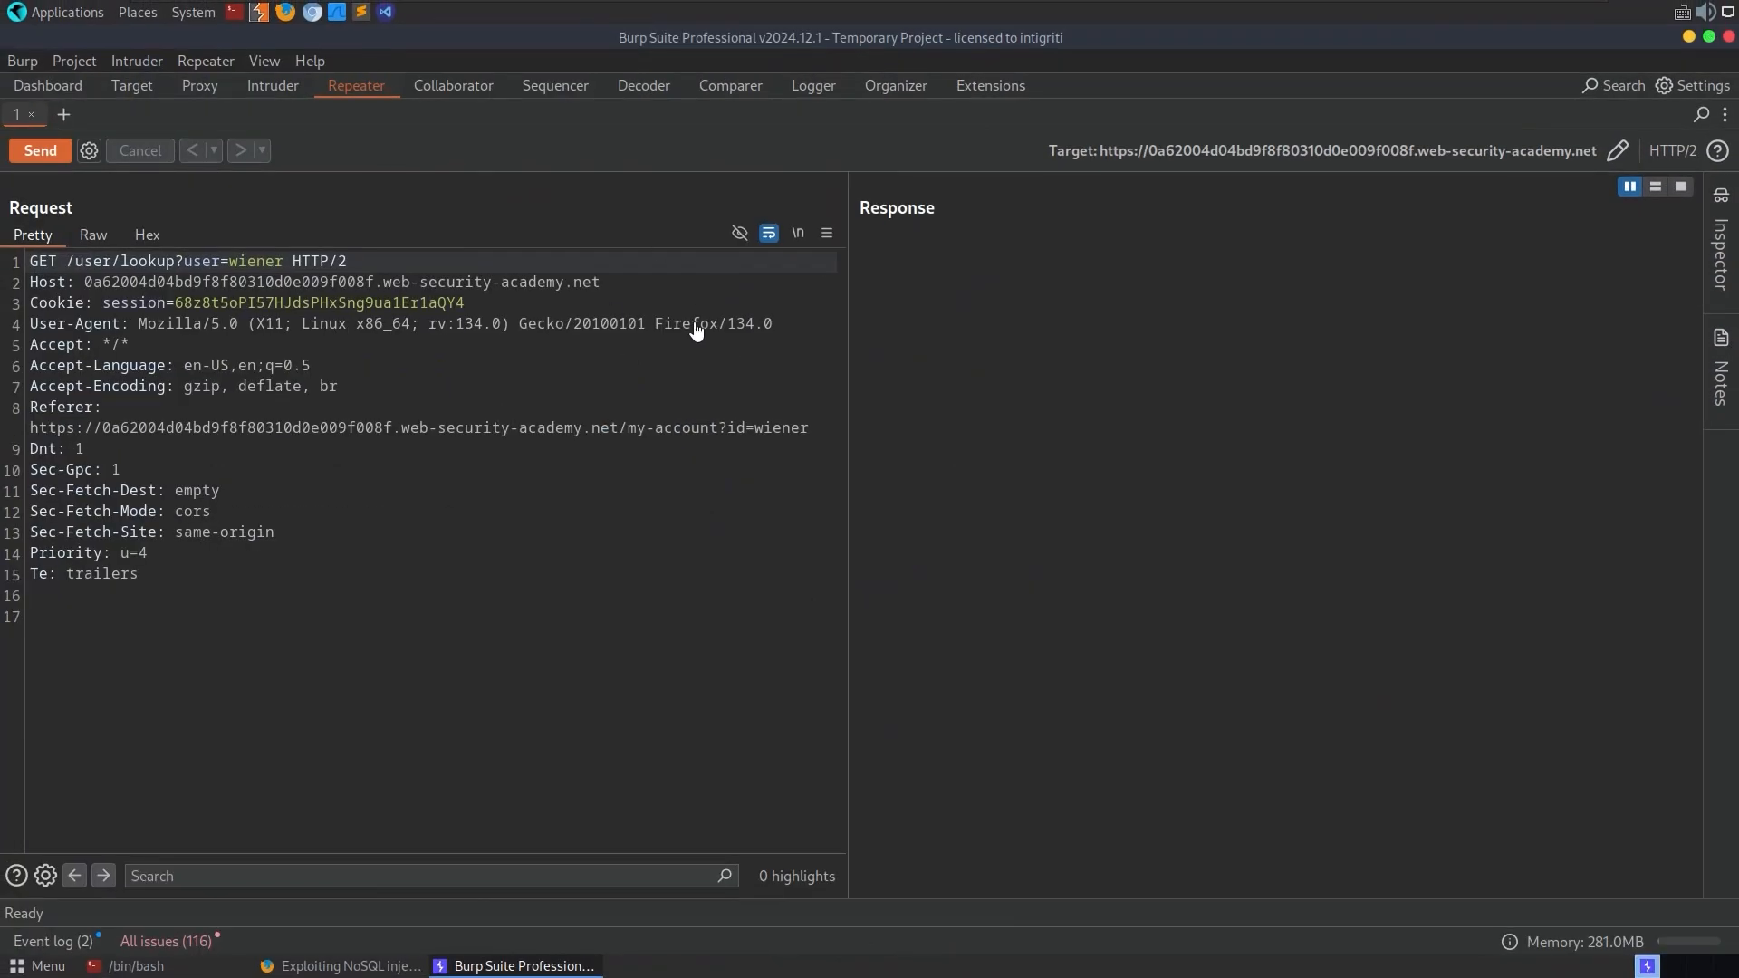
mouse_move(577, 563)
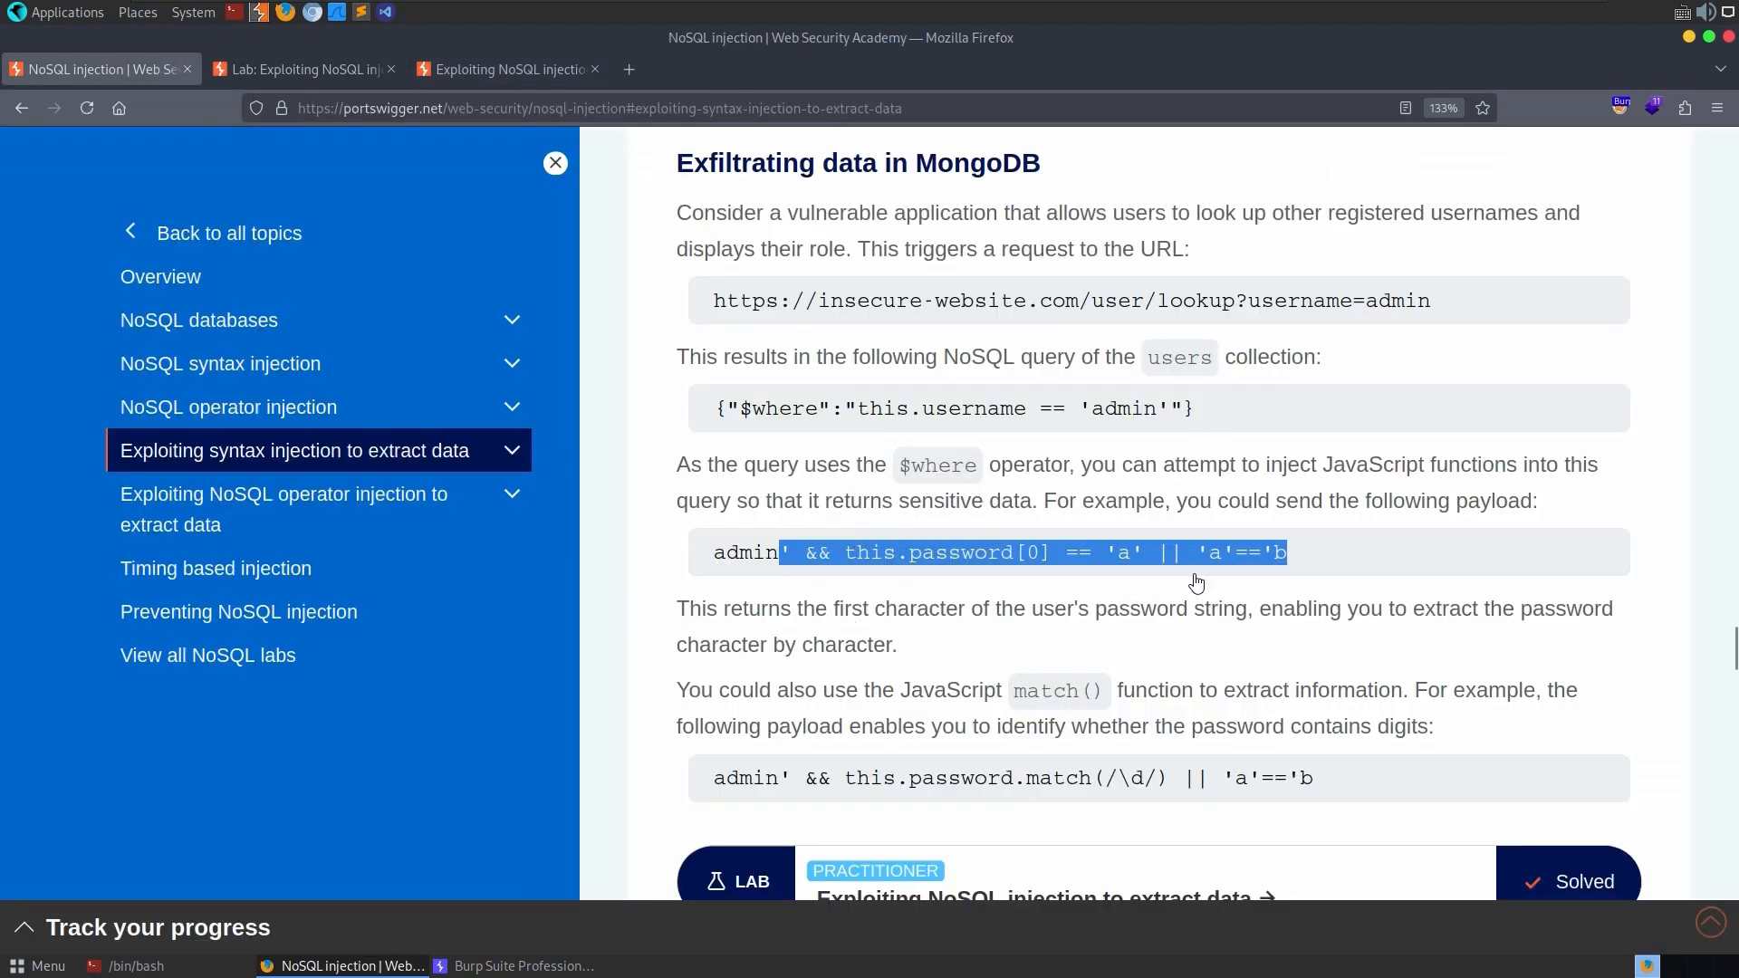
mouse_move(628, 950)
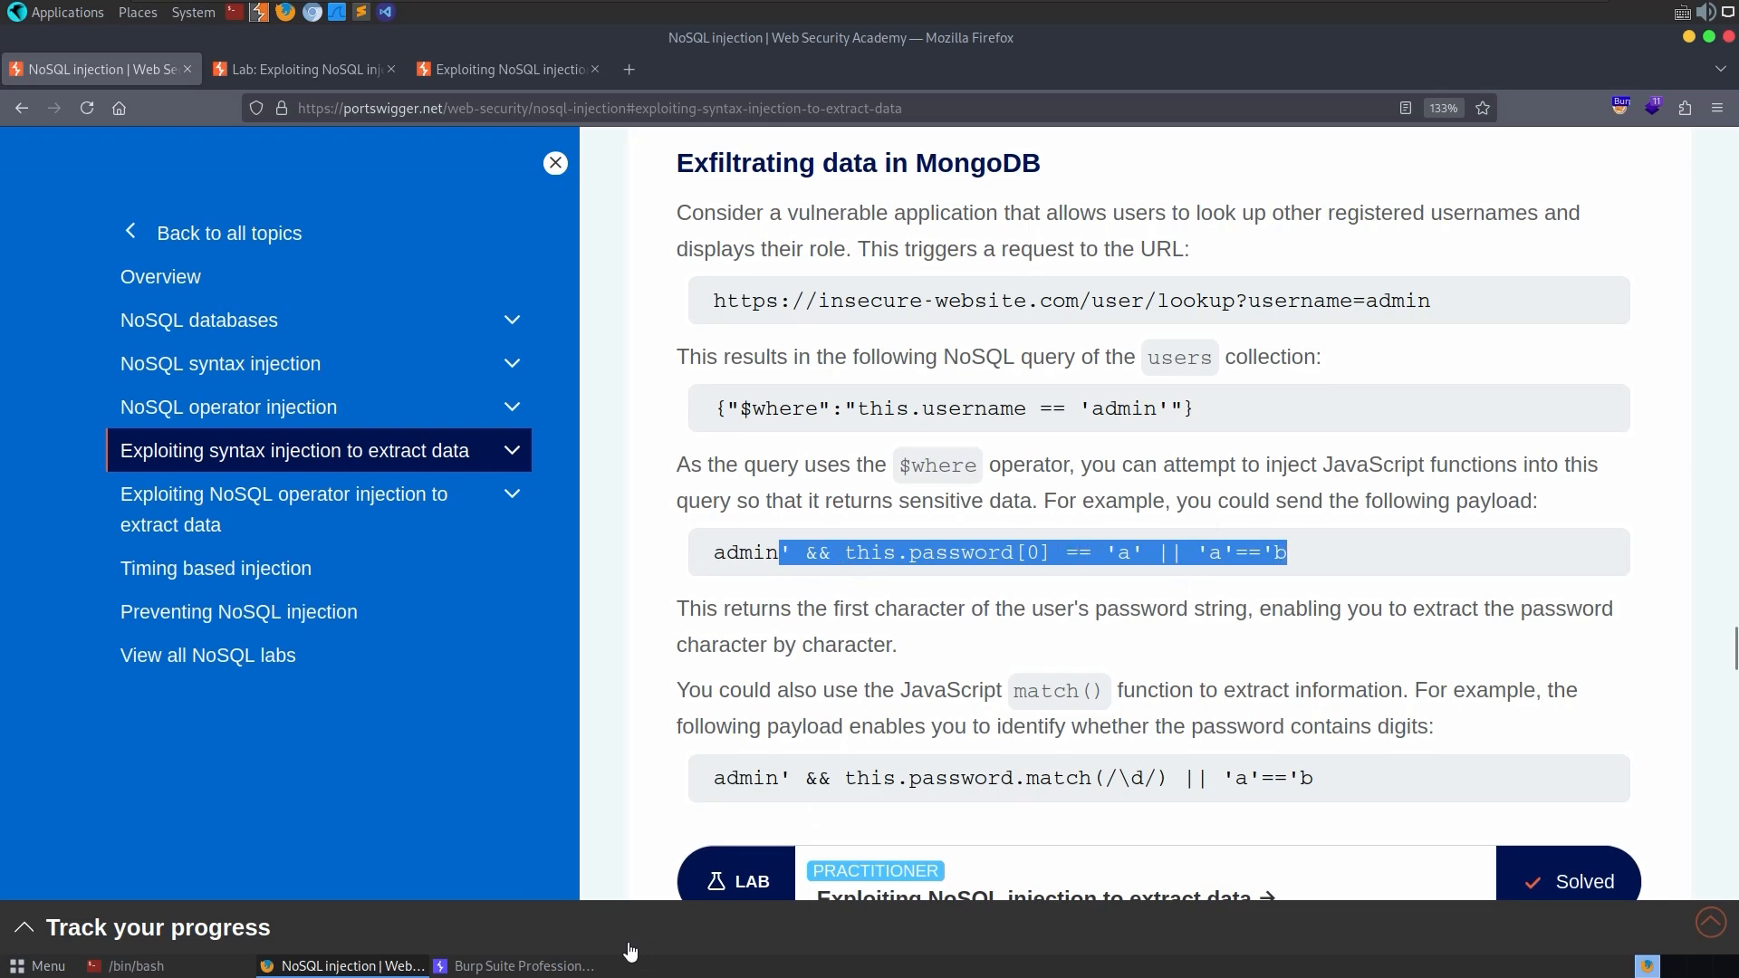
- Return to Burp's Repeater holding the wiener user lookup request
left_click(515, 966)
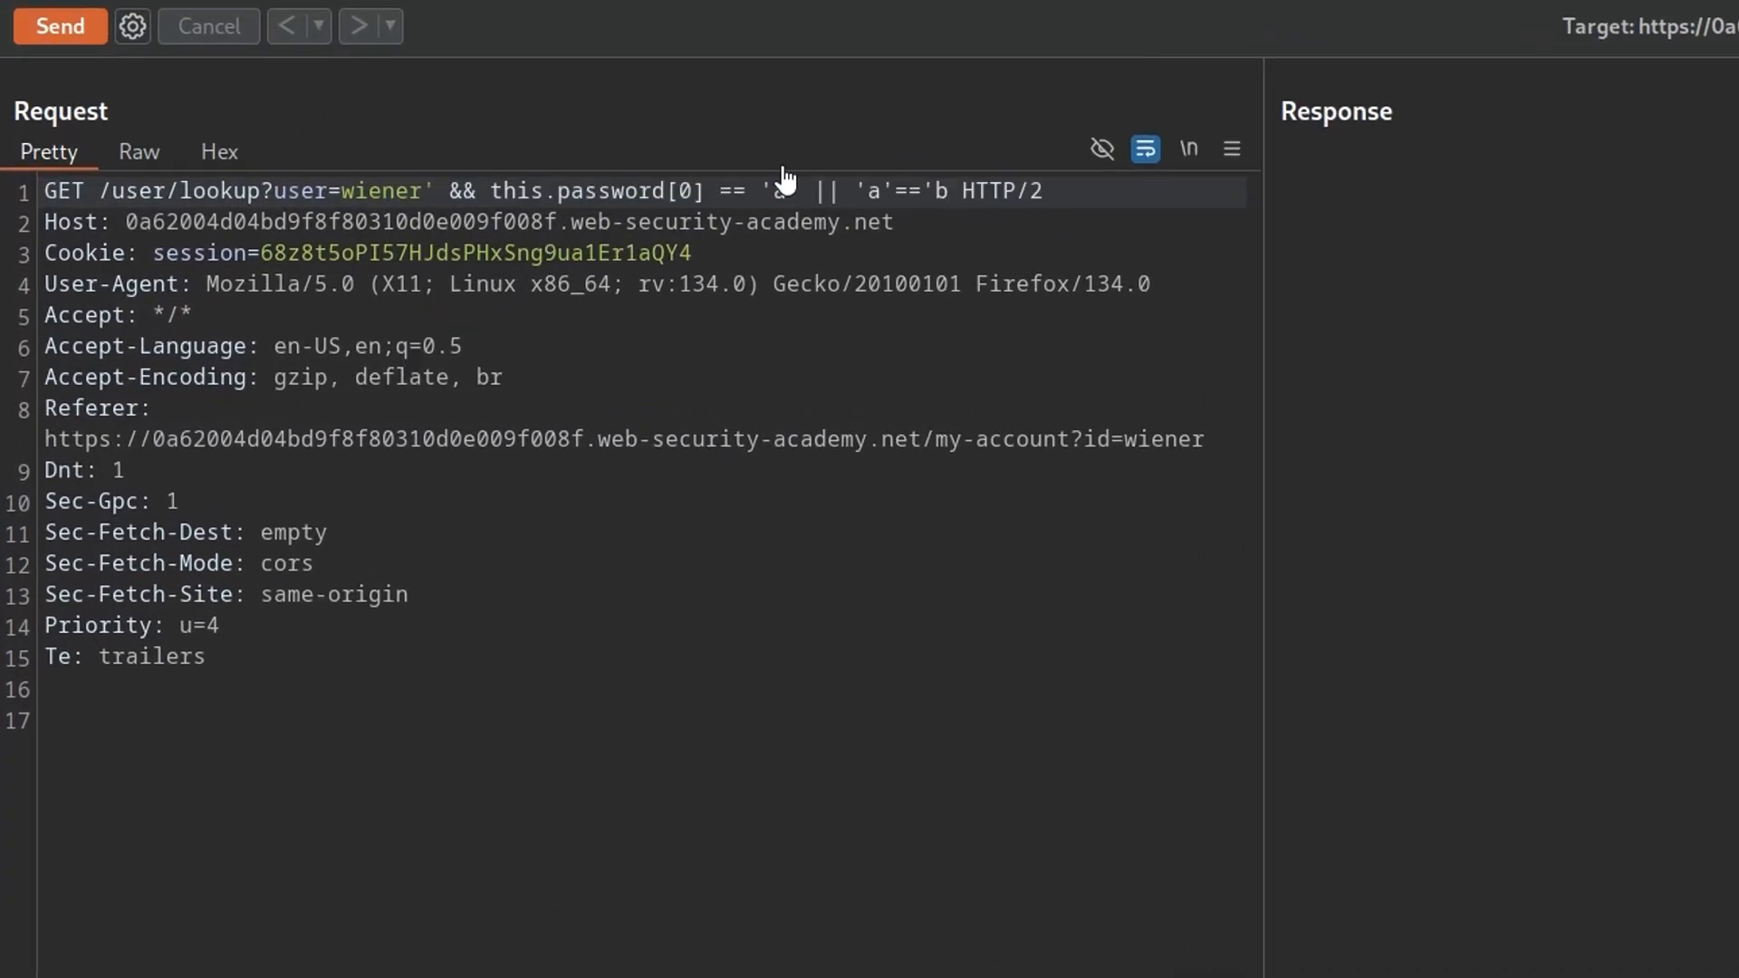
- Send this.password[0] guesses for wiener: 'p' returns the user, 'a' returns 'Could not find user'
type("a")
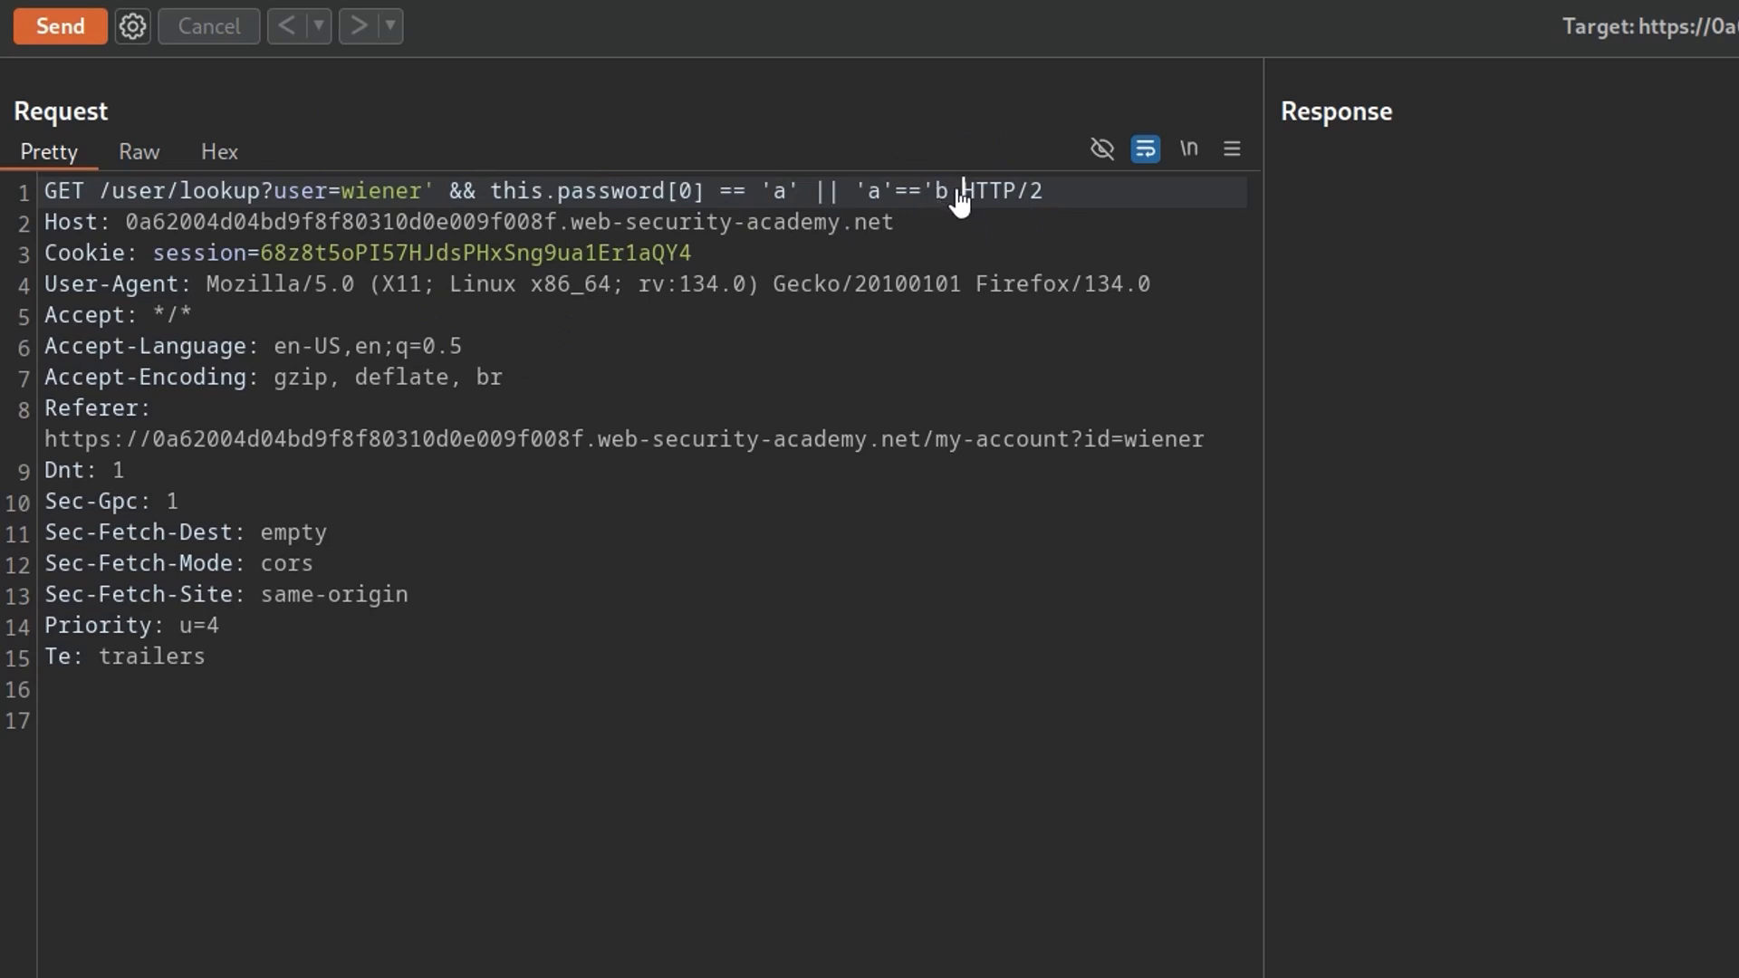
left_click_drag(431, 190, 952, 189)
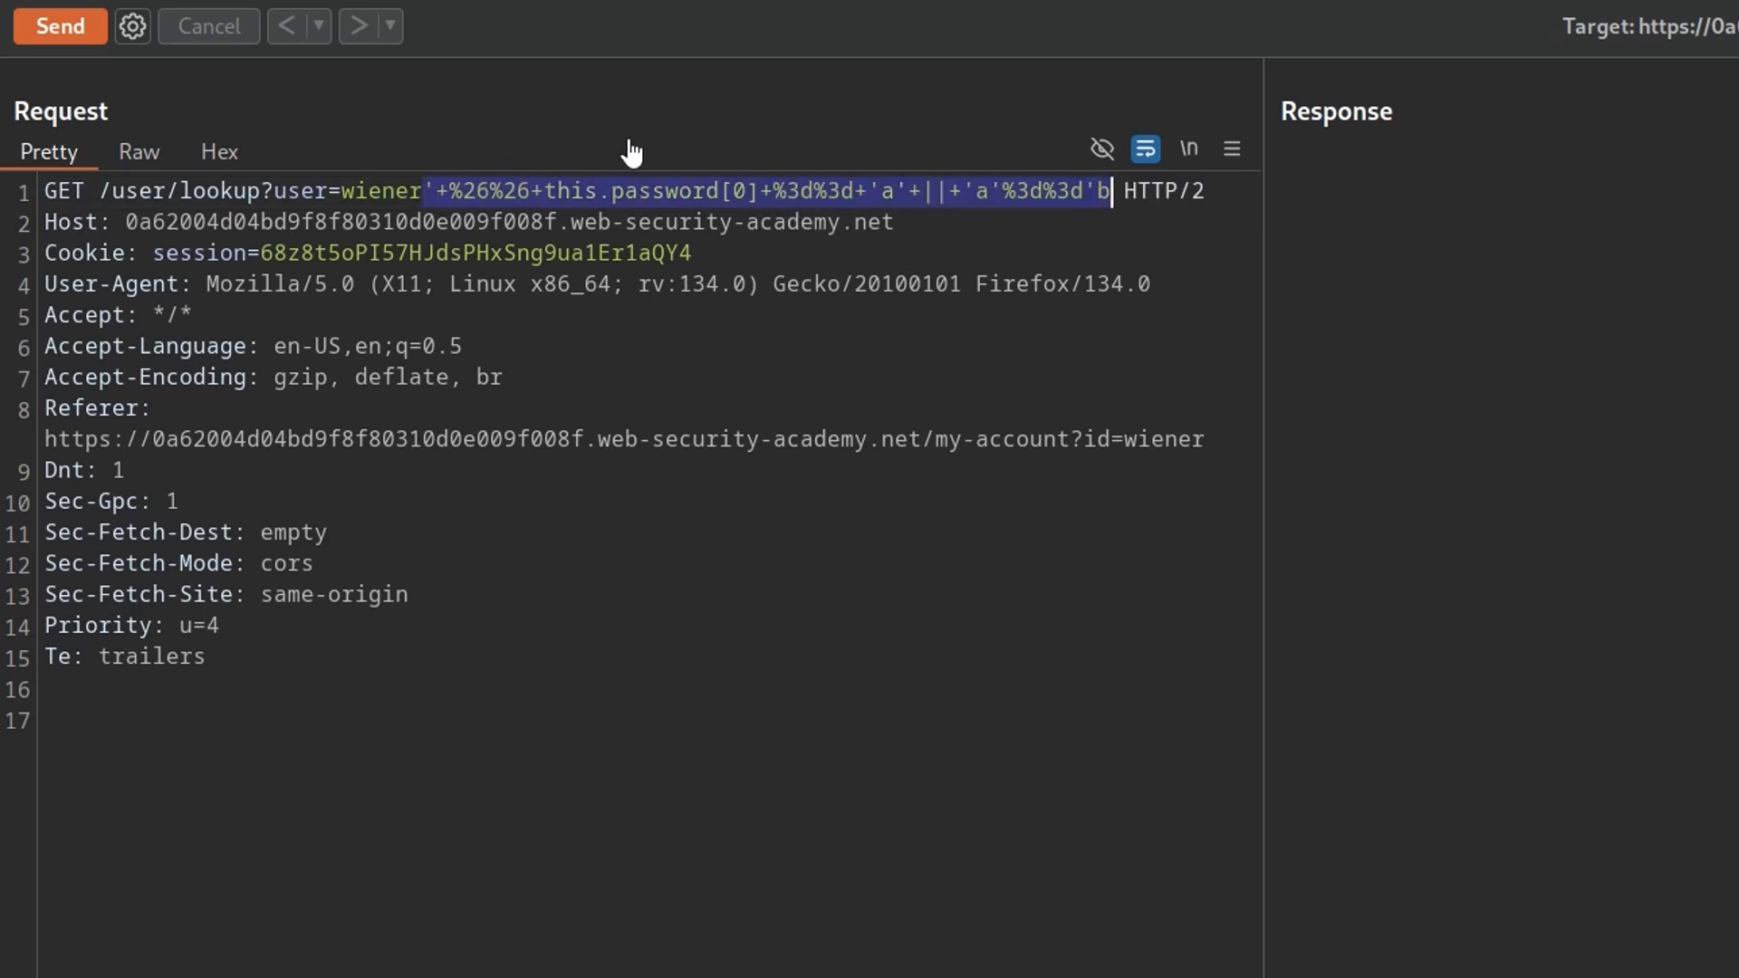
type("p")
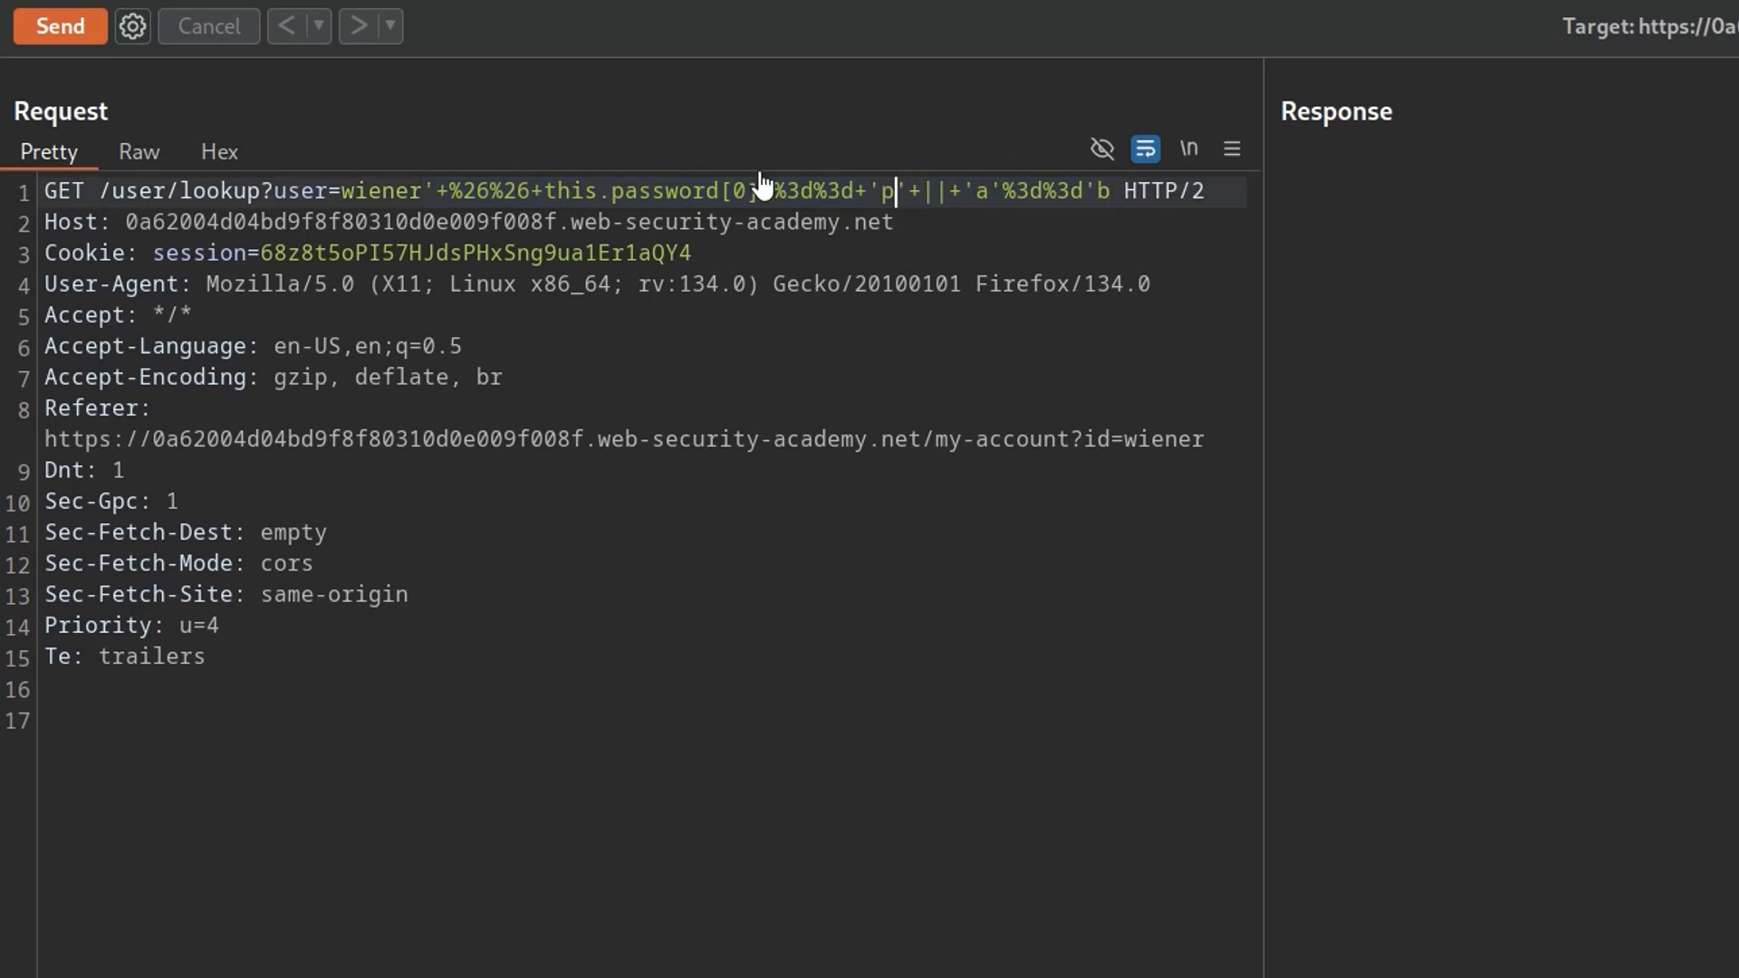
left_click(59, 25)
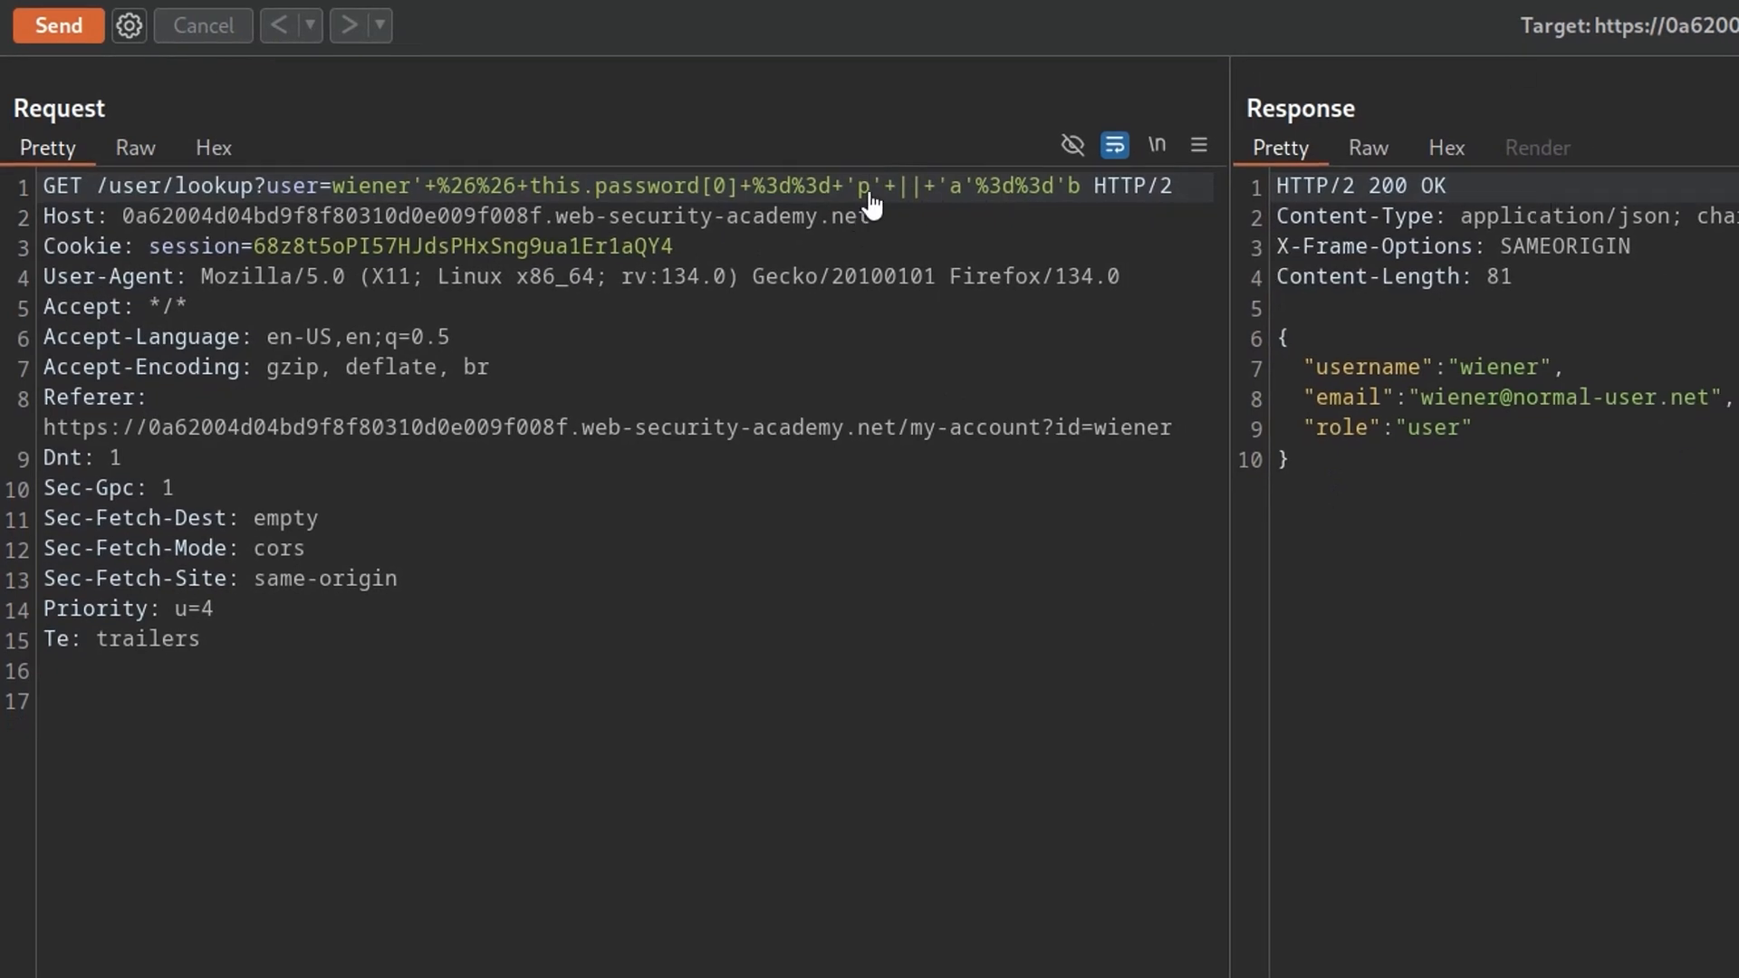
mouse_move(875, 199)
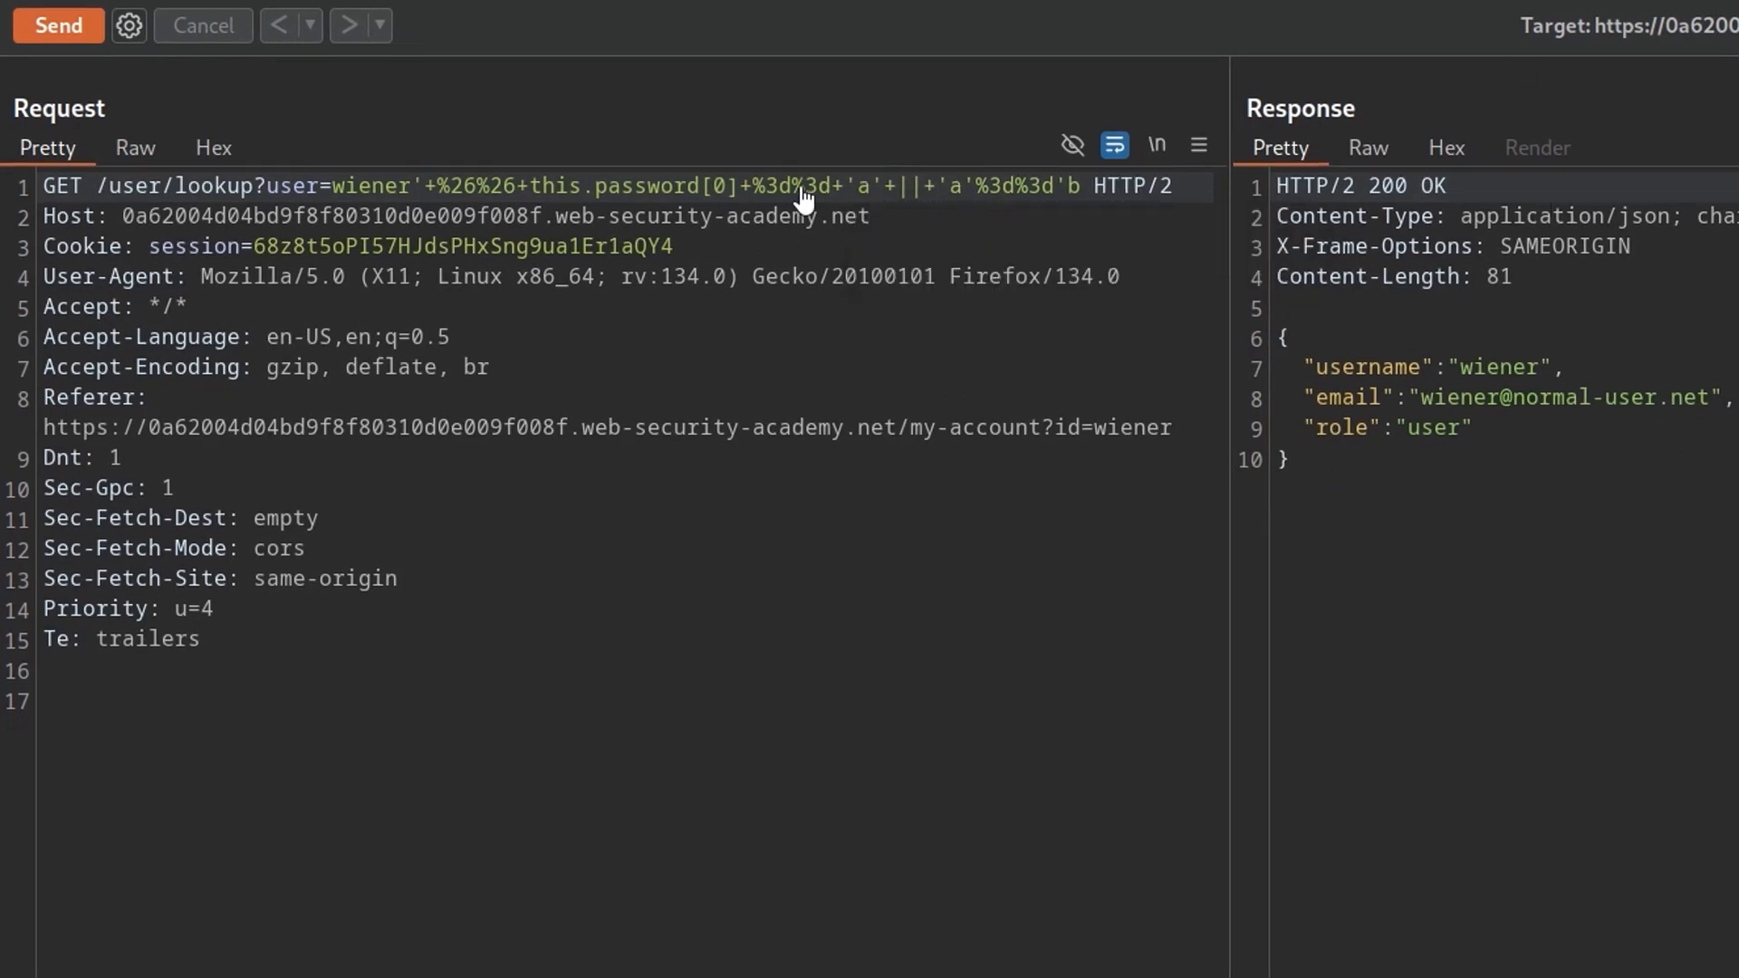
left_click(58, 24)
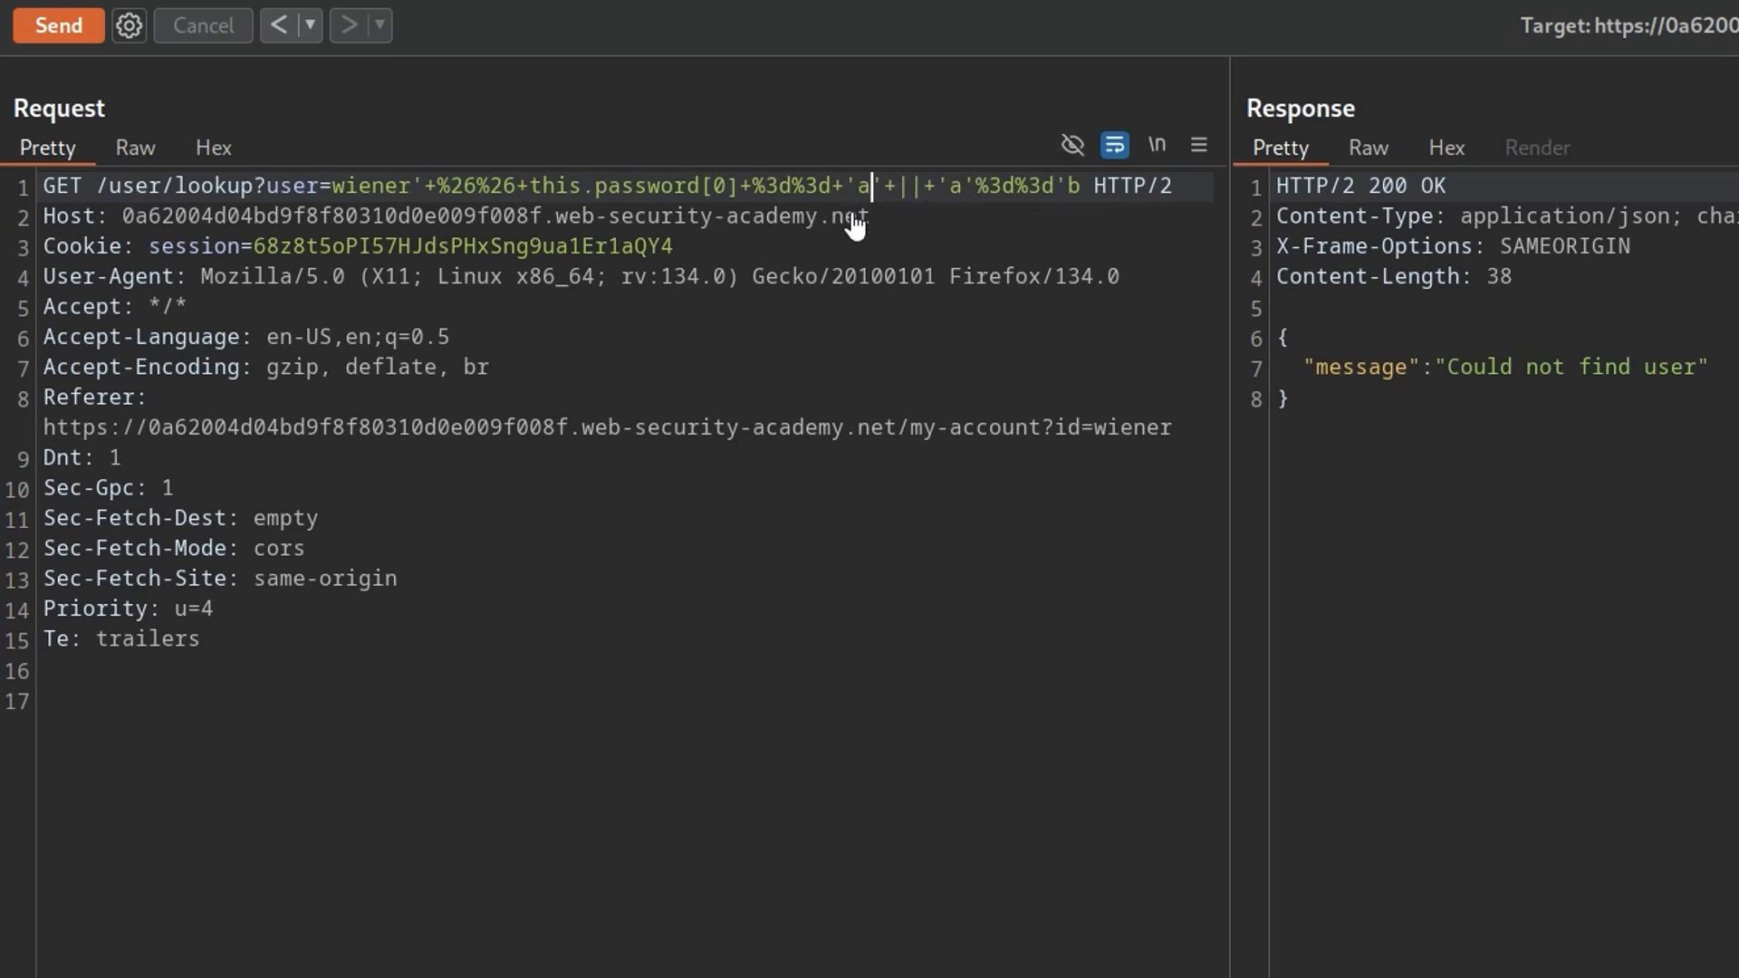
double_click(371, 185)
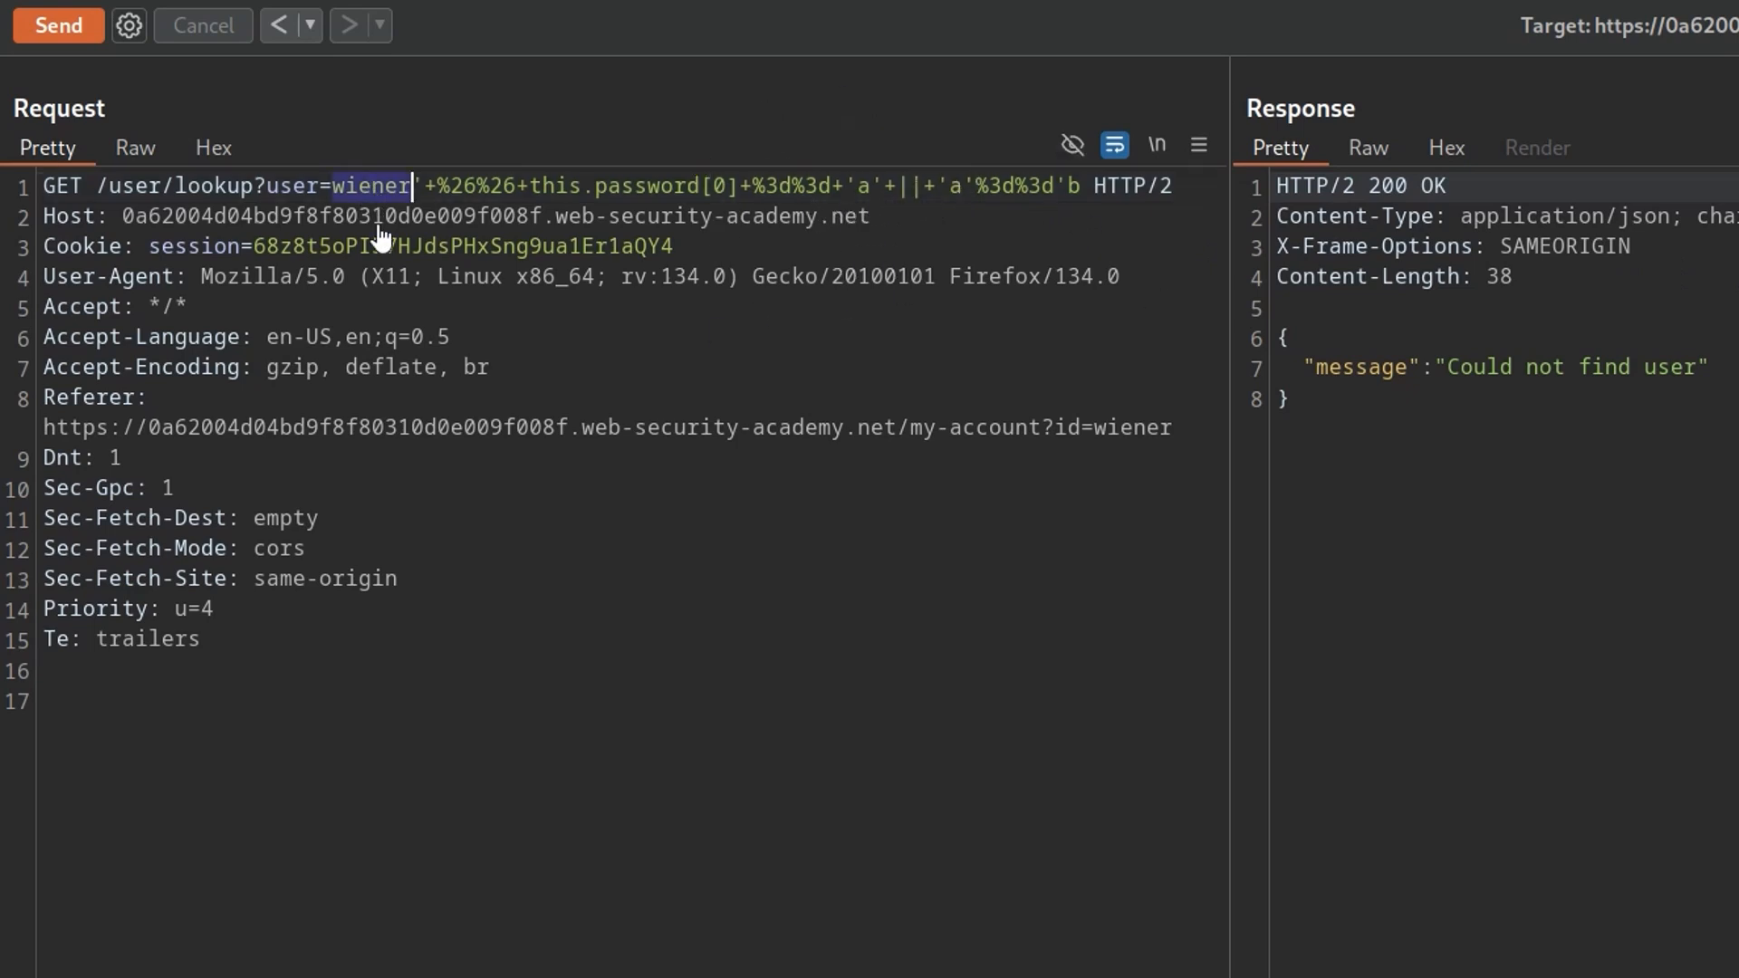
left_click(720, 185)
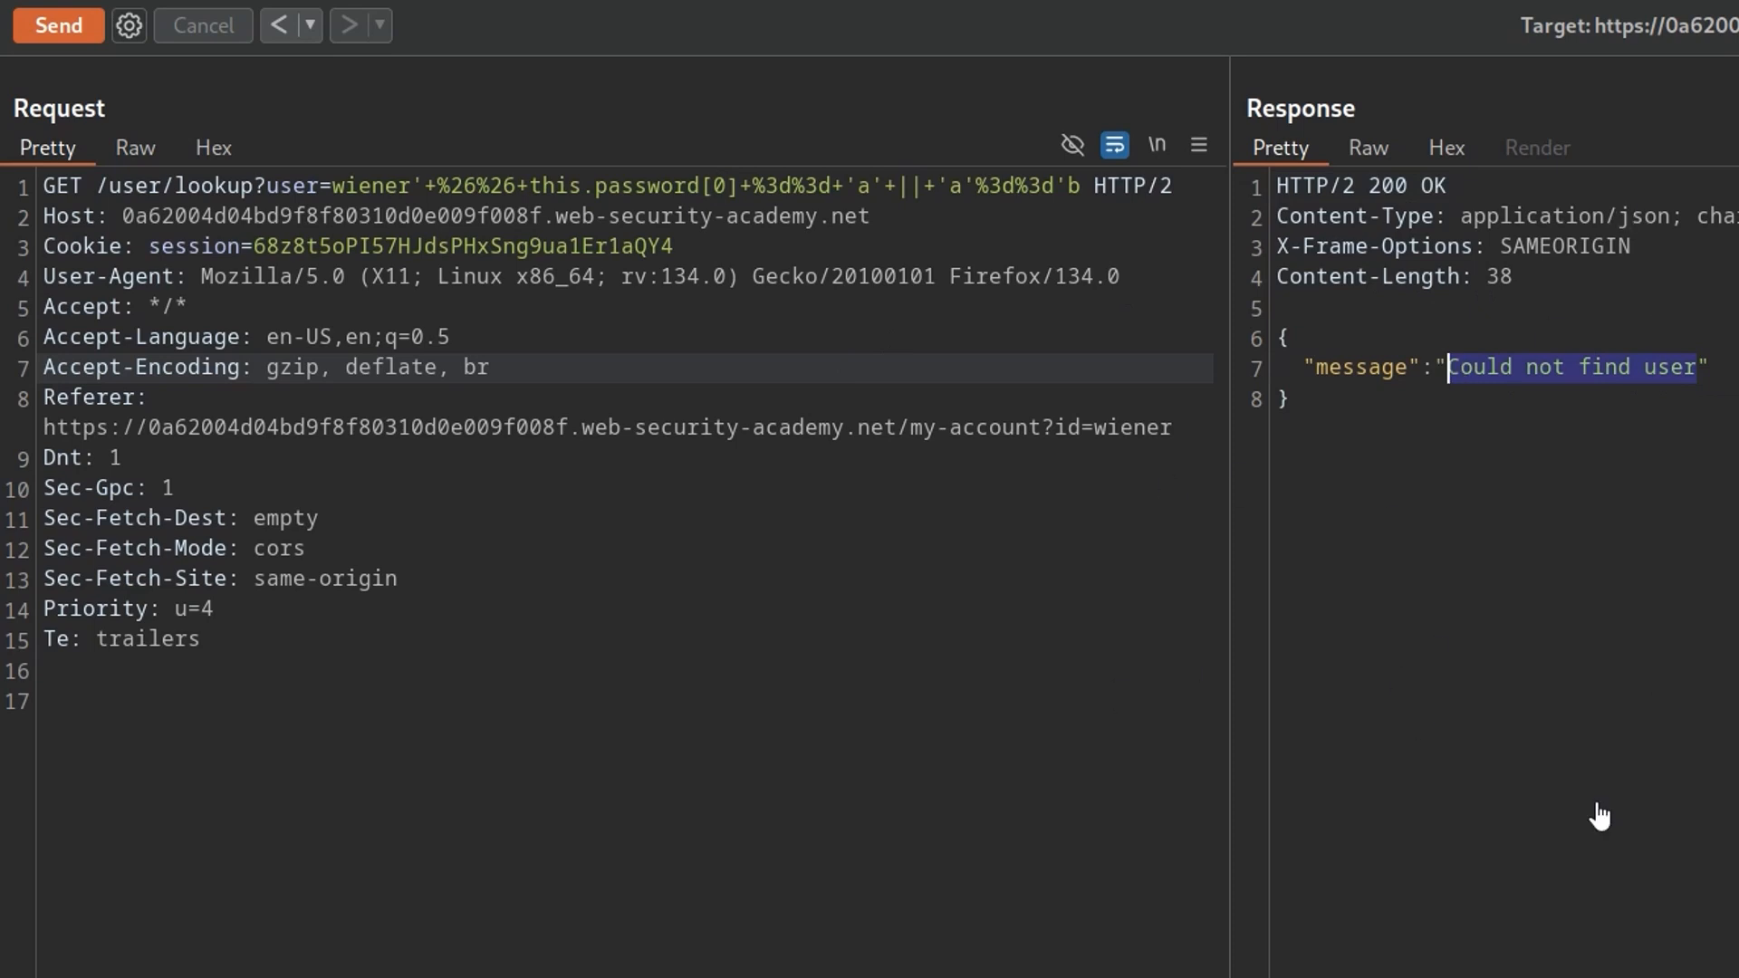
mouse_move(1715, 351)
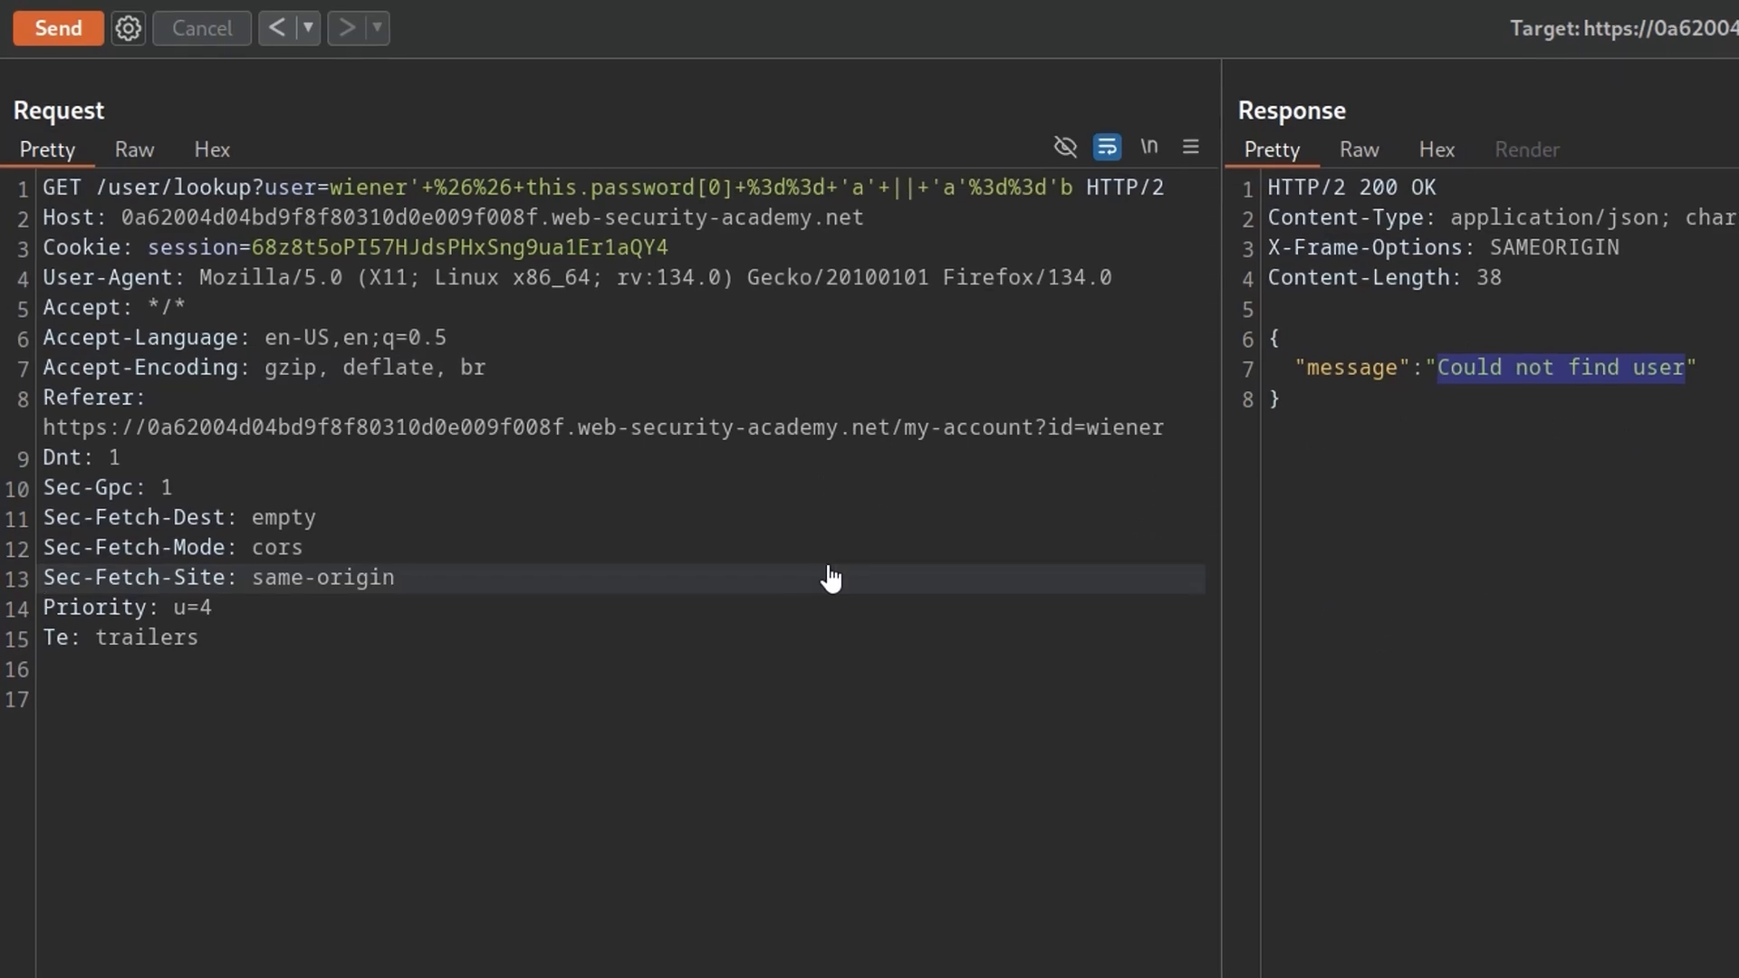
- Send the lookup request to Intruder and choose the Cluster bomb attack type
left_click(272, 85)
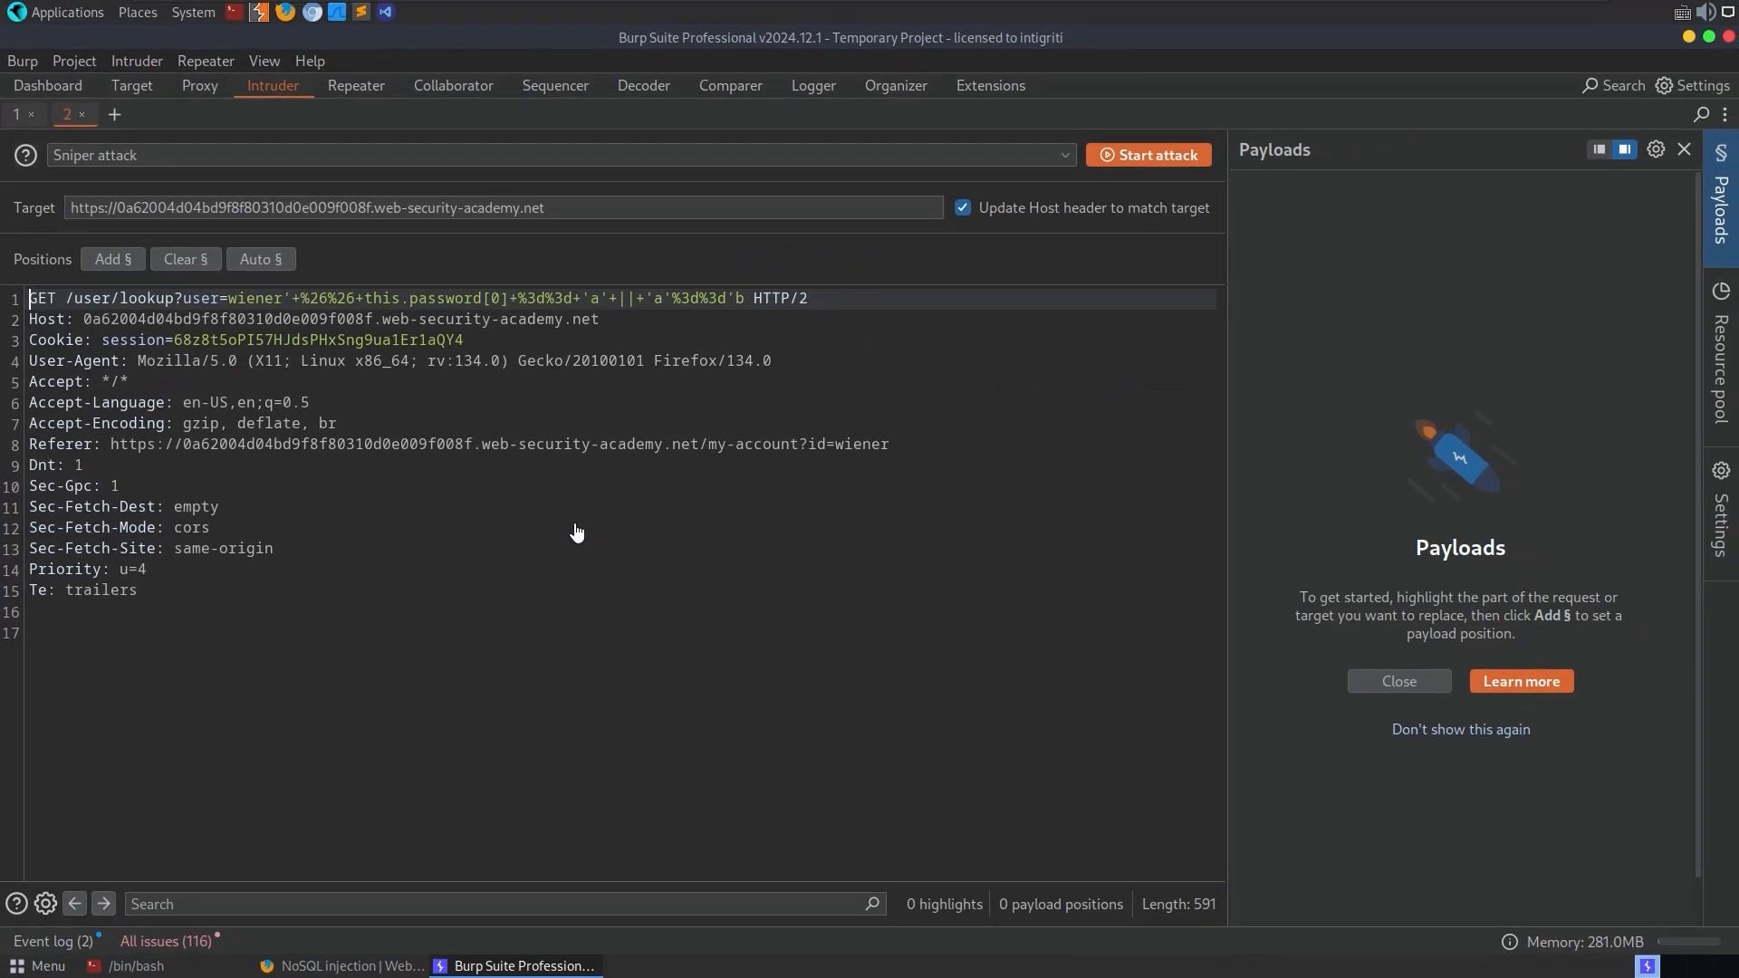
mouse_move(576, 297)
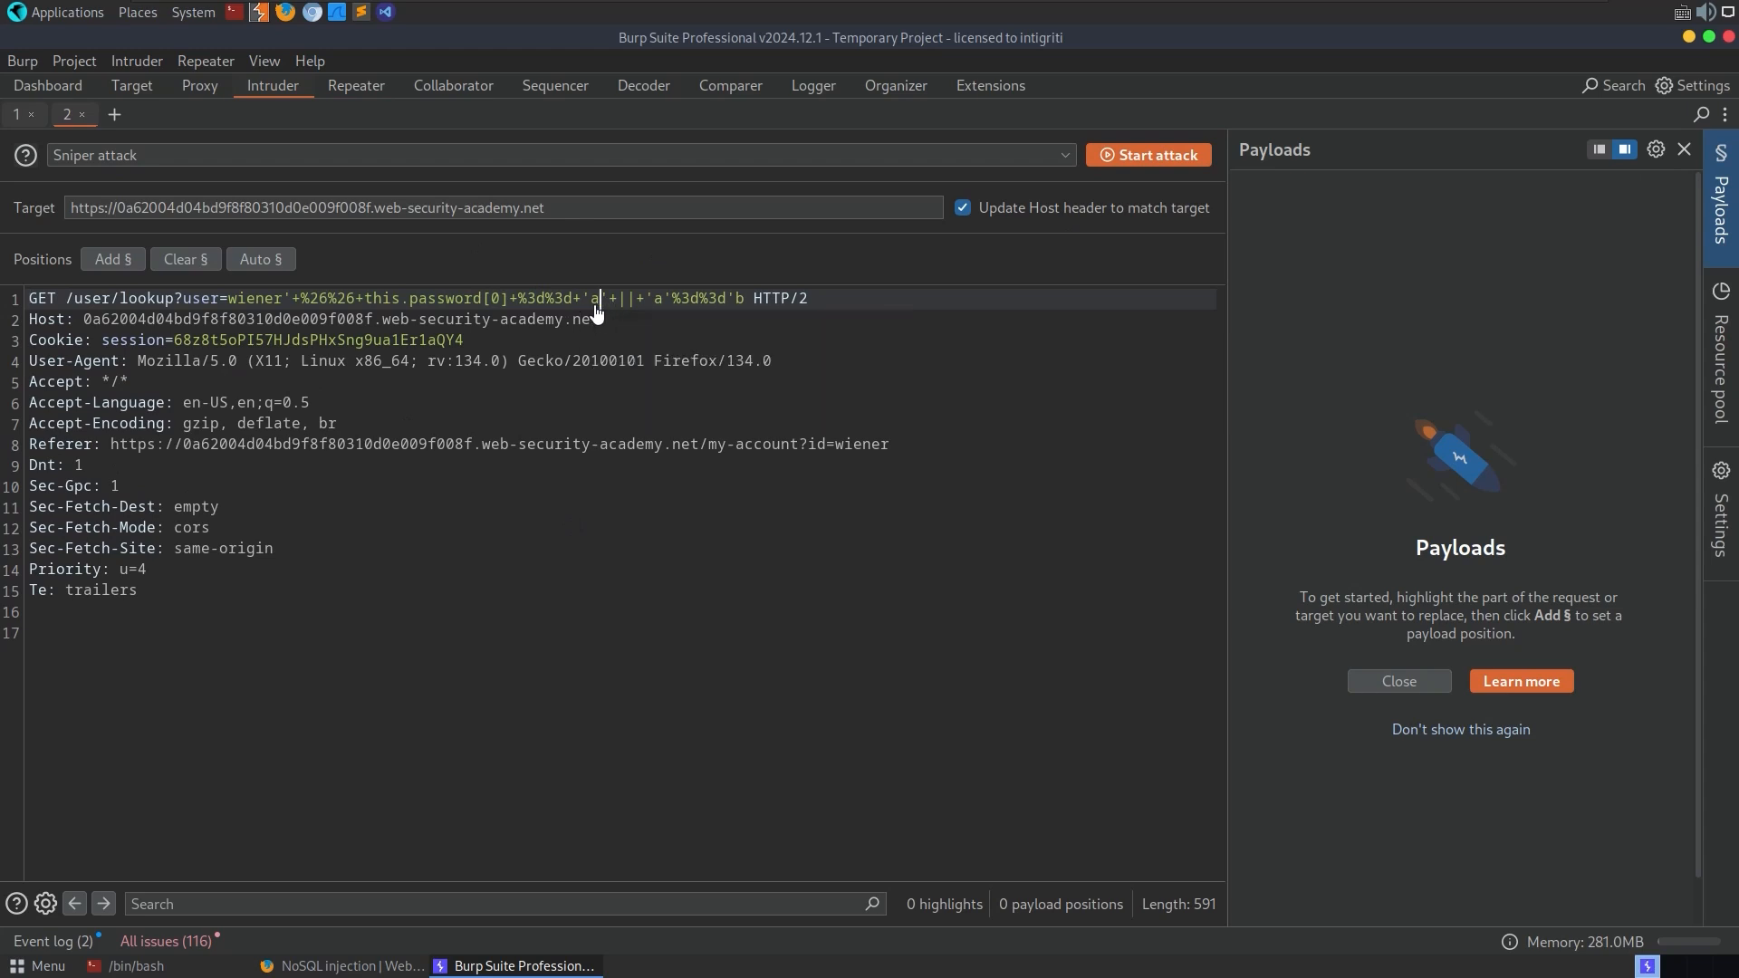
left_click(560, 154)
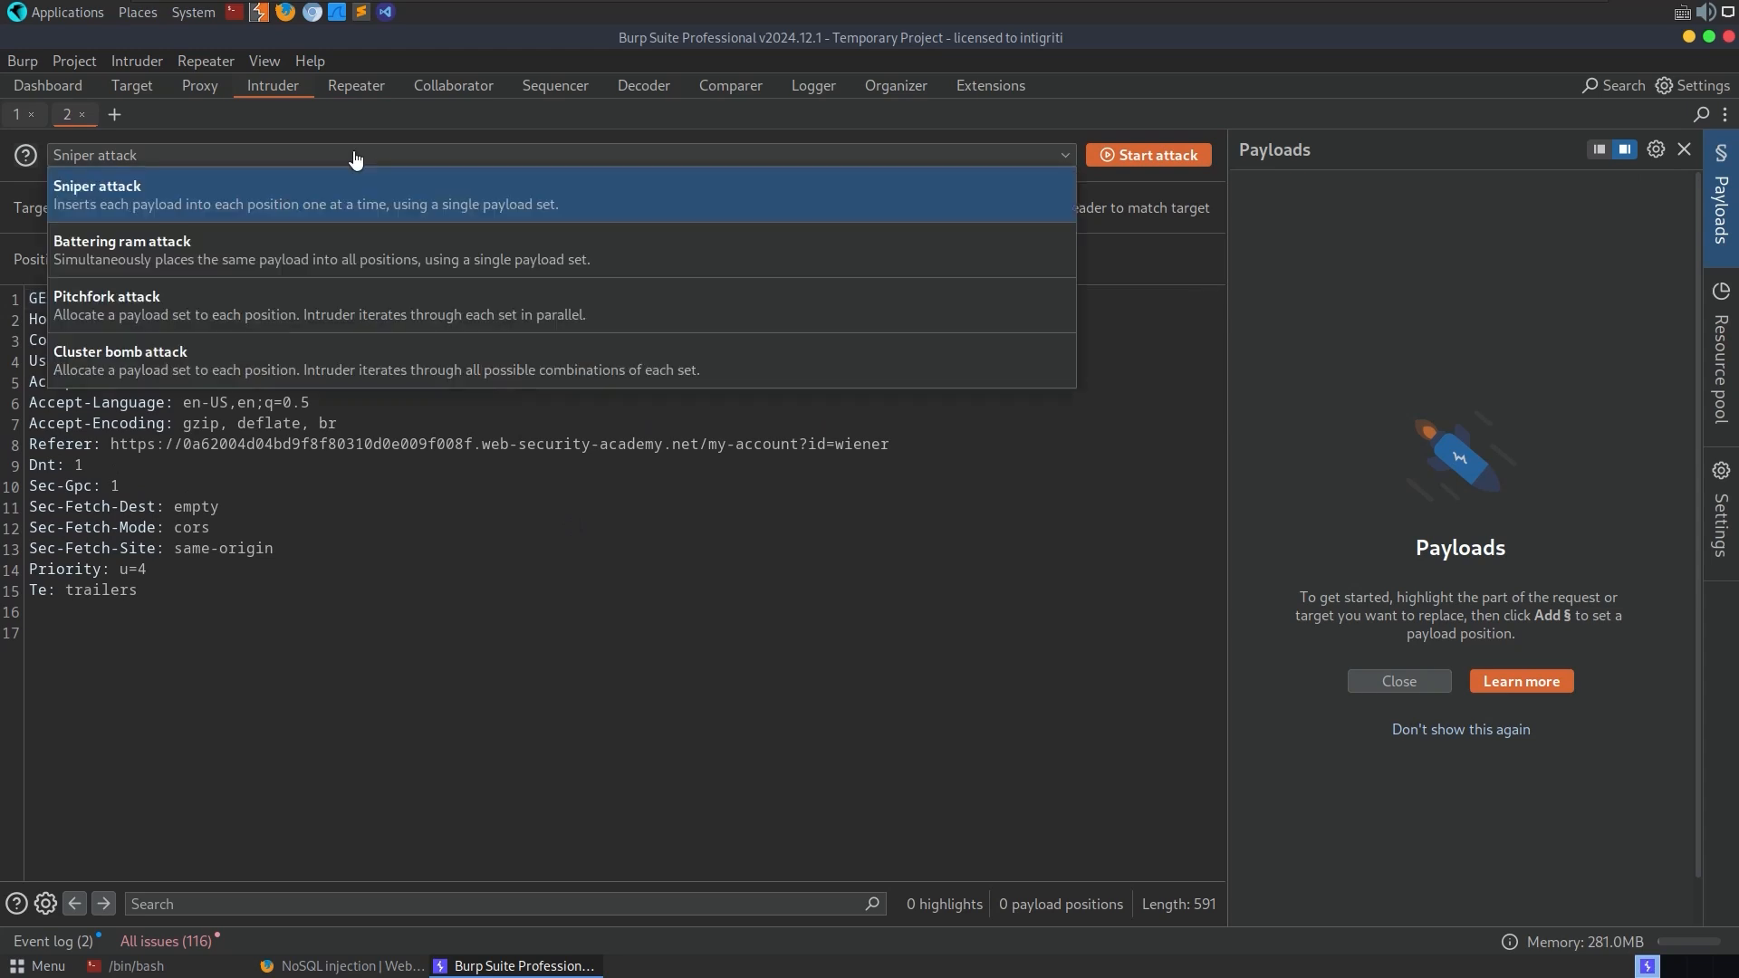
left_click(120, 360)
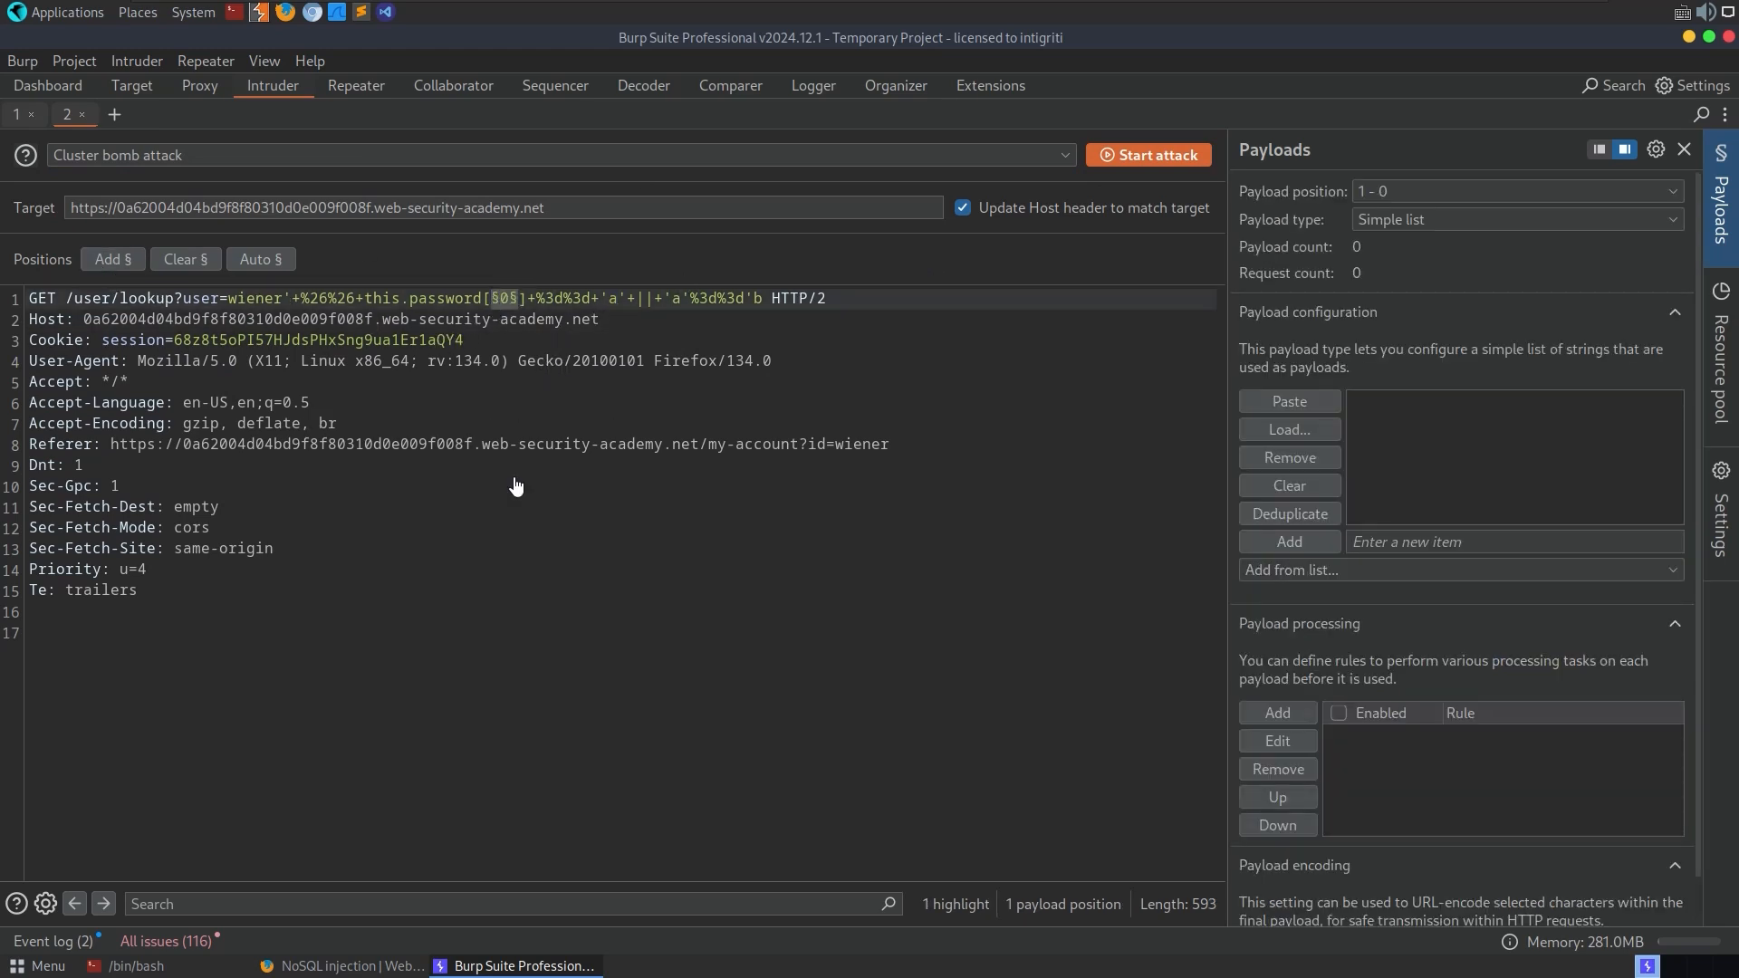
mouse_move(621, 443)
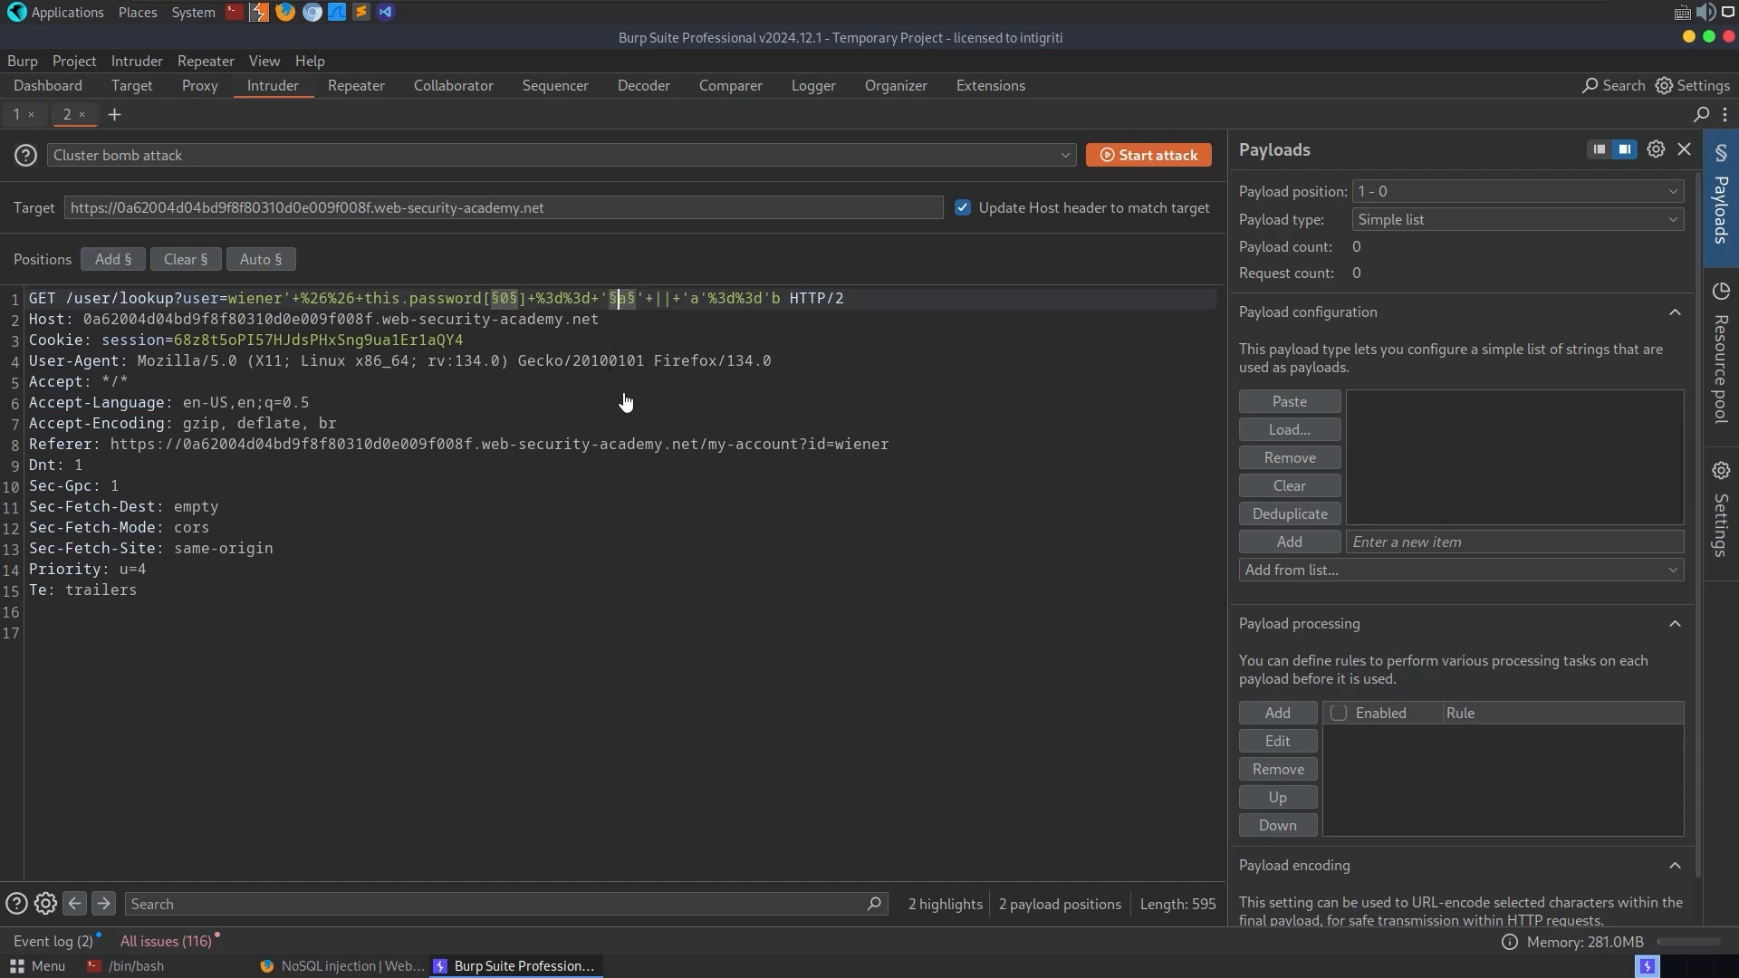
mouse_move(1289, 464)
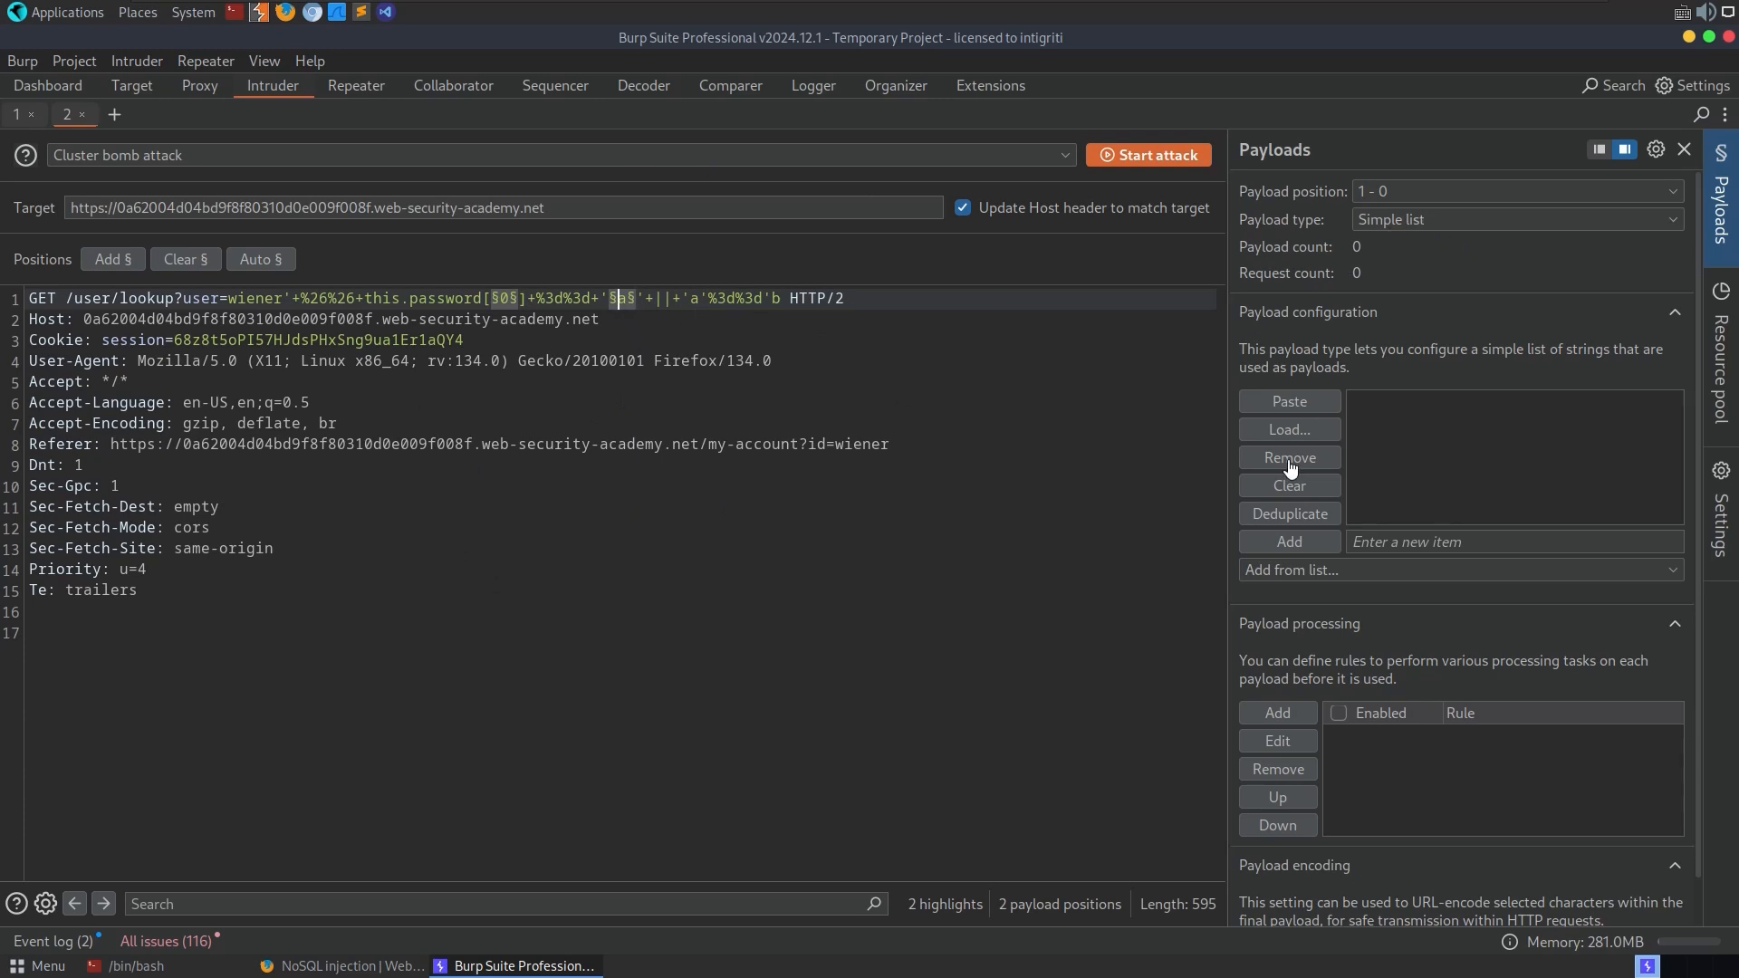
mouse_move(1339, 616)
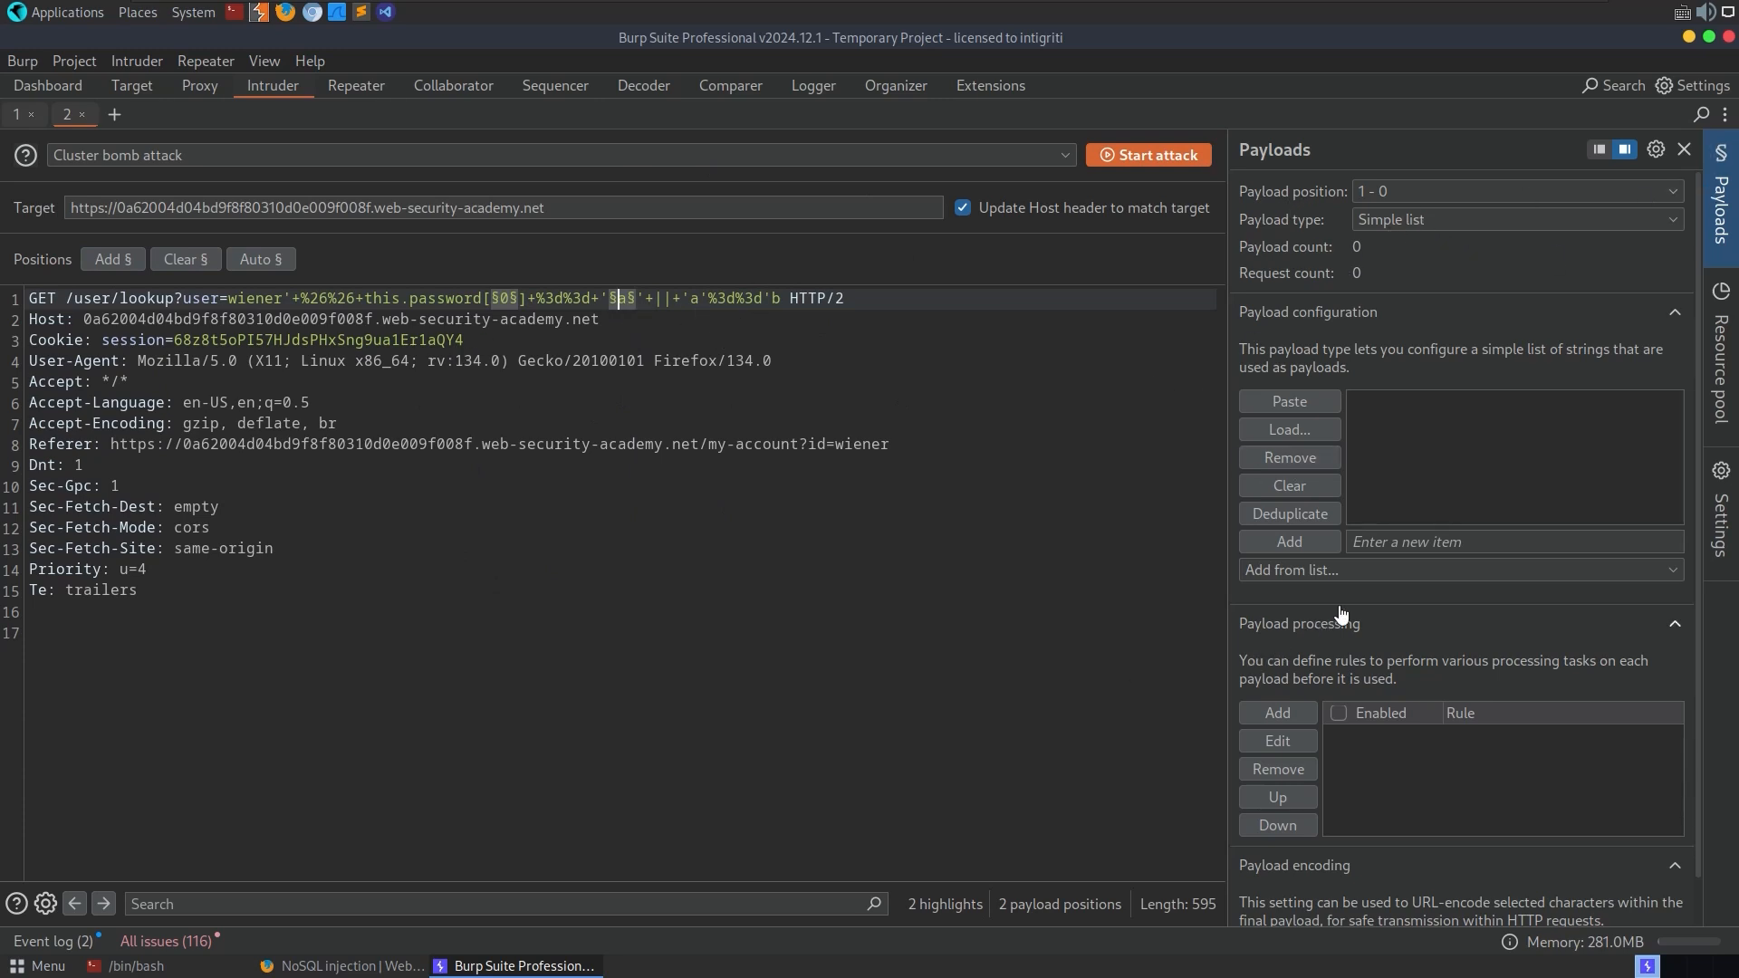
- Load digits 0–9 into payload set 1 and letters a–z into payload set 2
left_click(1287, 429)
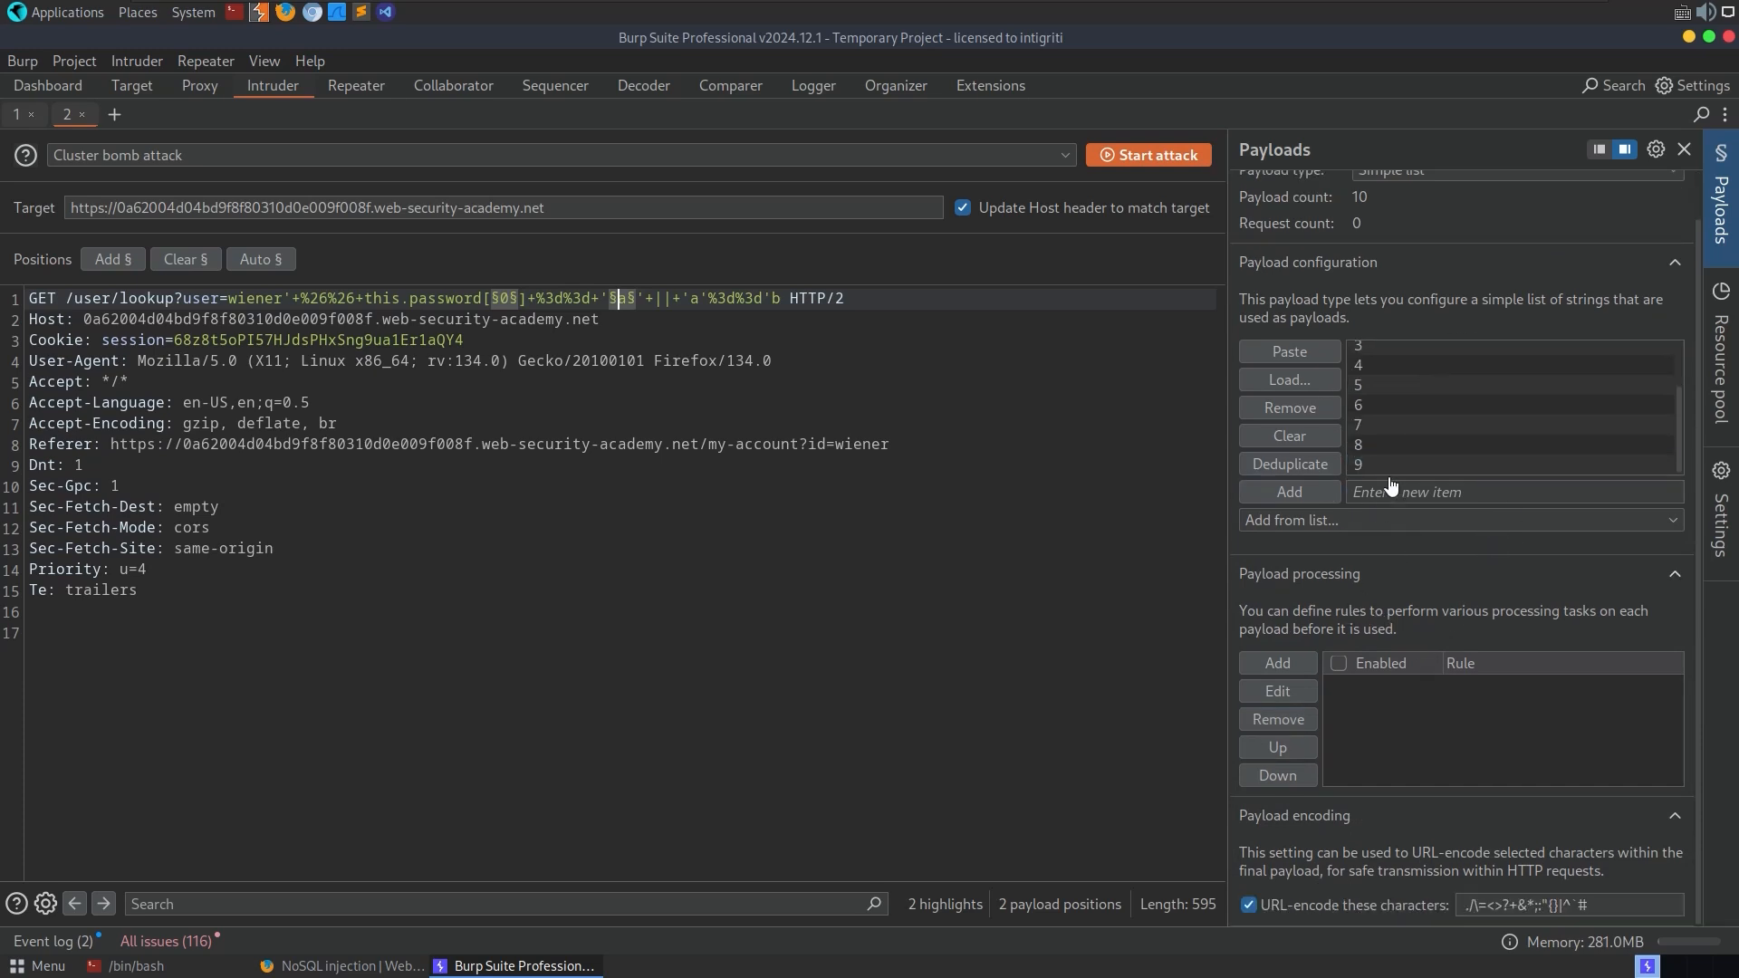
left_click(1459, 518)
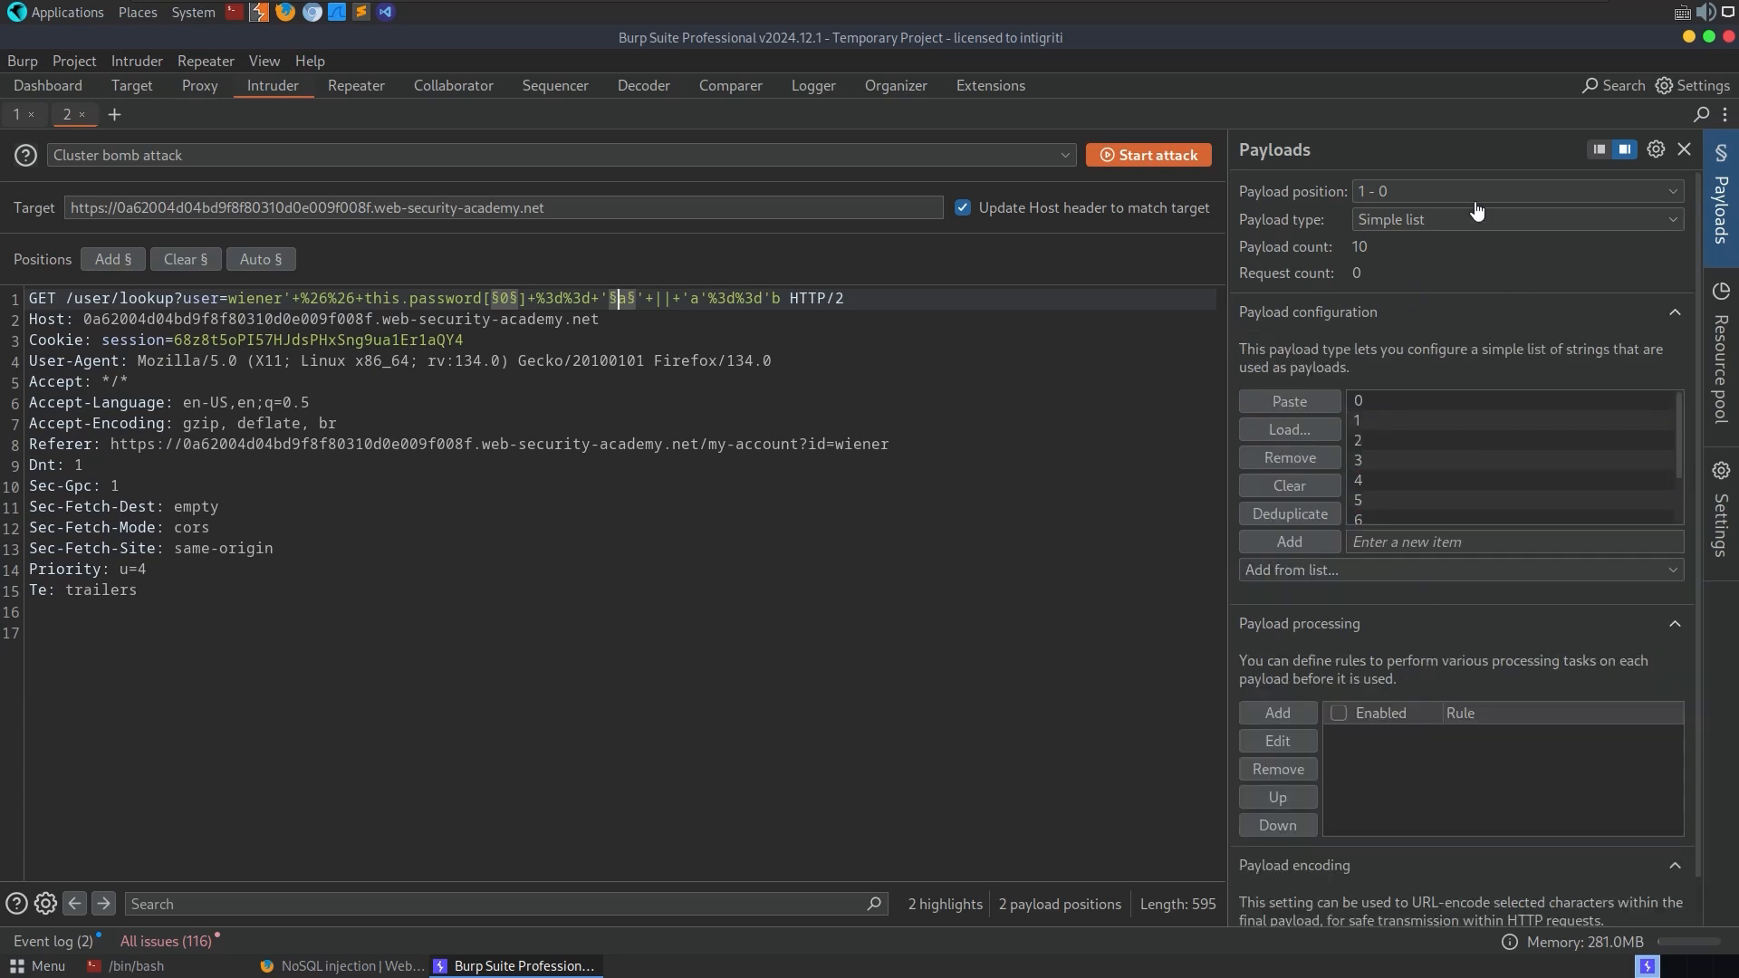
left_click(1288, 485)
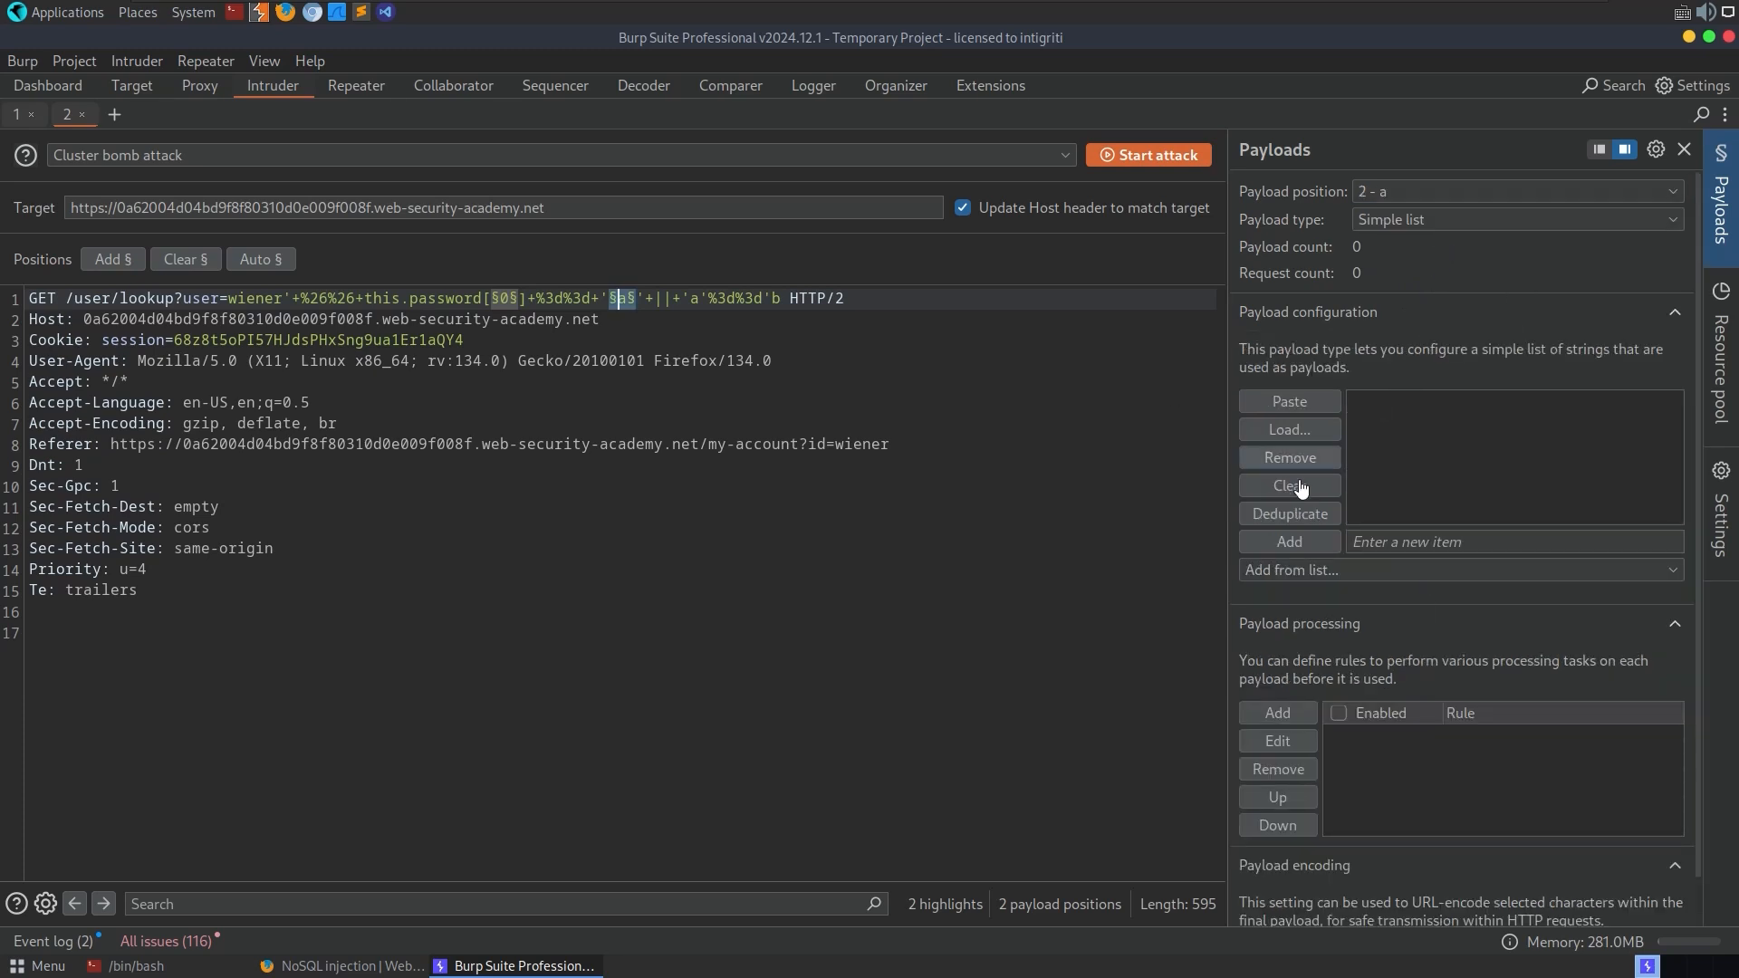
left_click(1457, 569)
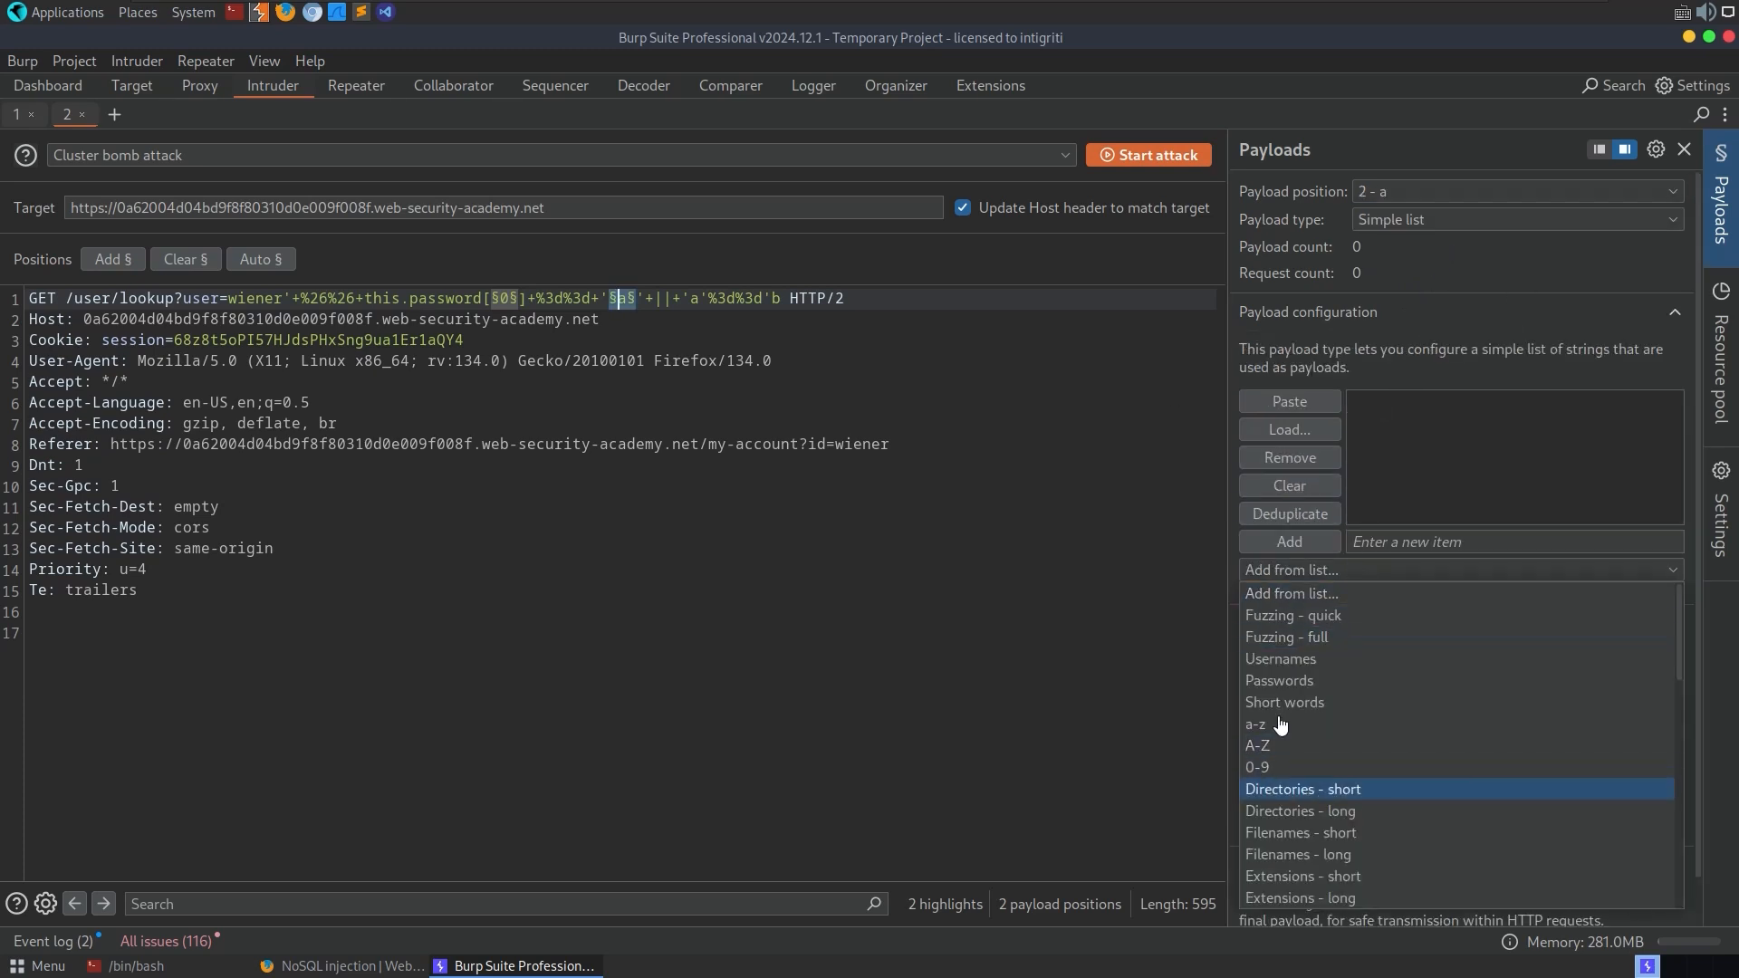
mouse_move(1257, 746)
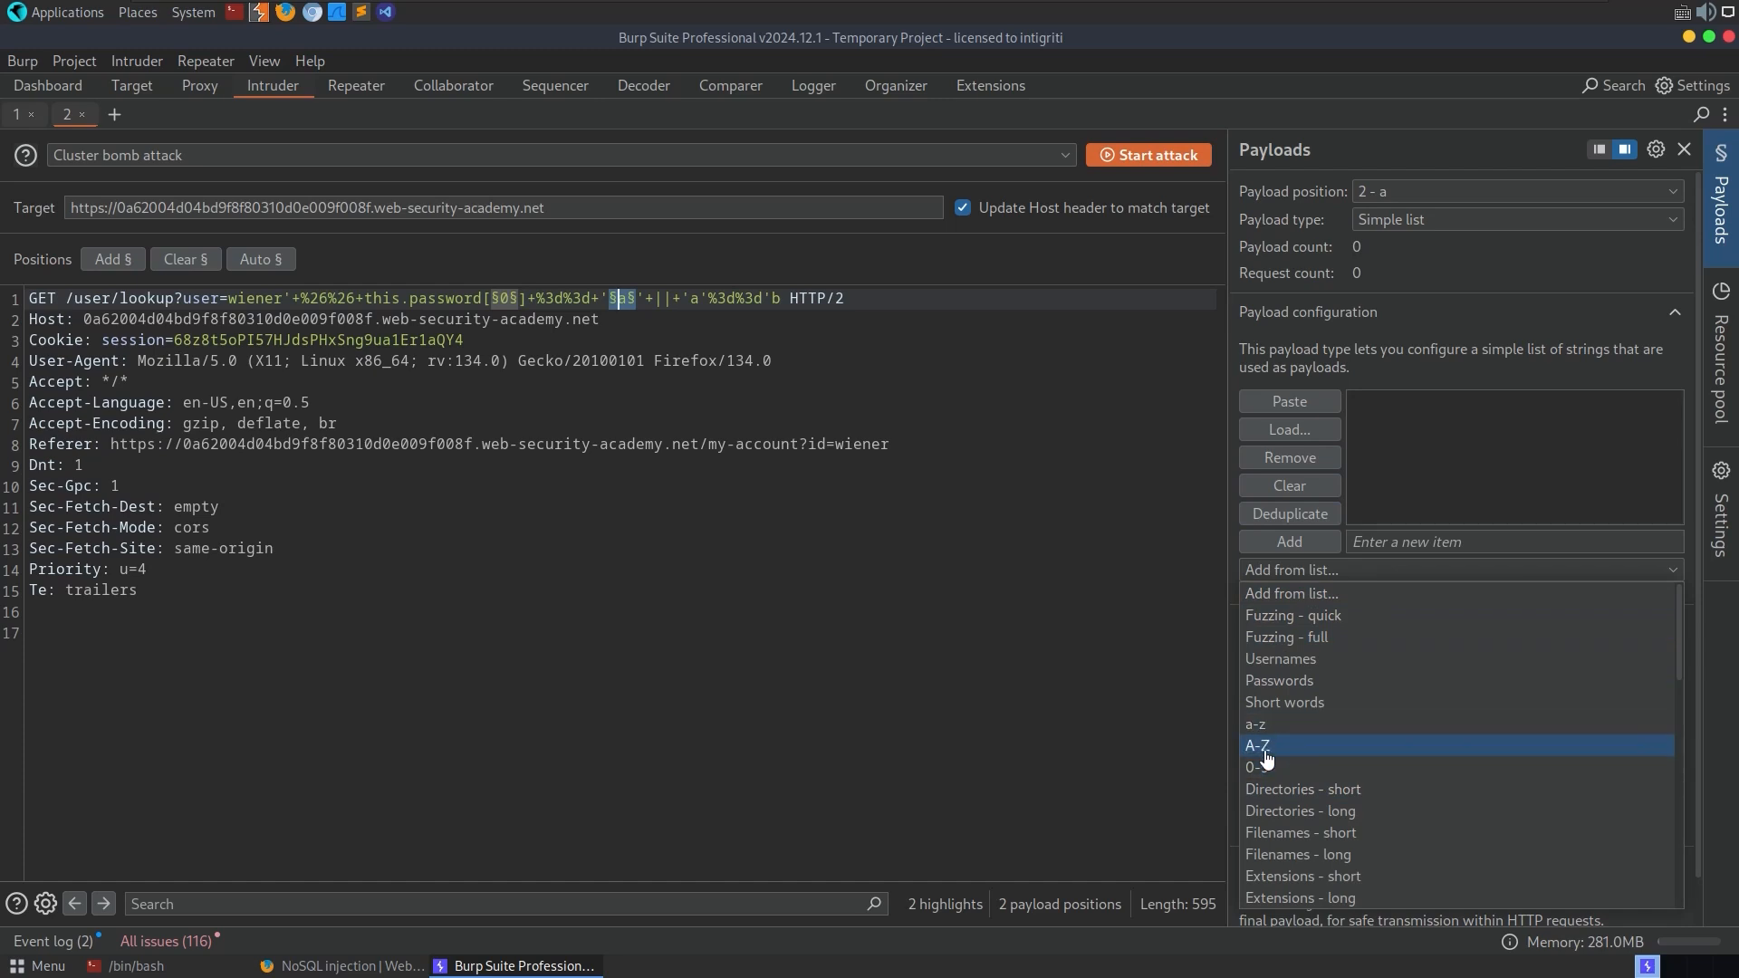
mouse_move(1258, 724)
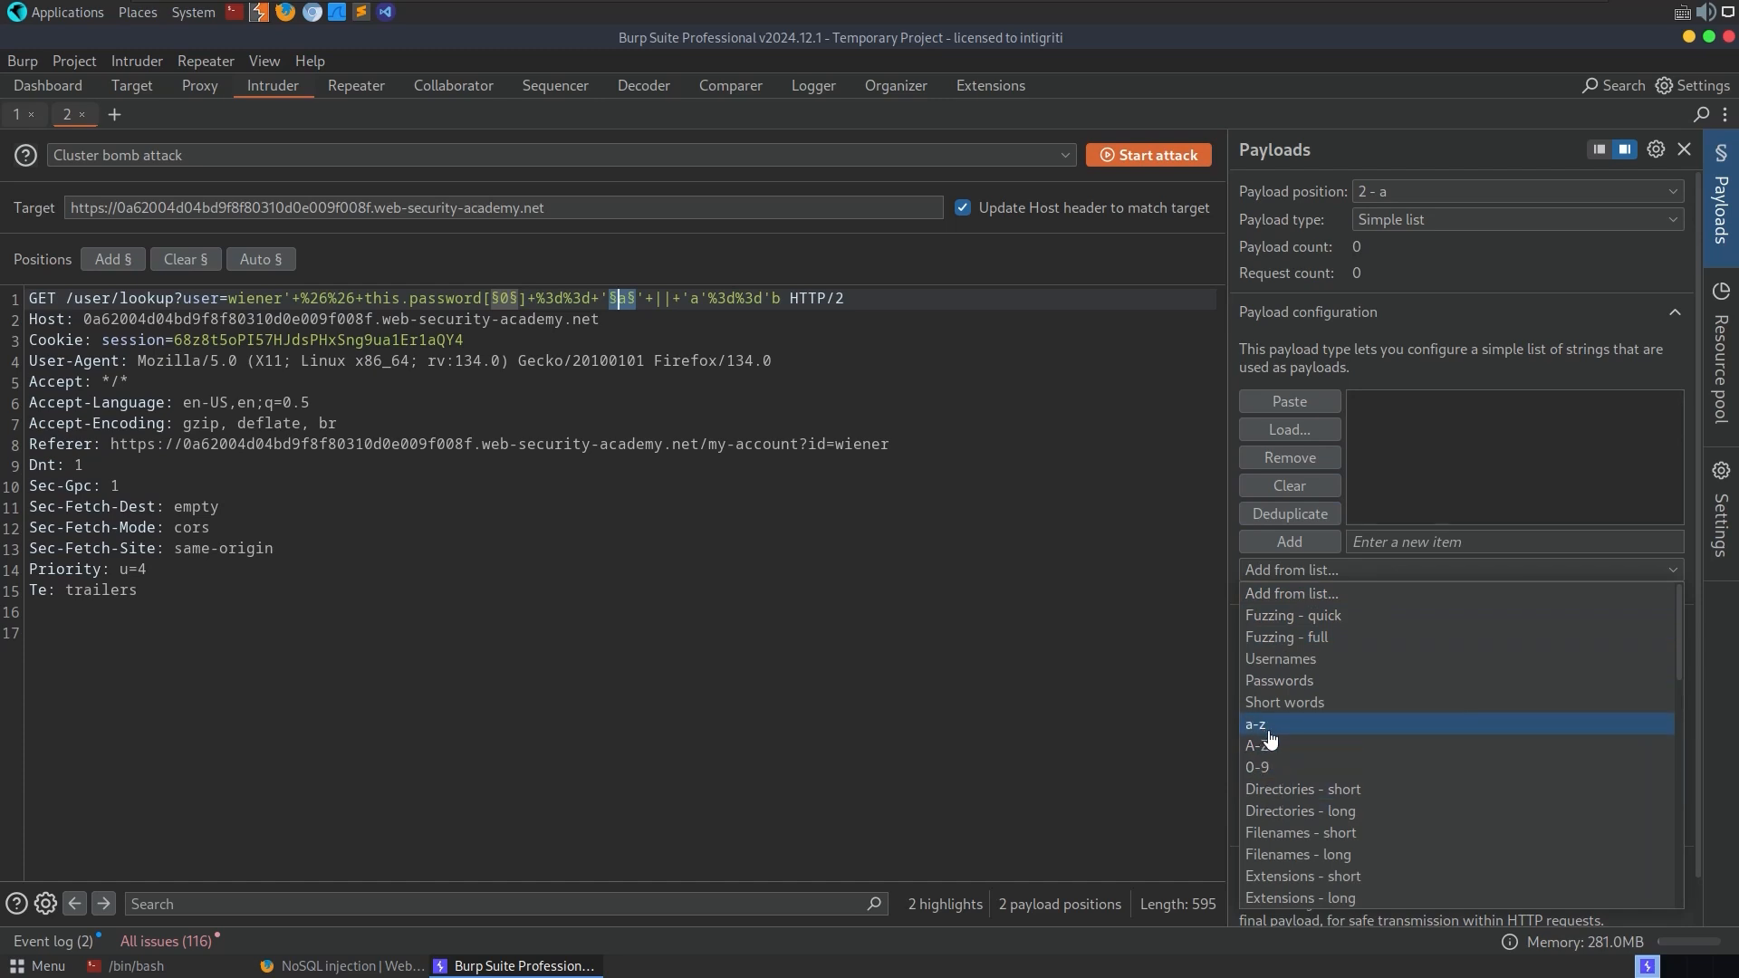
left_click(1256, 725)
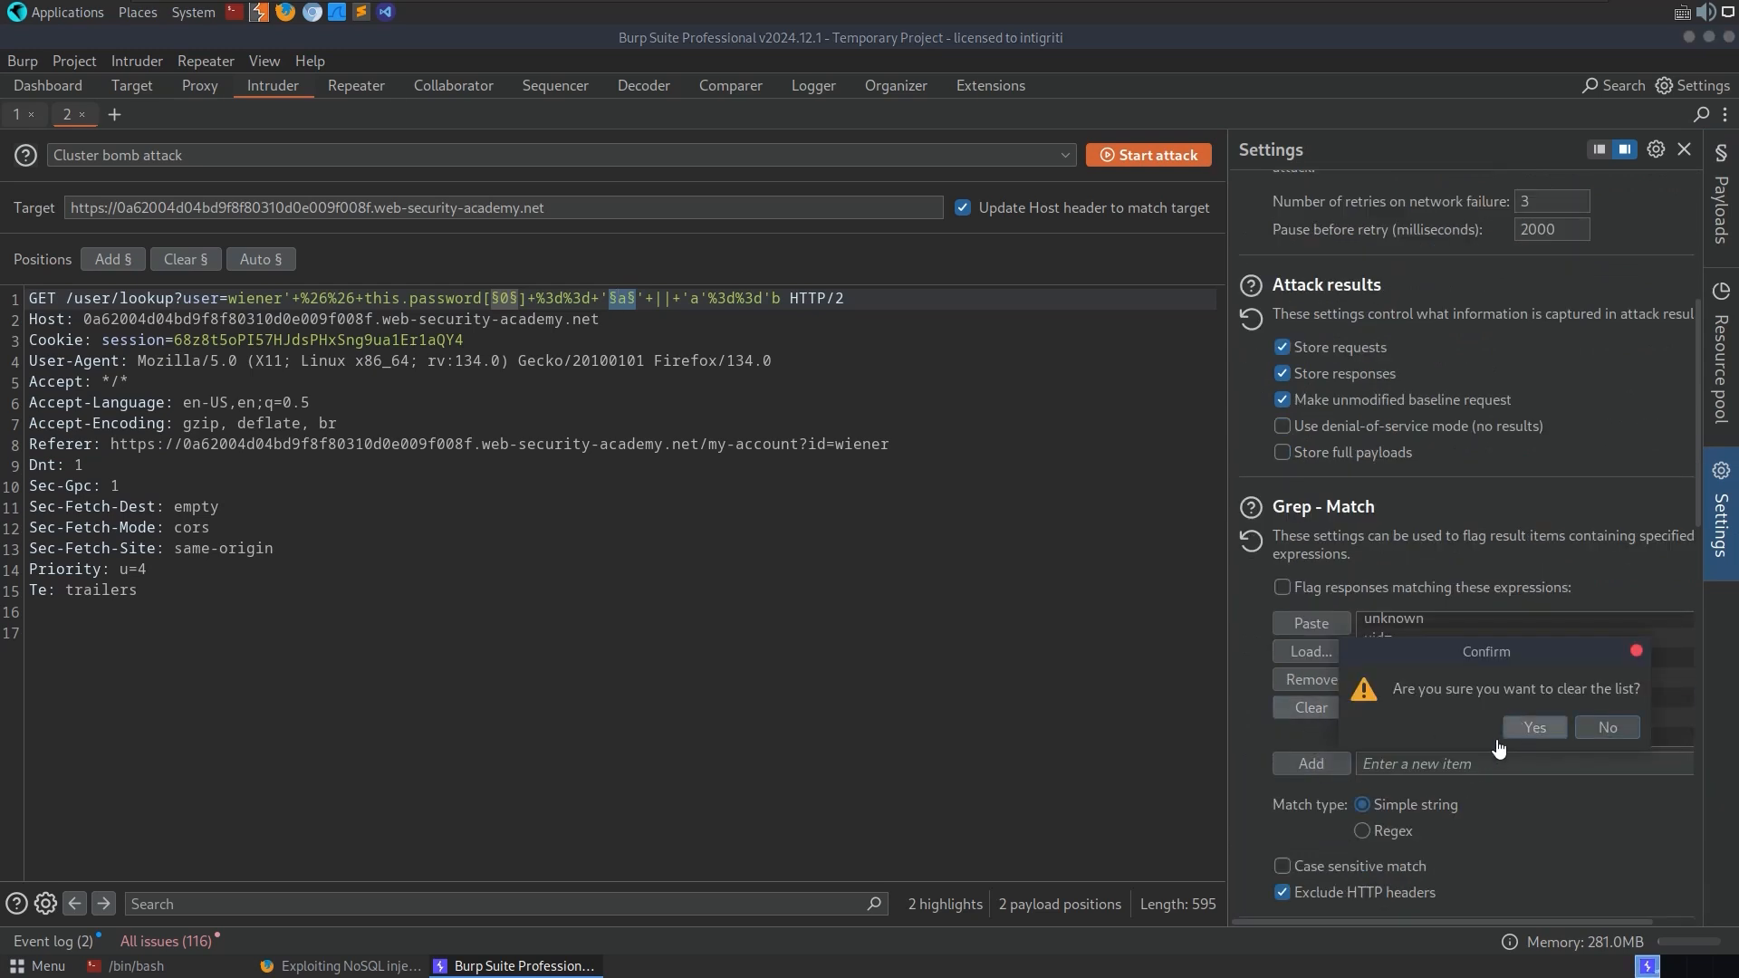
- Replace Grep - Match expressions with a flagged 'Could not find user' match and start the attack
left_click(1532, 726)
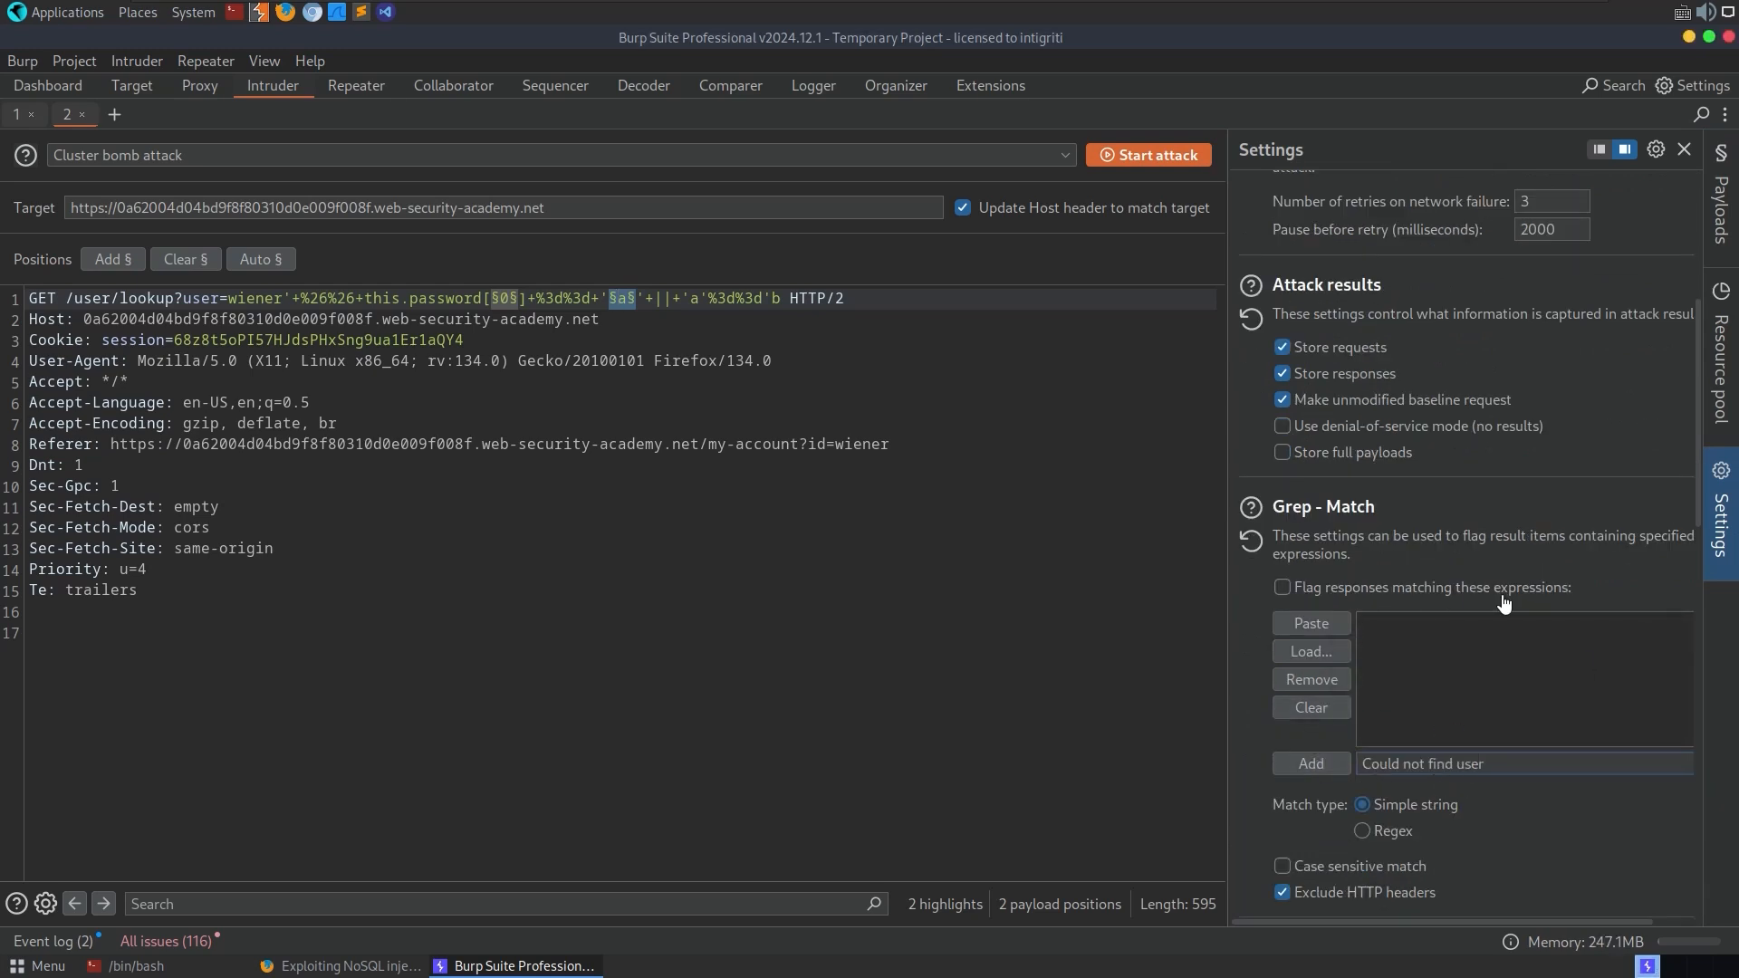
left_click(1283, 587)
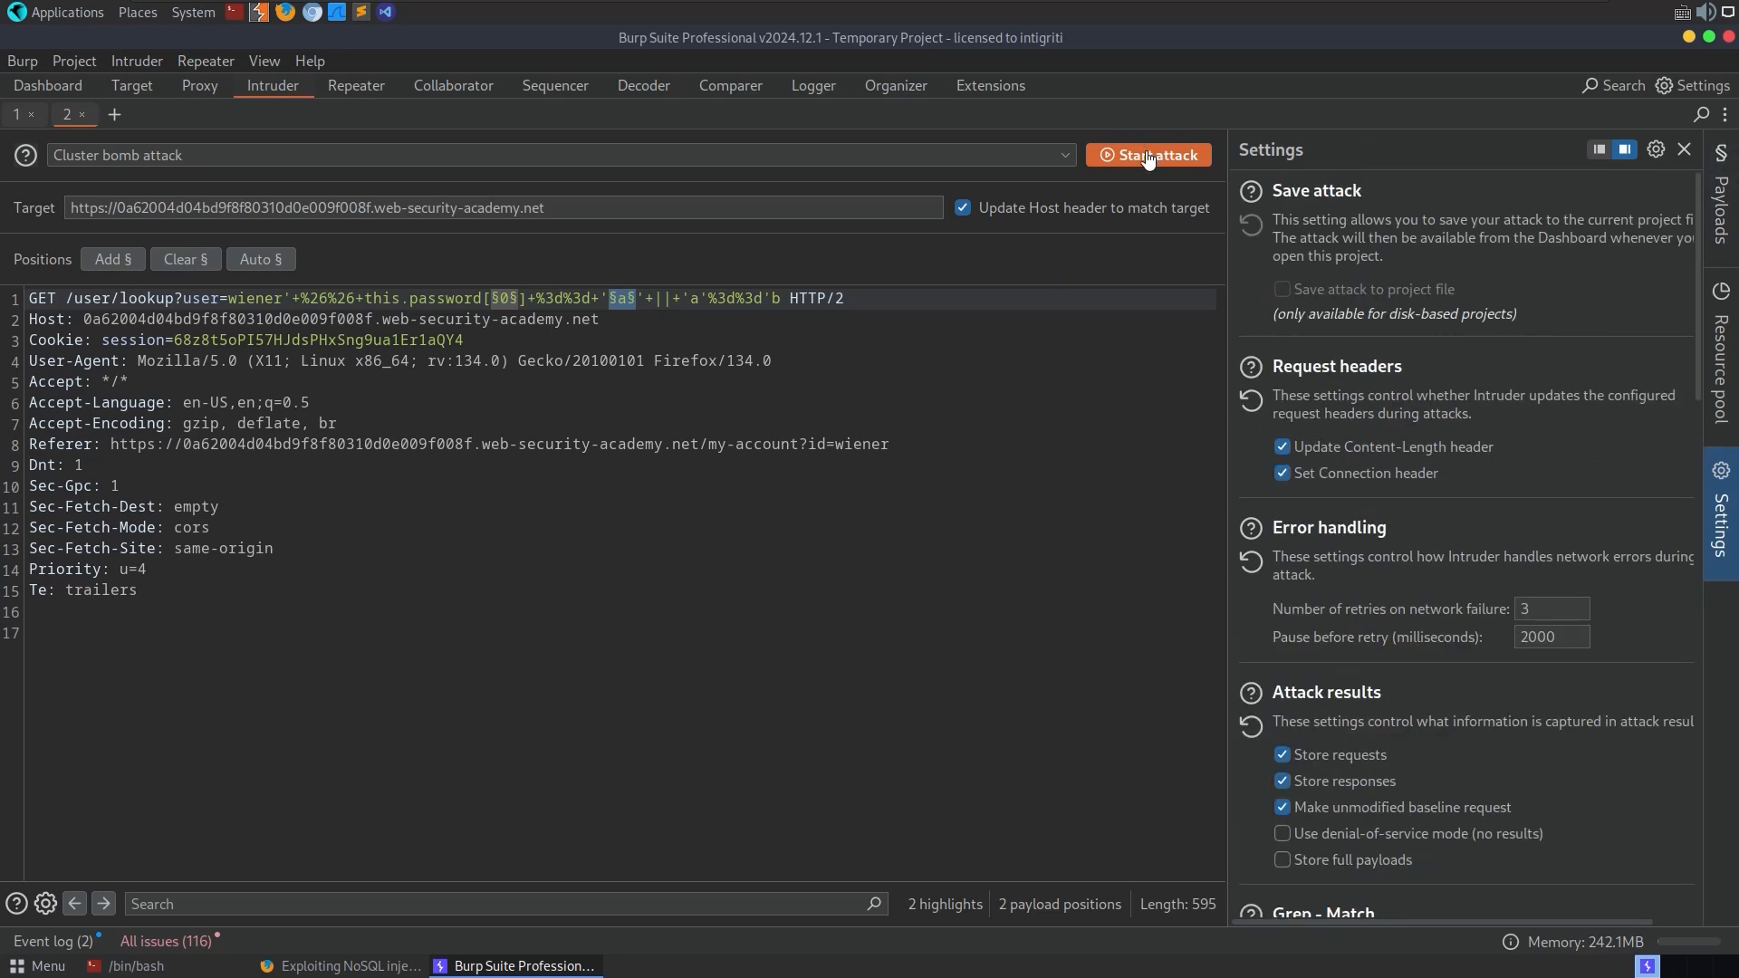
left_click(1159, 155)
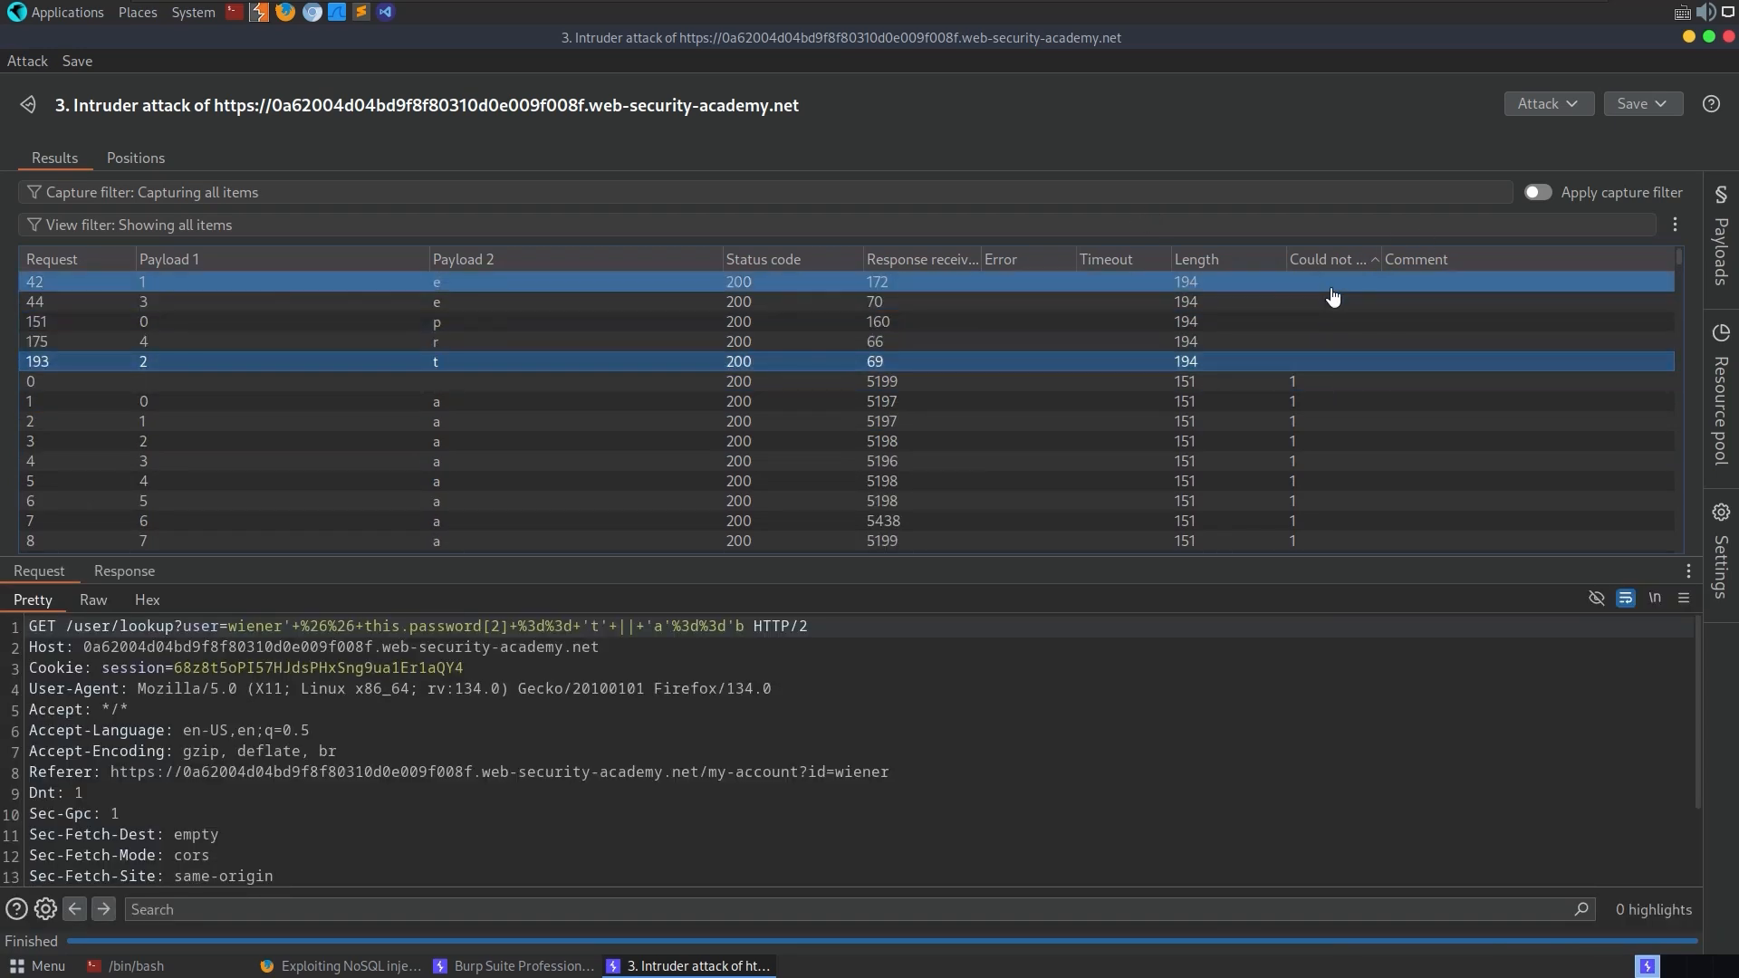
- Sort by the grep column, show only highlighted hits spelling 'peter', then close the results window
left_click(510, 300)
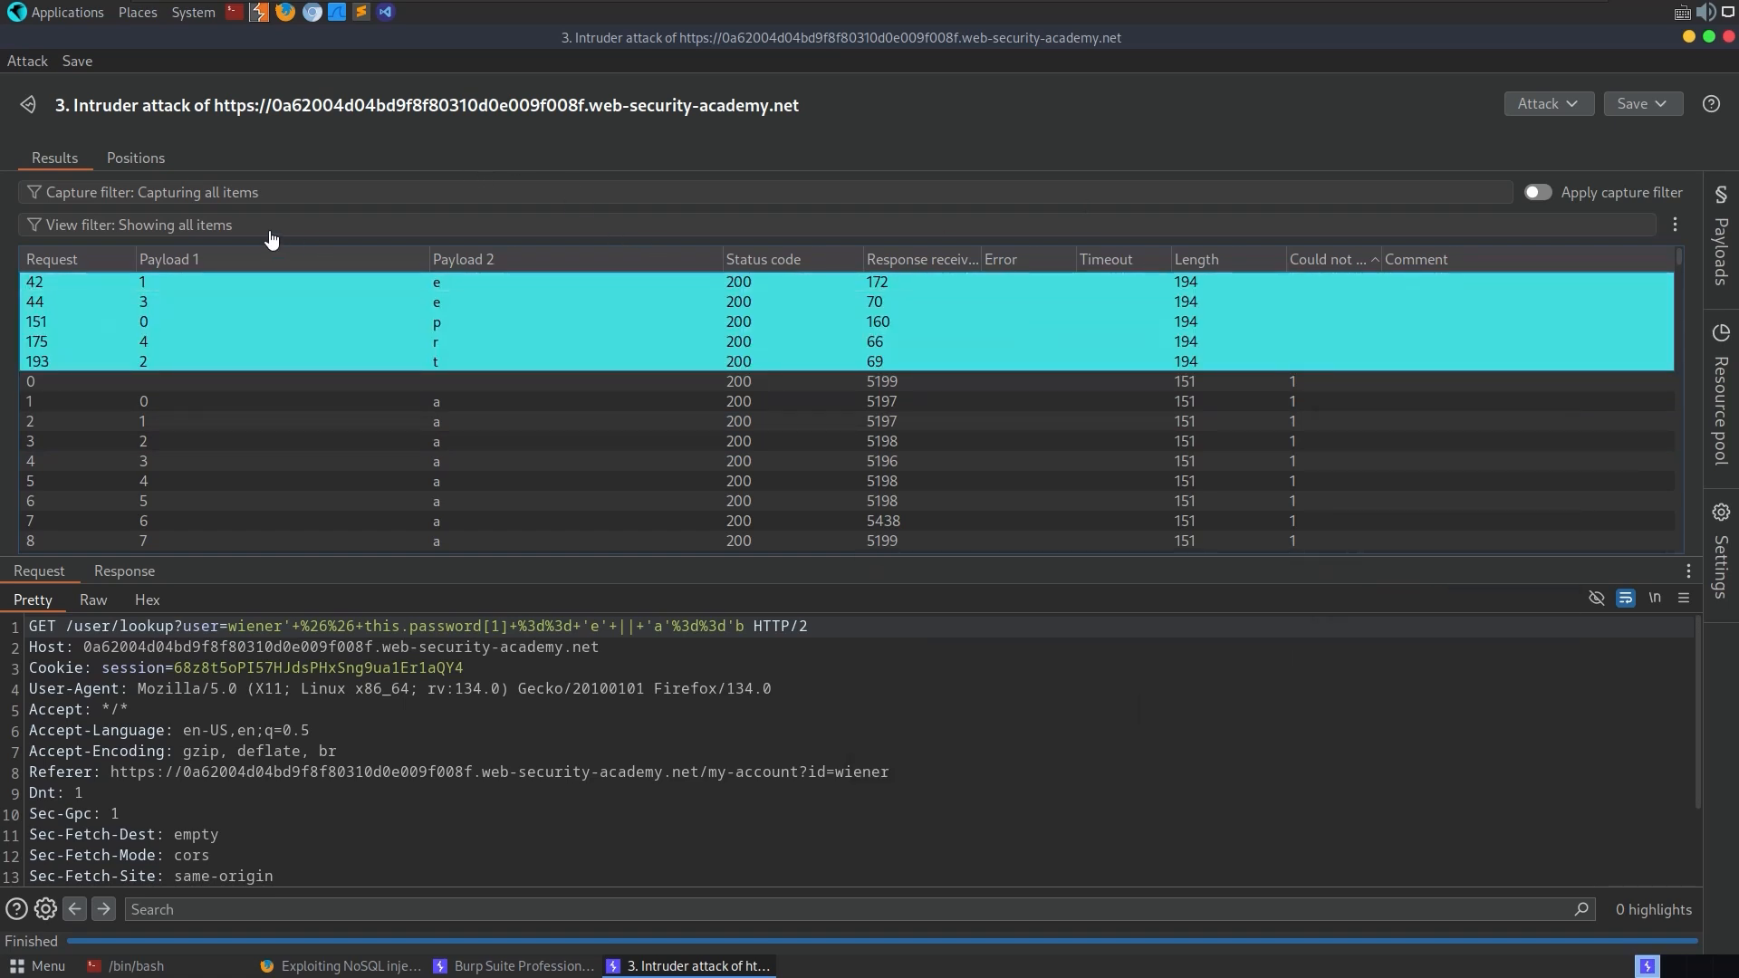
left_click(133, 225)
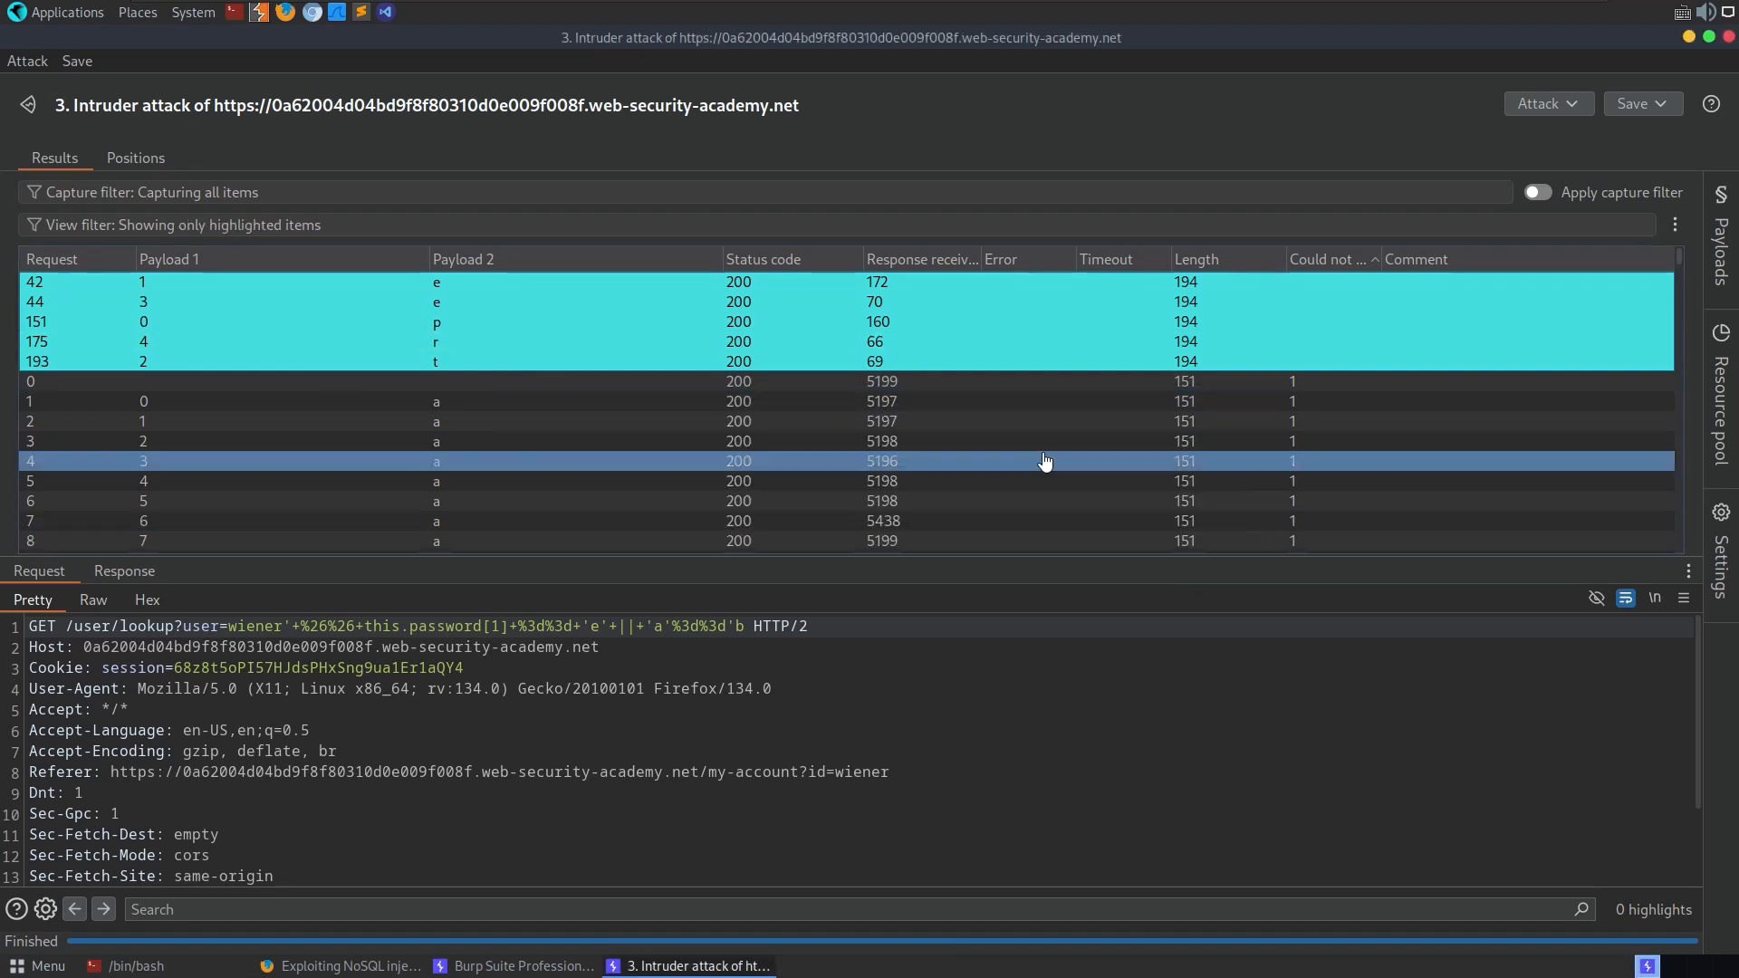
left_click(169, 258)
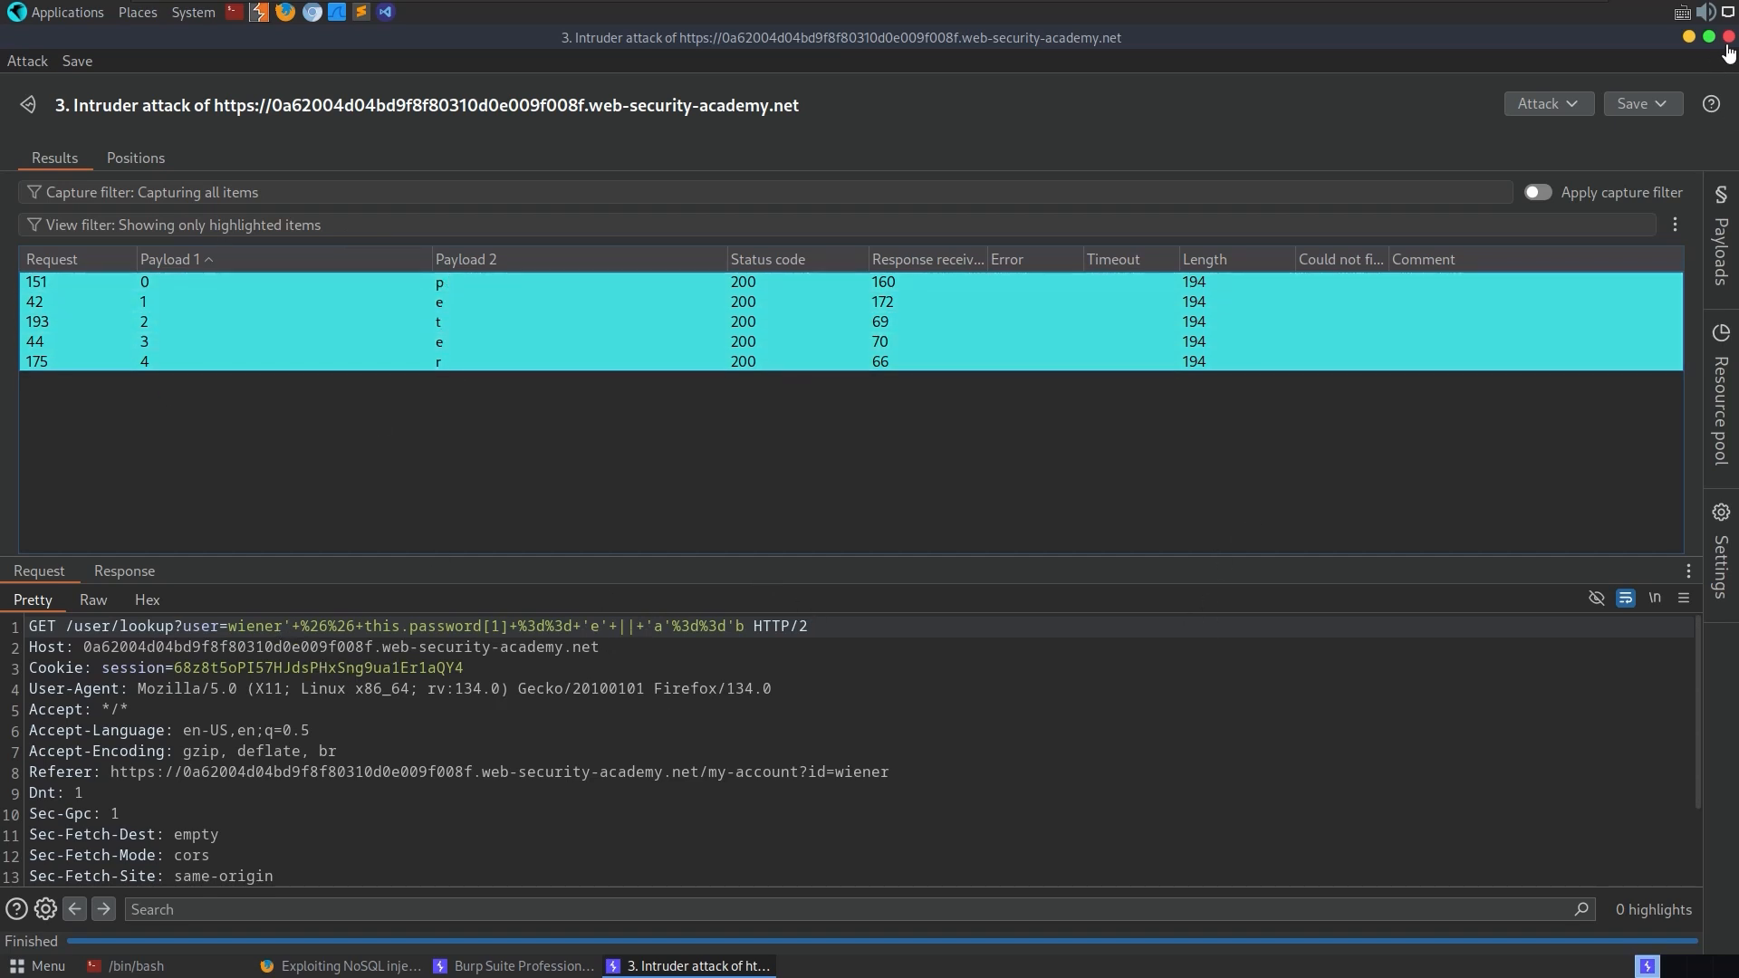
left_click(1727, 50)
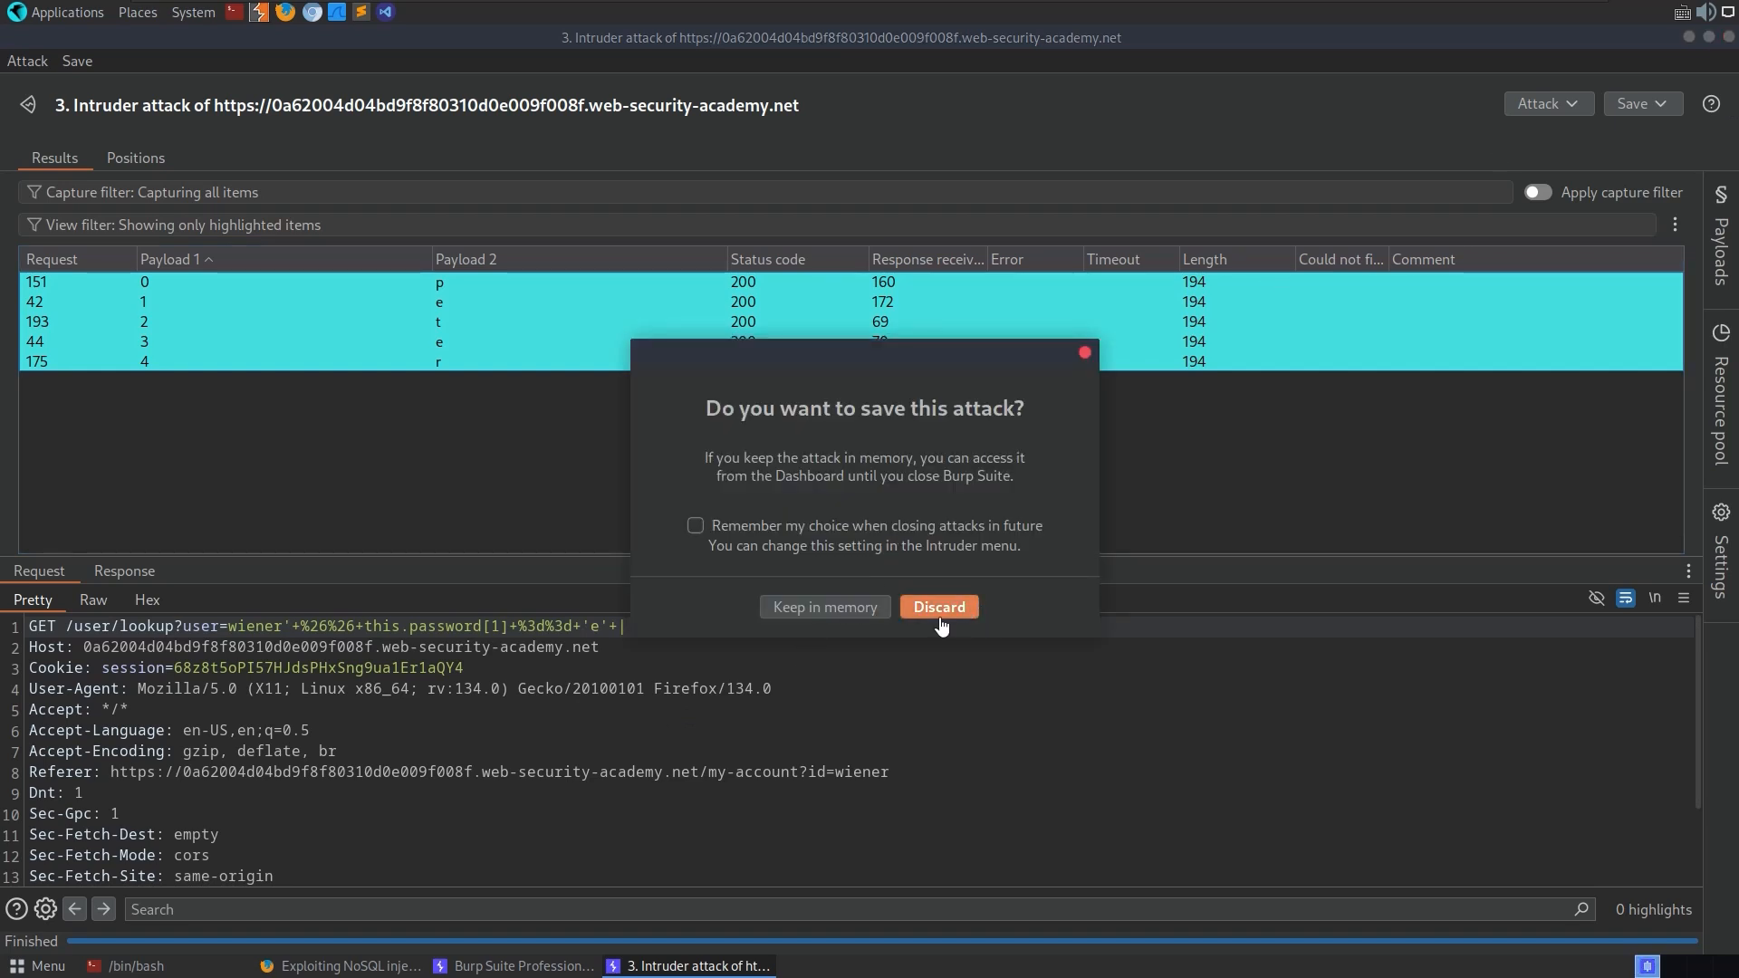
- Change the user parameter from wiener to administrator and start the cluster bomb attack
left_click(937, 606)
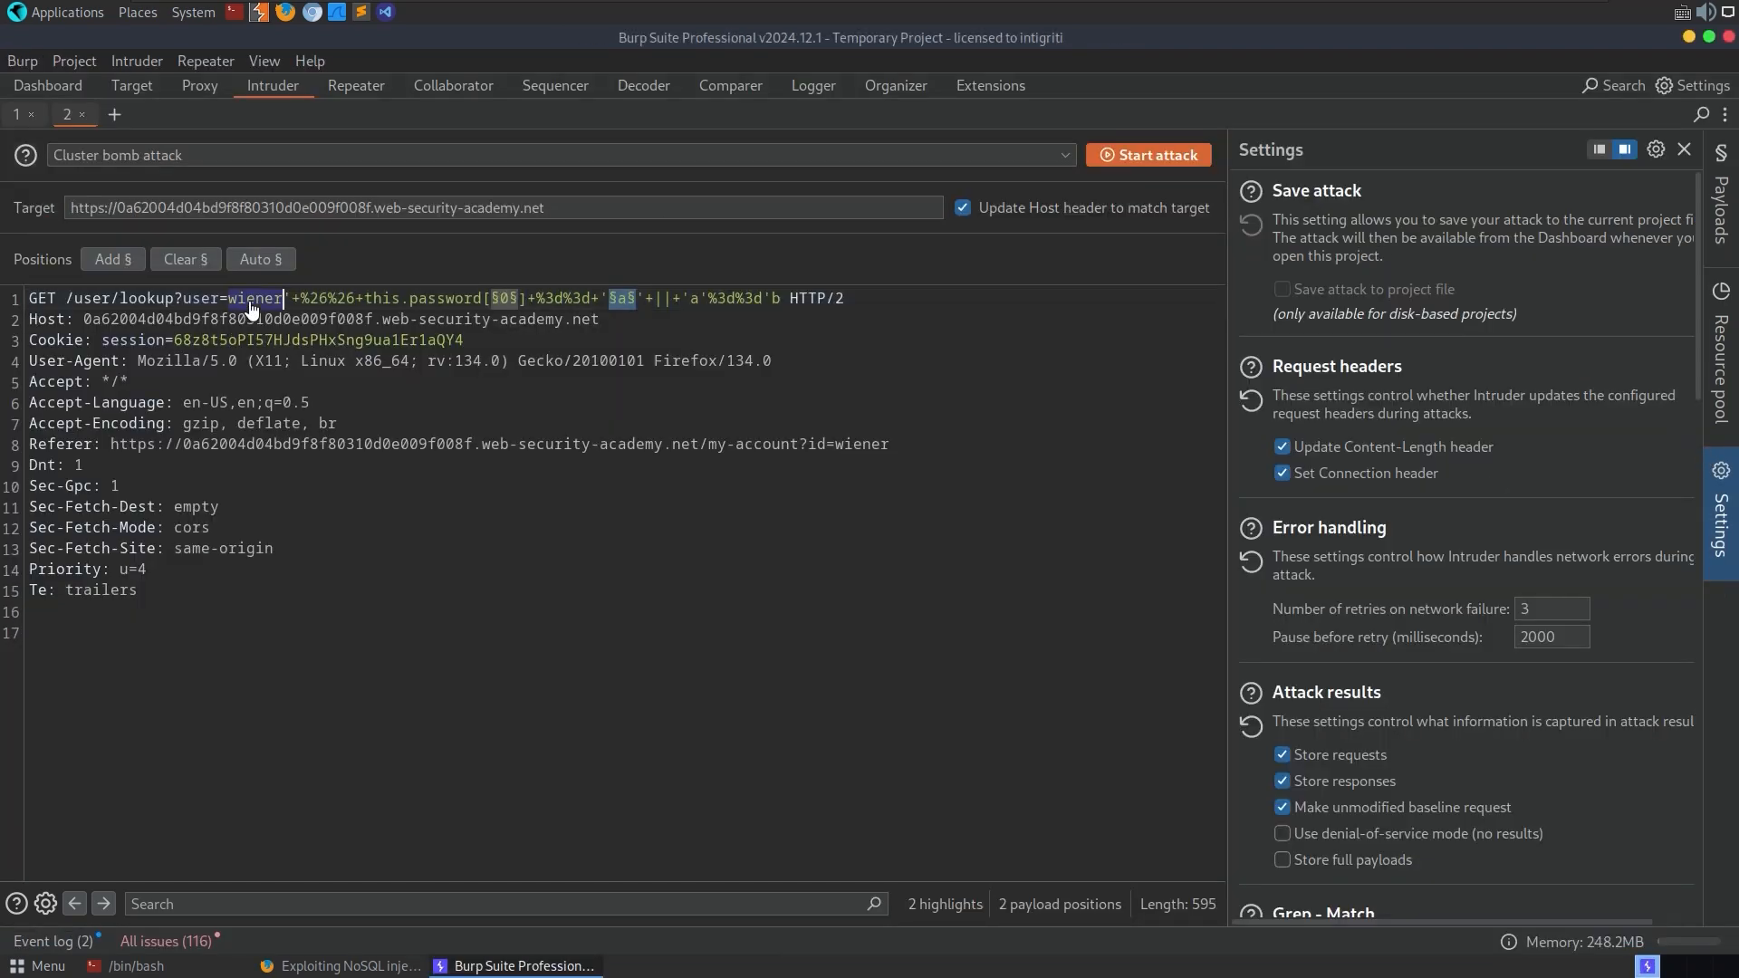
type("administrator")
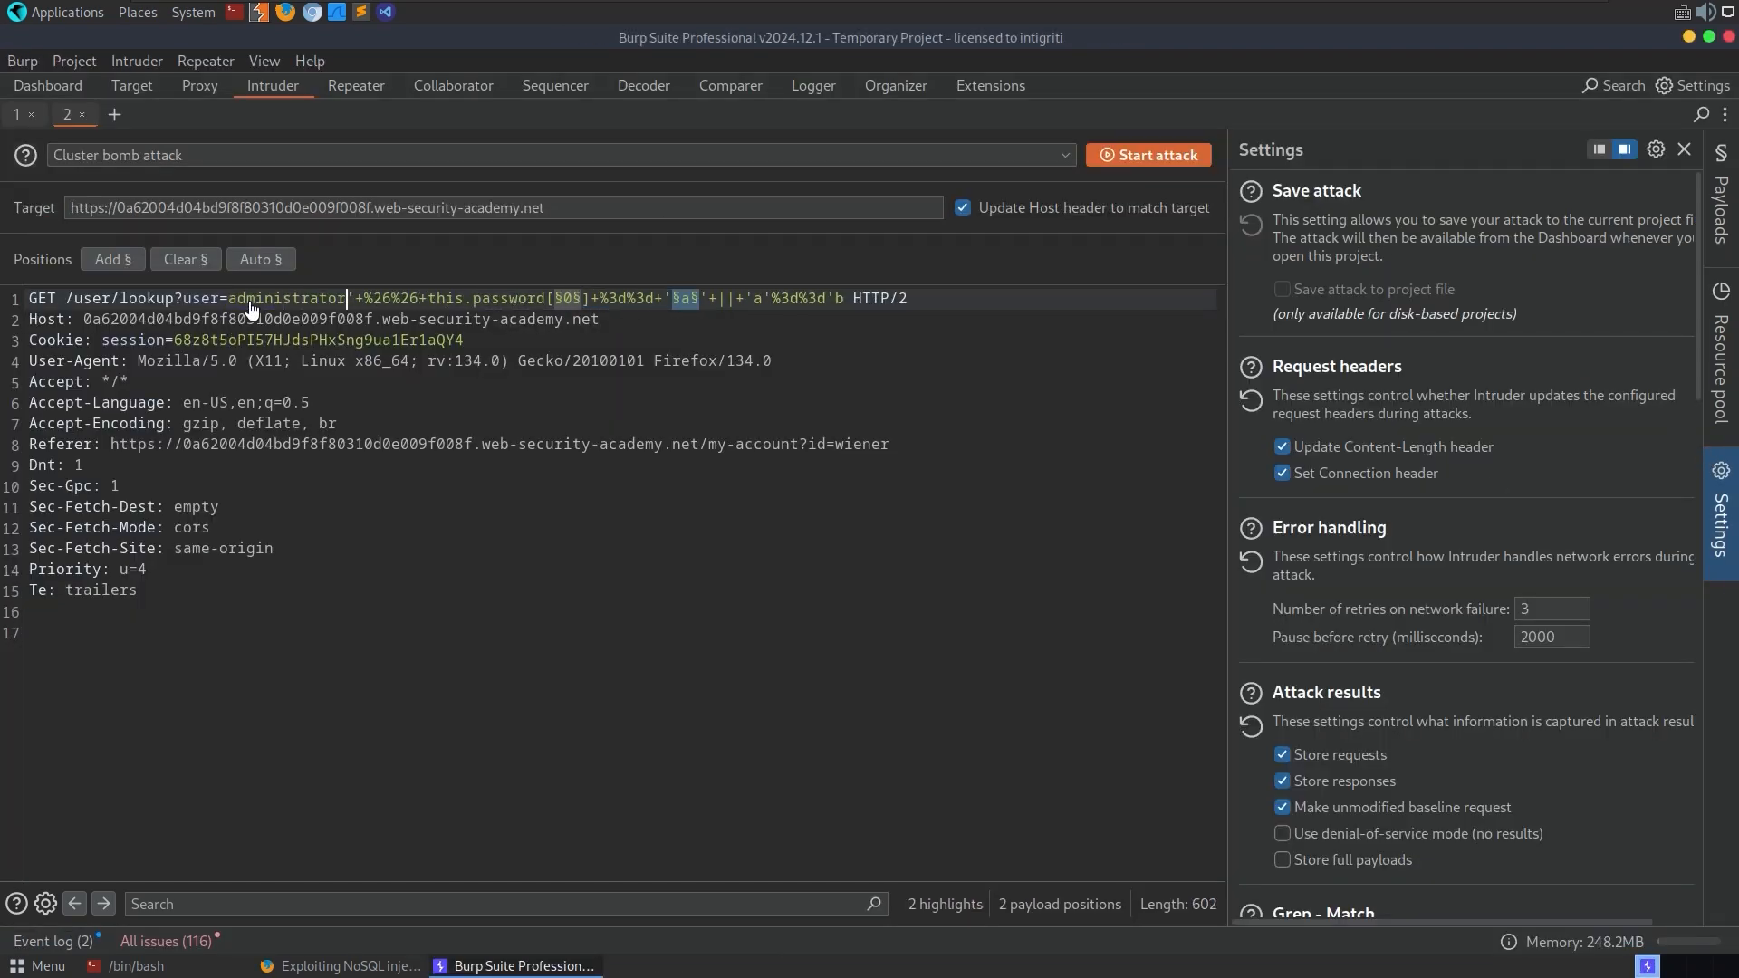
left_click(1148, 155)
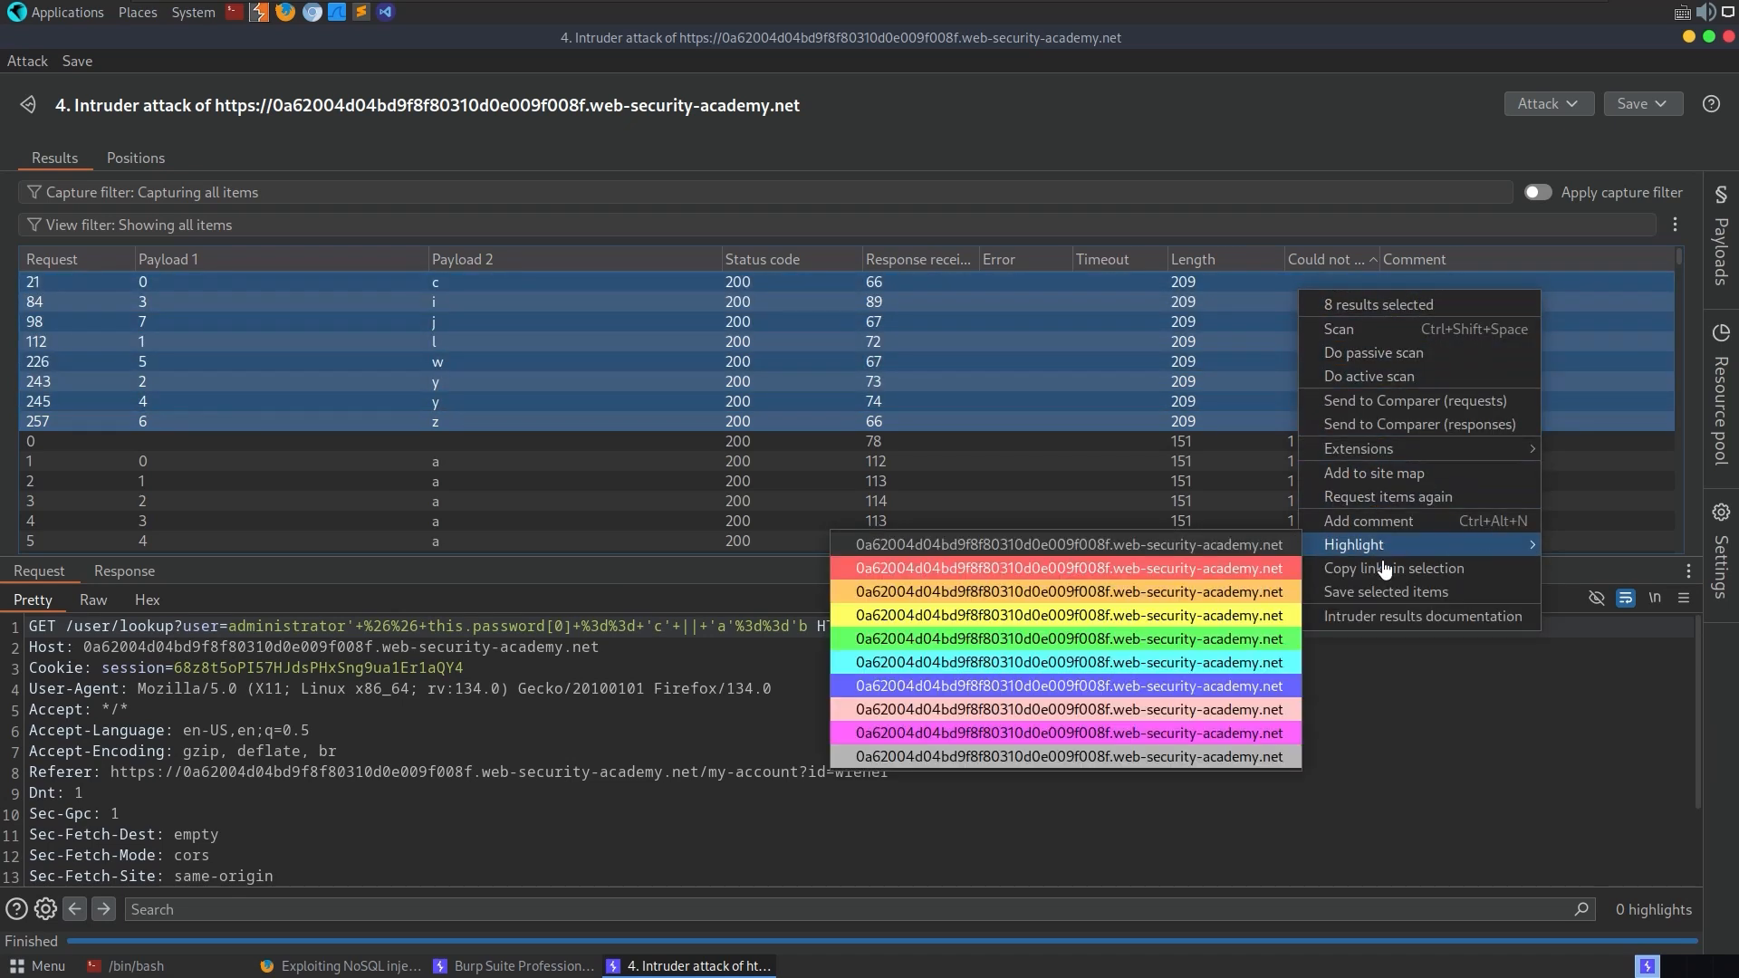
- Highlight the eight length-209 results in red and view an administrator JSON response
left_click(1067, 569)
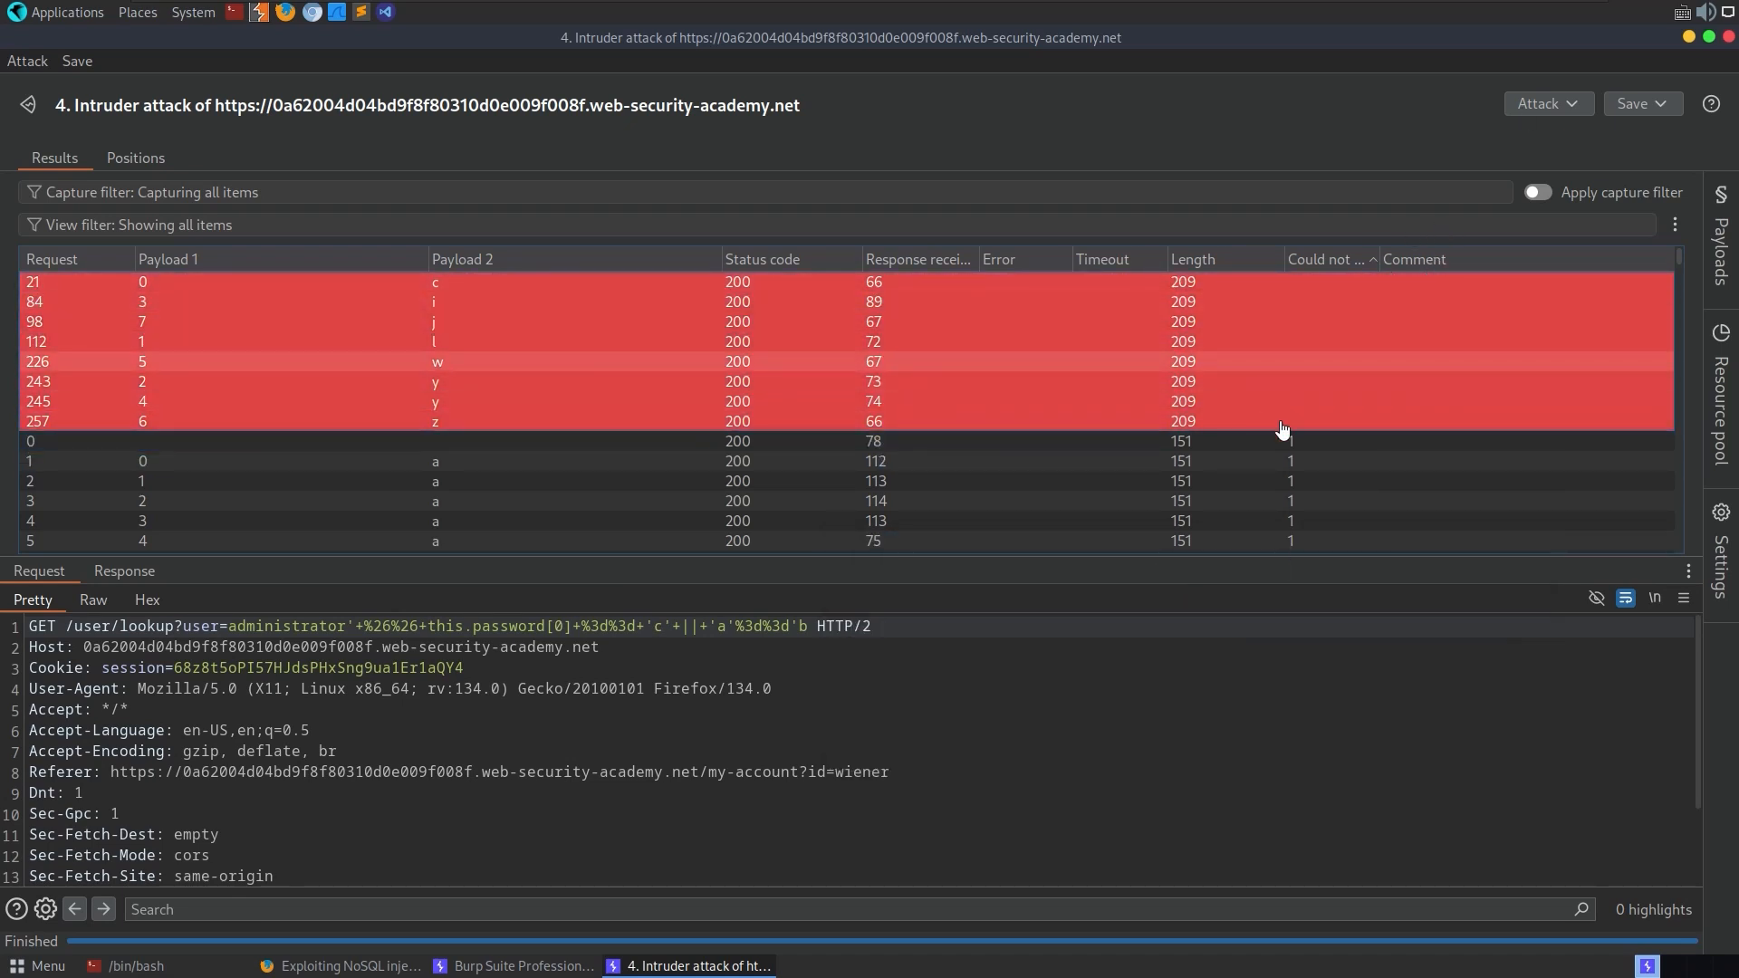
left_click(123, 570)
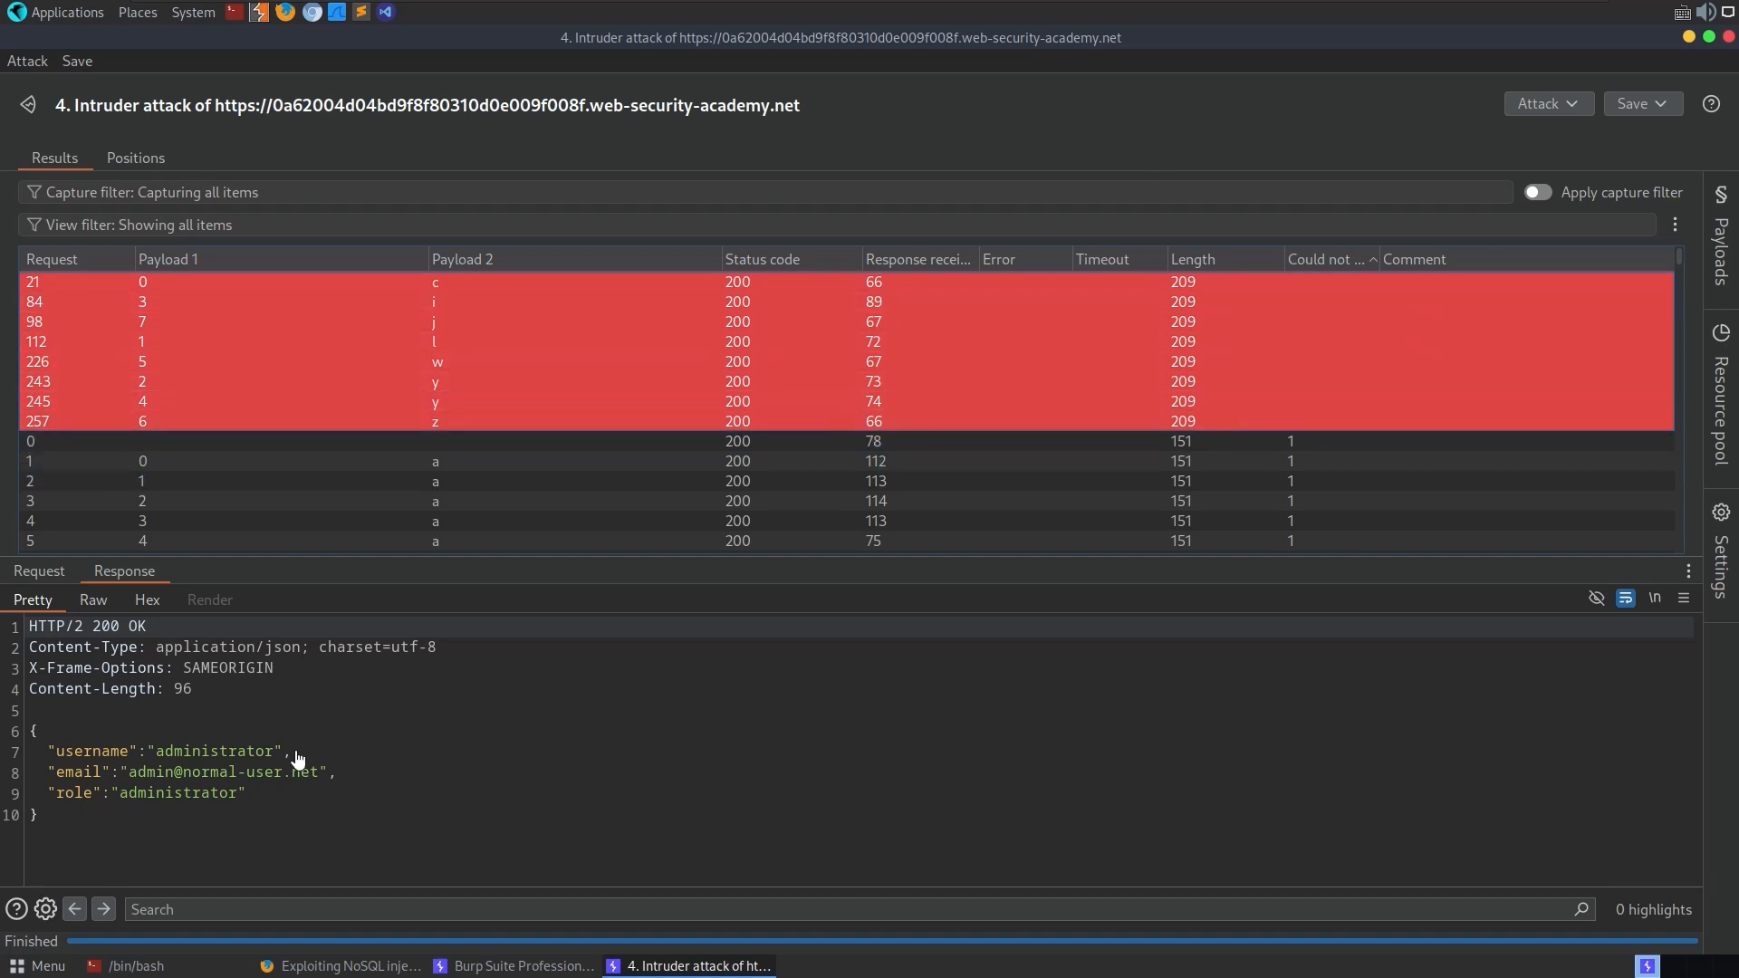
mouse_move(865, 254)
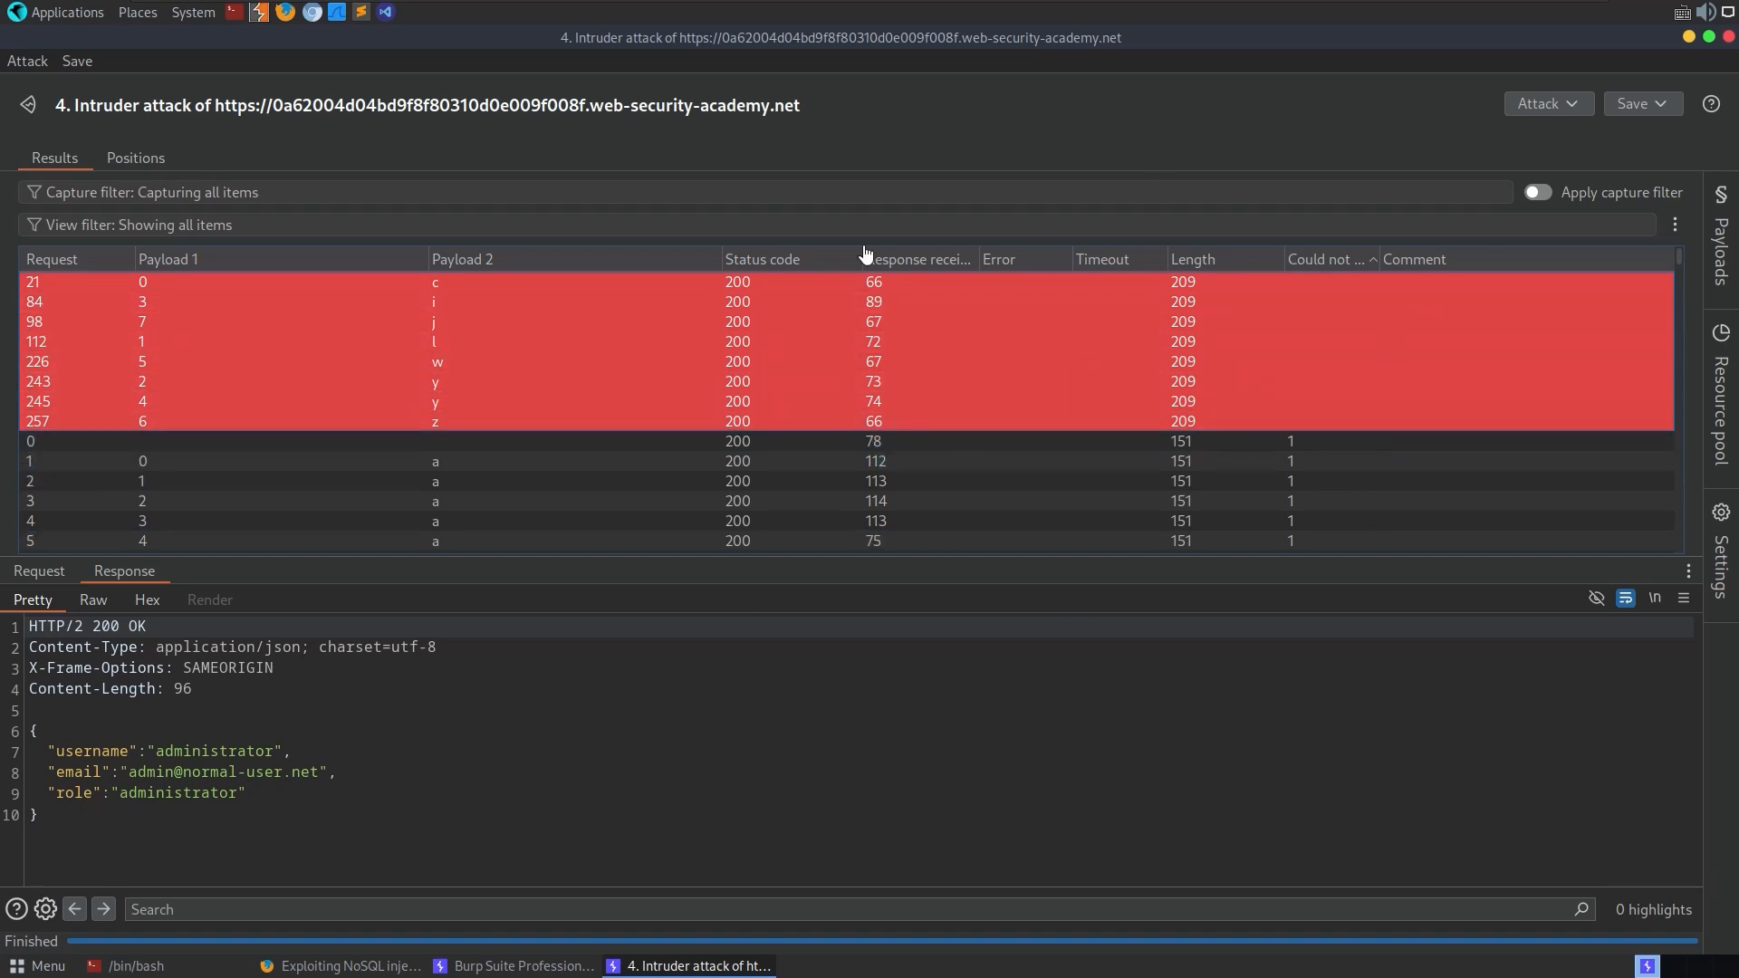
left_click(444, 480)
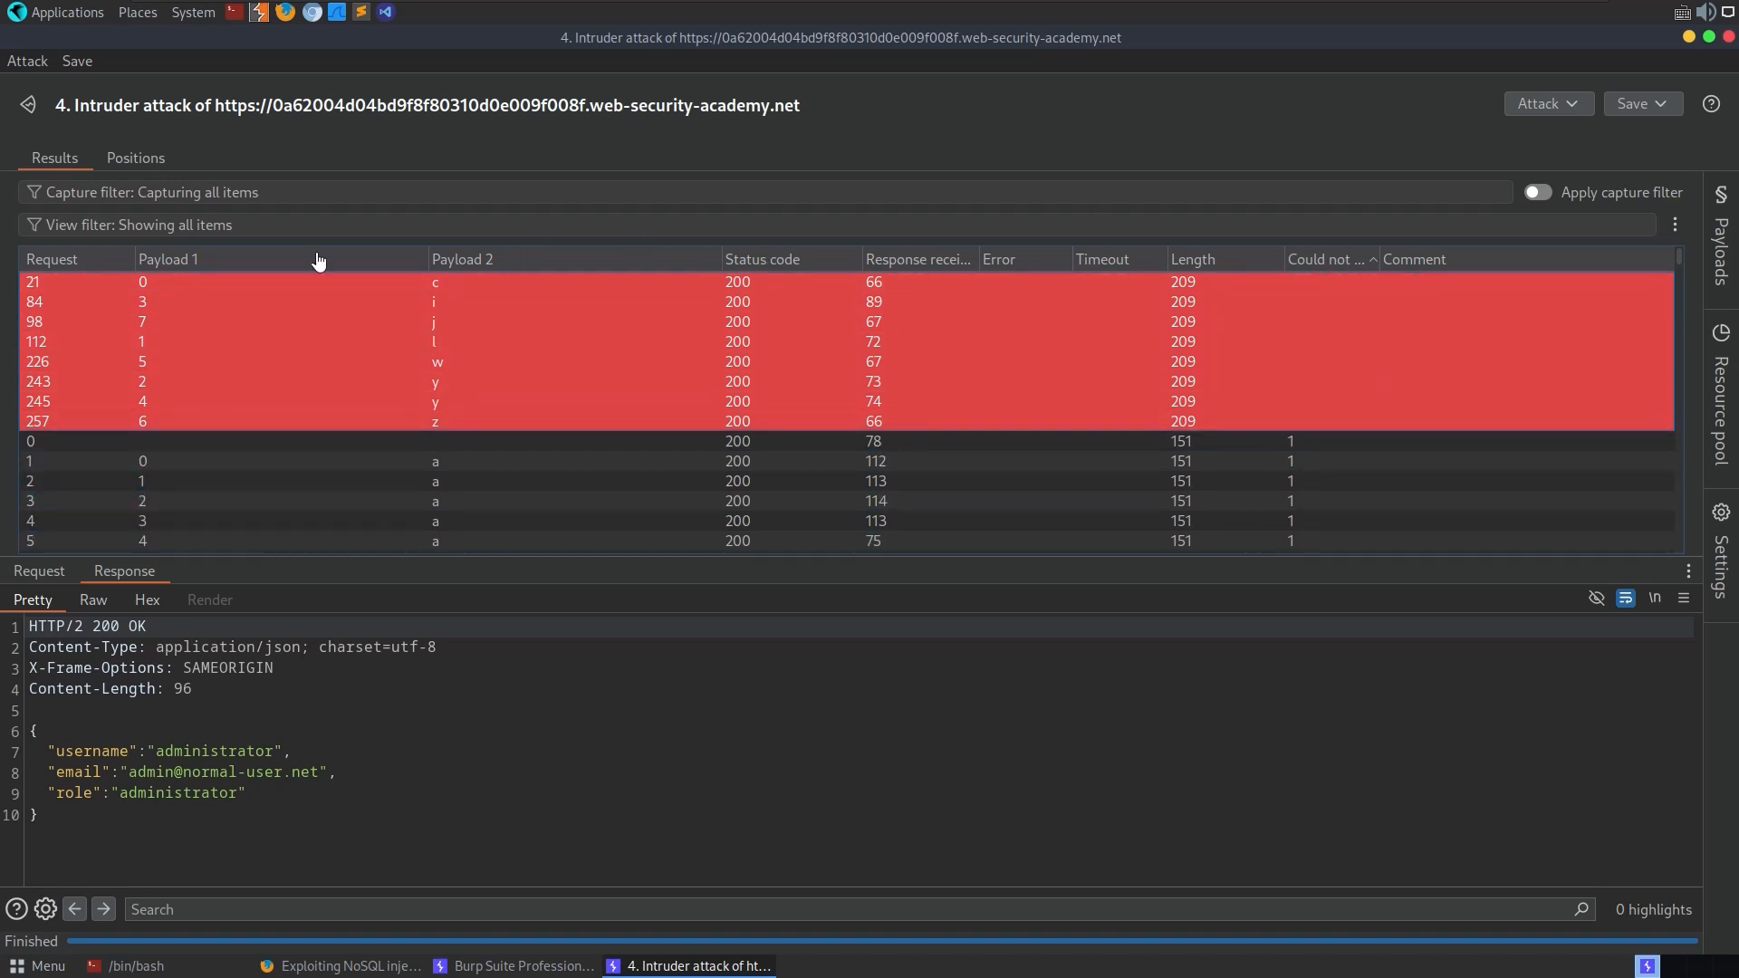
mouse_move(317, 255)
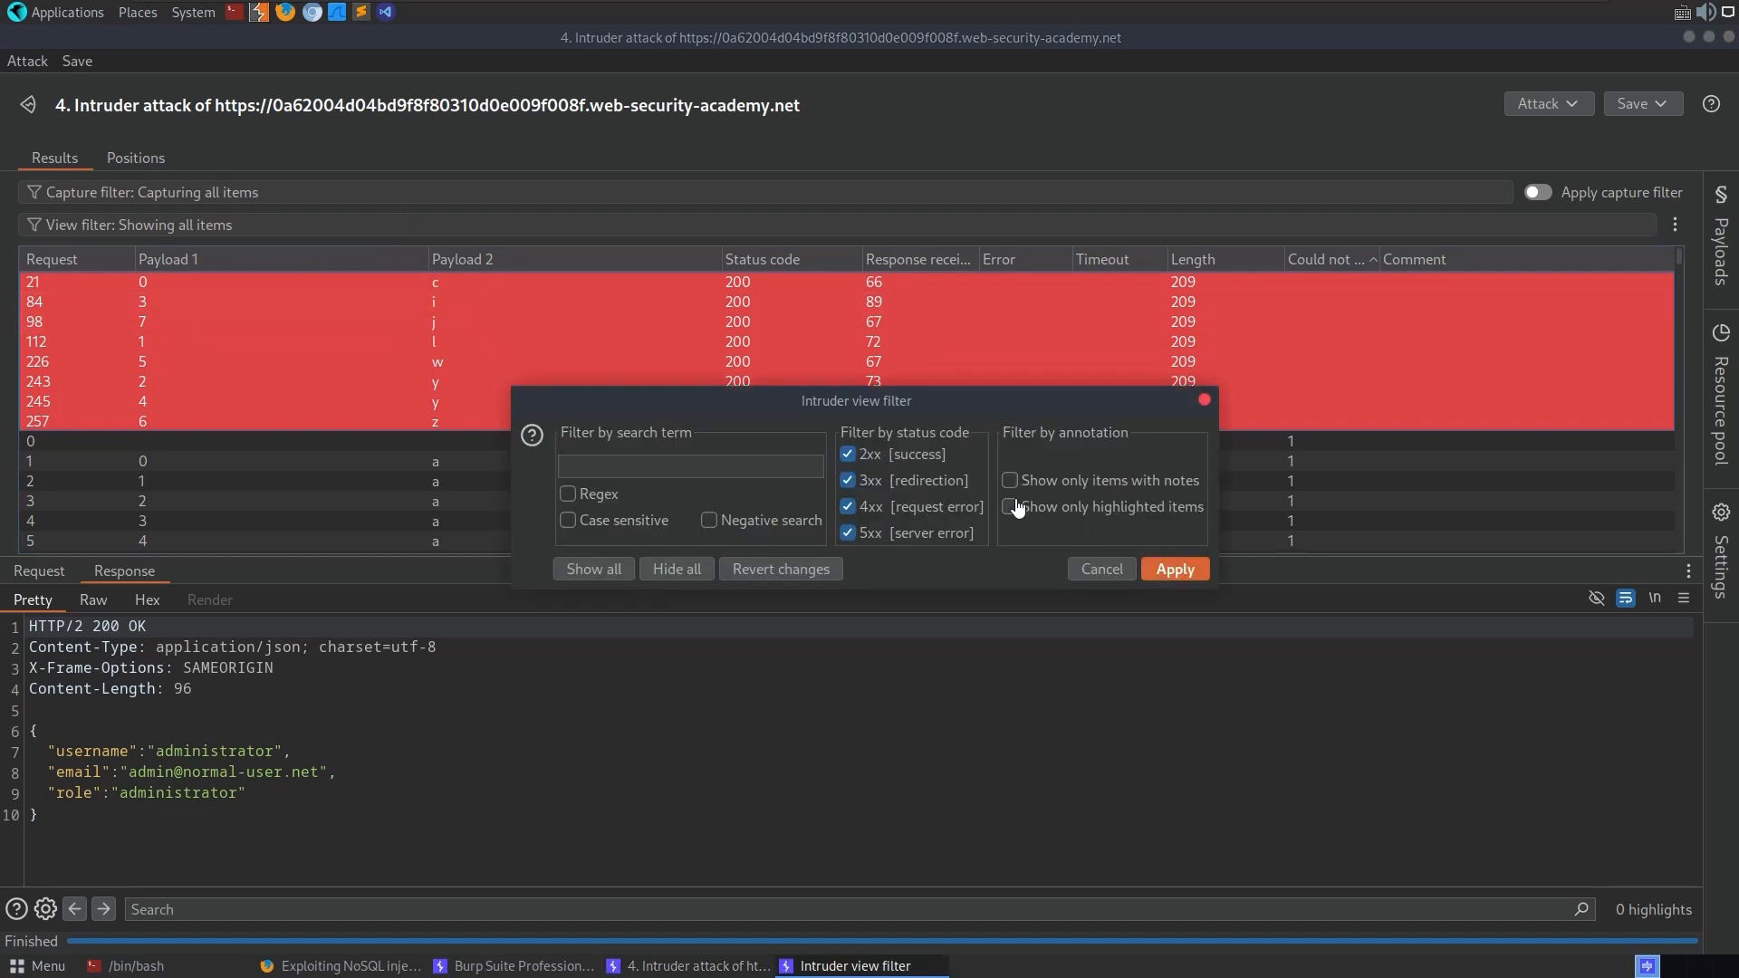
- Filter results to highlighted items only and sort them by Payload 1 character position
left_click(1008, 507)
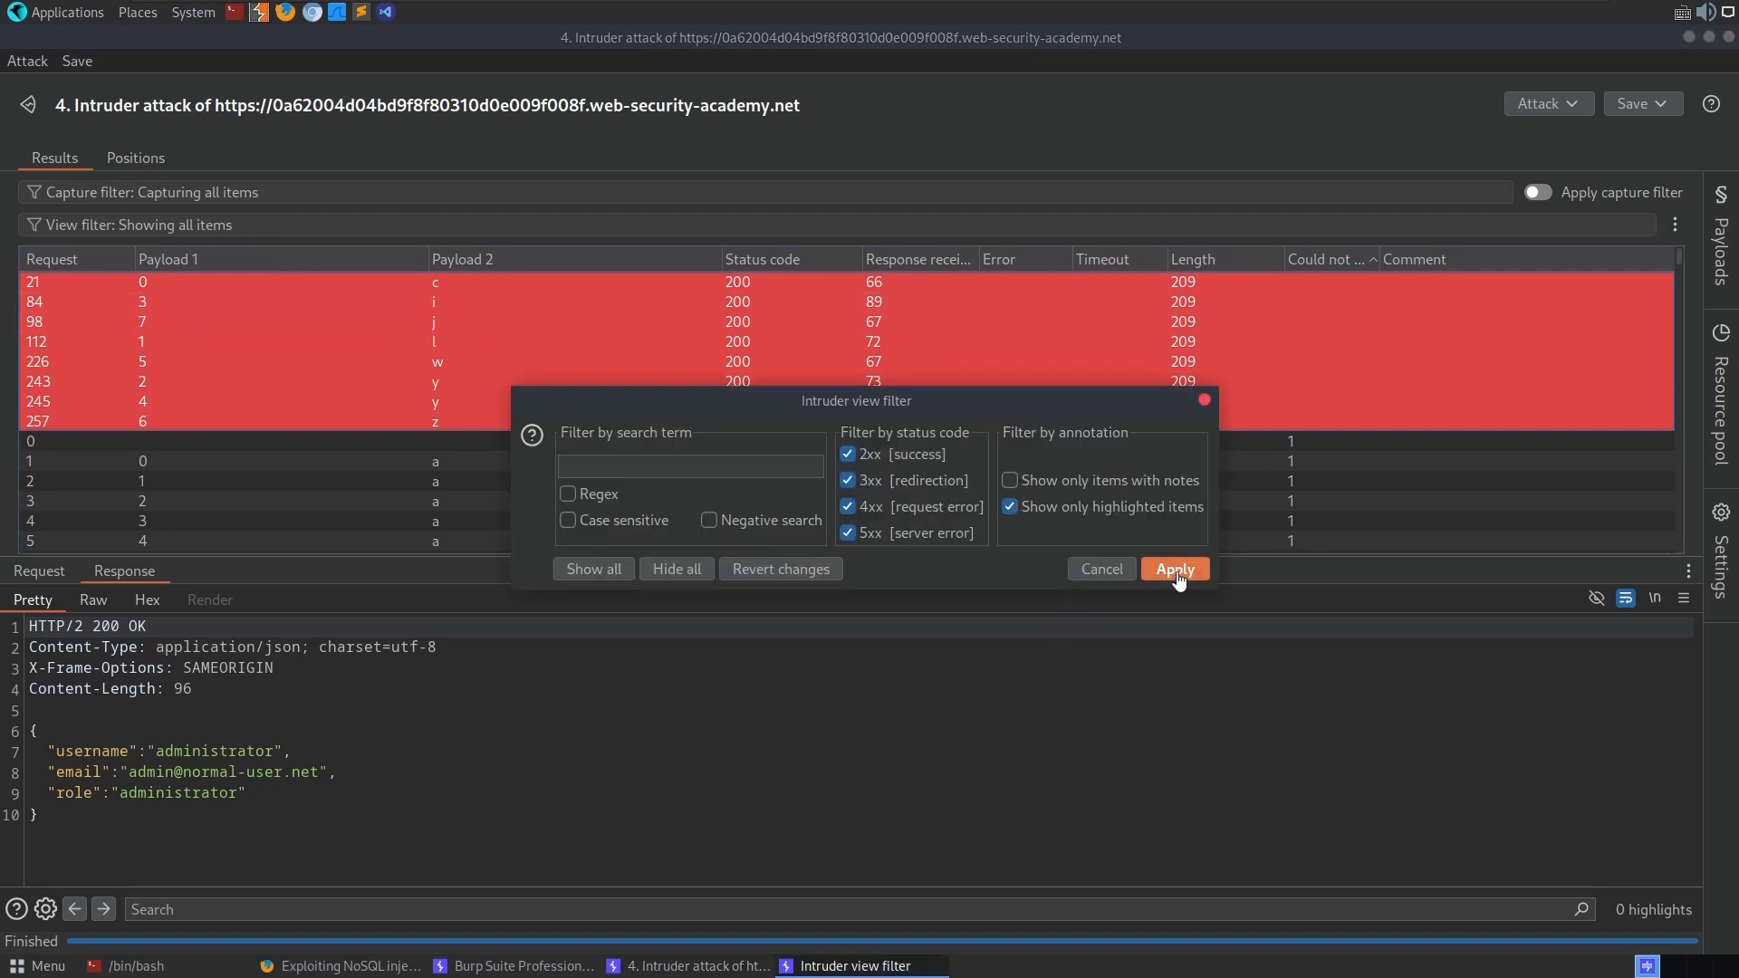
left_click(1172, 568)
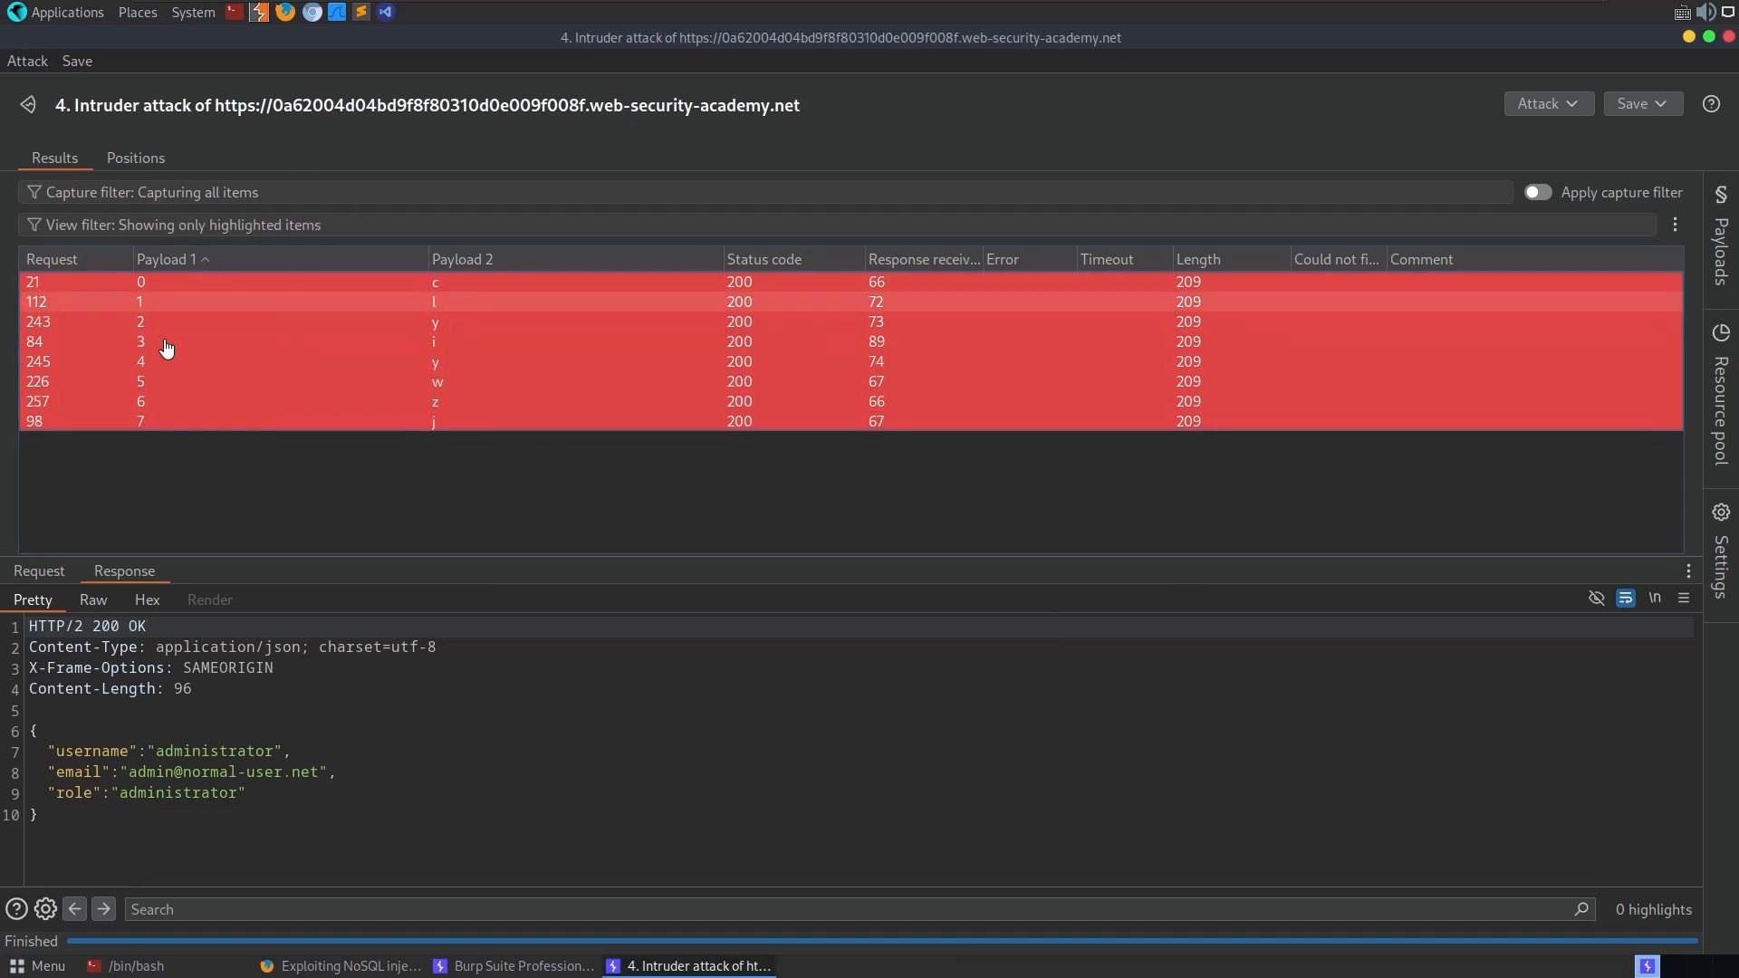
mouse_move(458, 291)
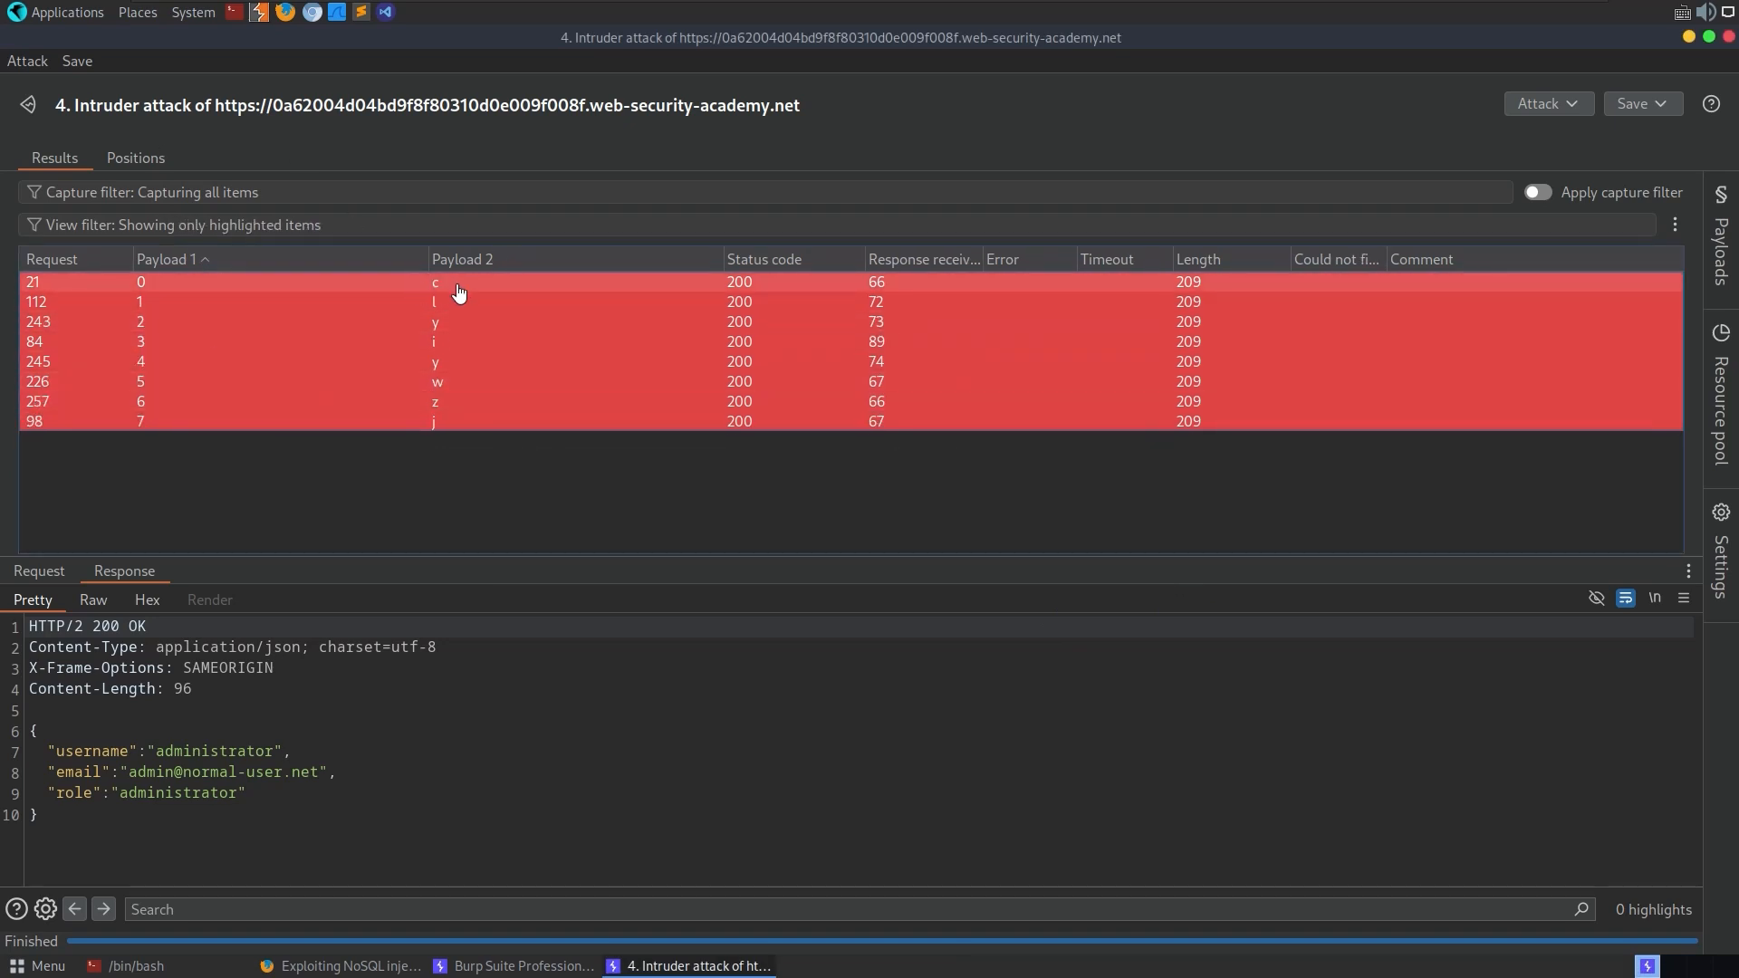
mouse_move(395, 903)
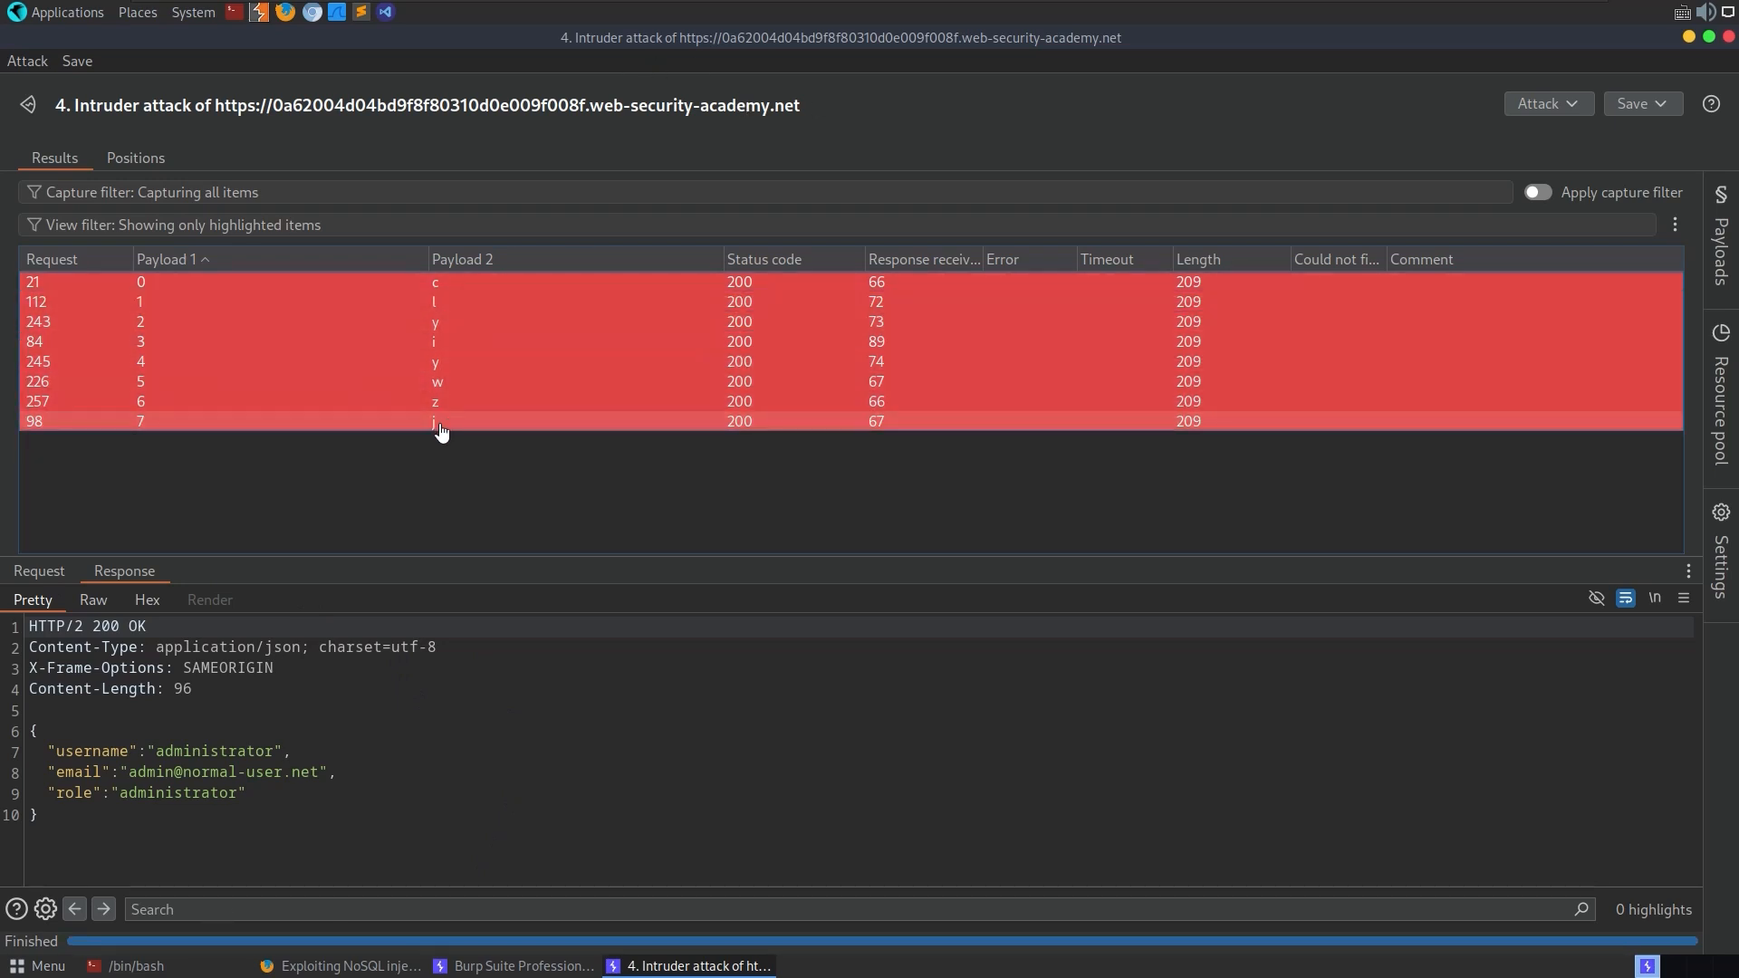
left_click(460, 258)
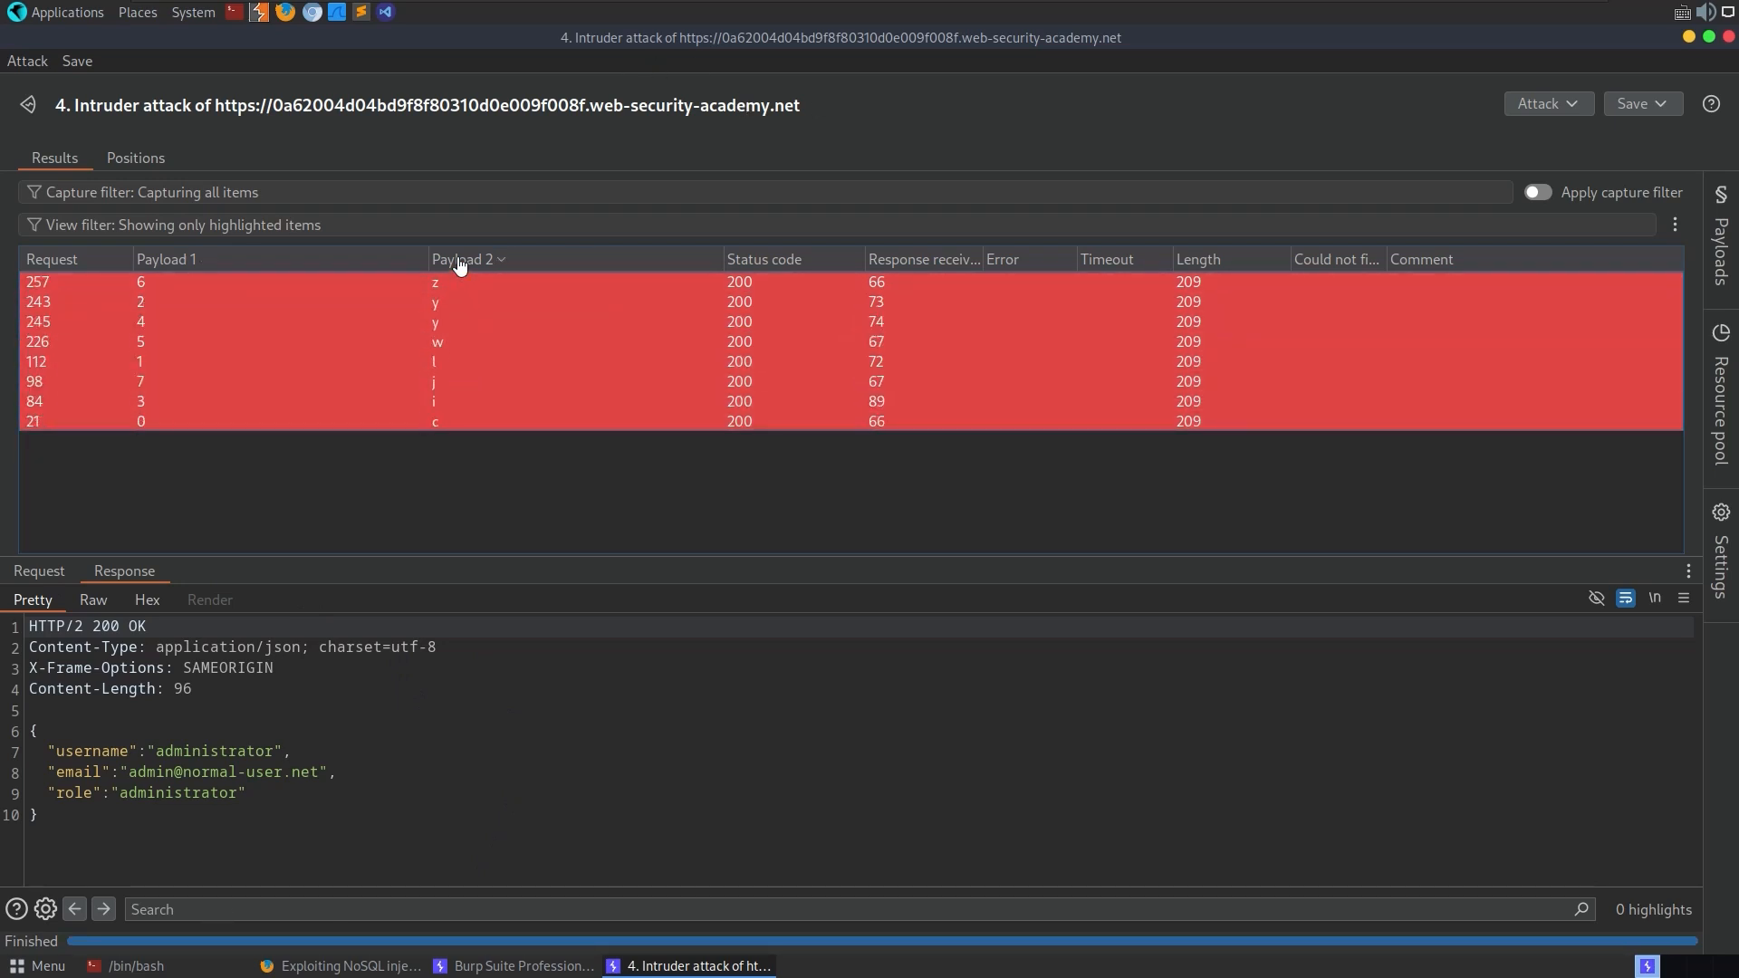
left_click(167, 258)
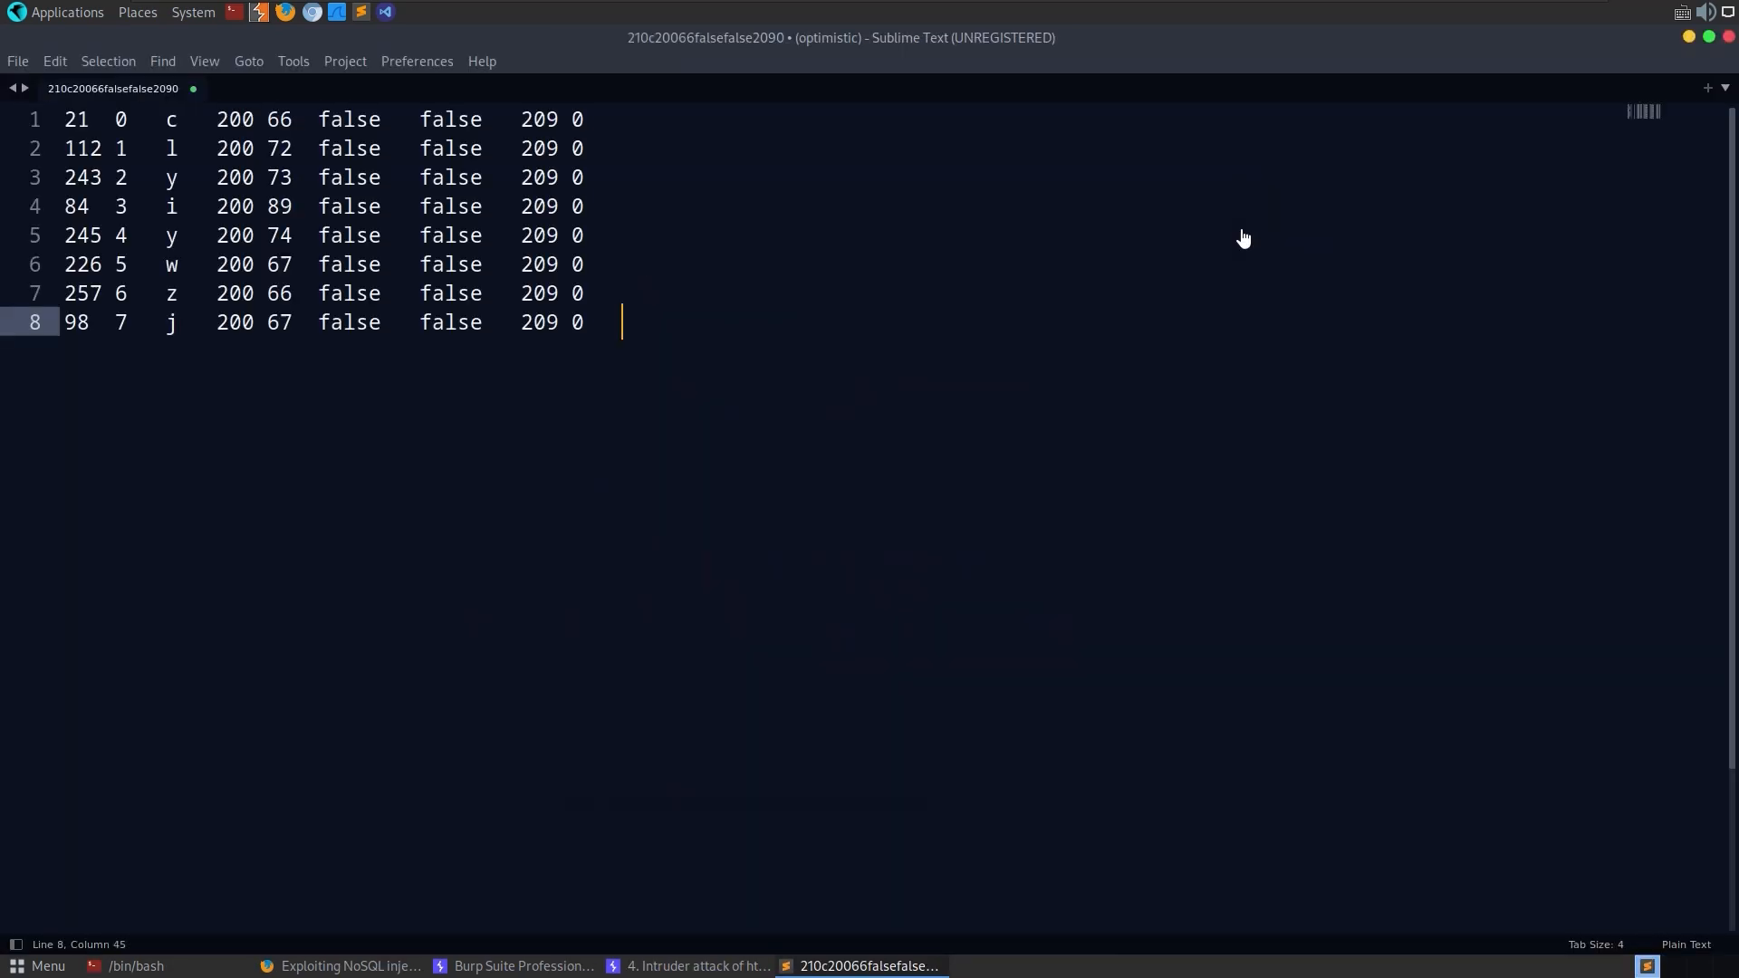
mouse_move(673, 282)
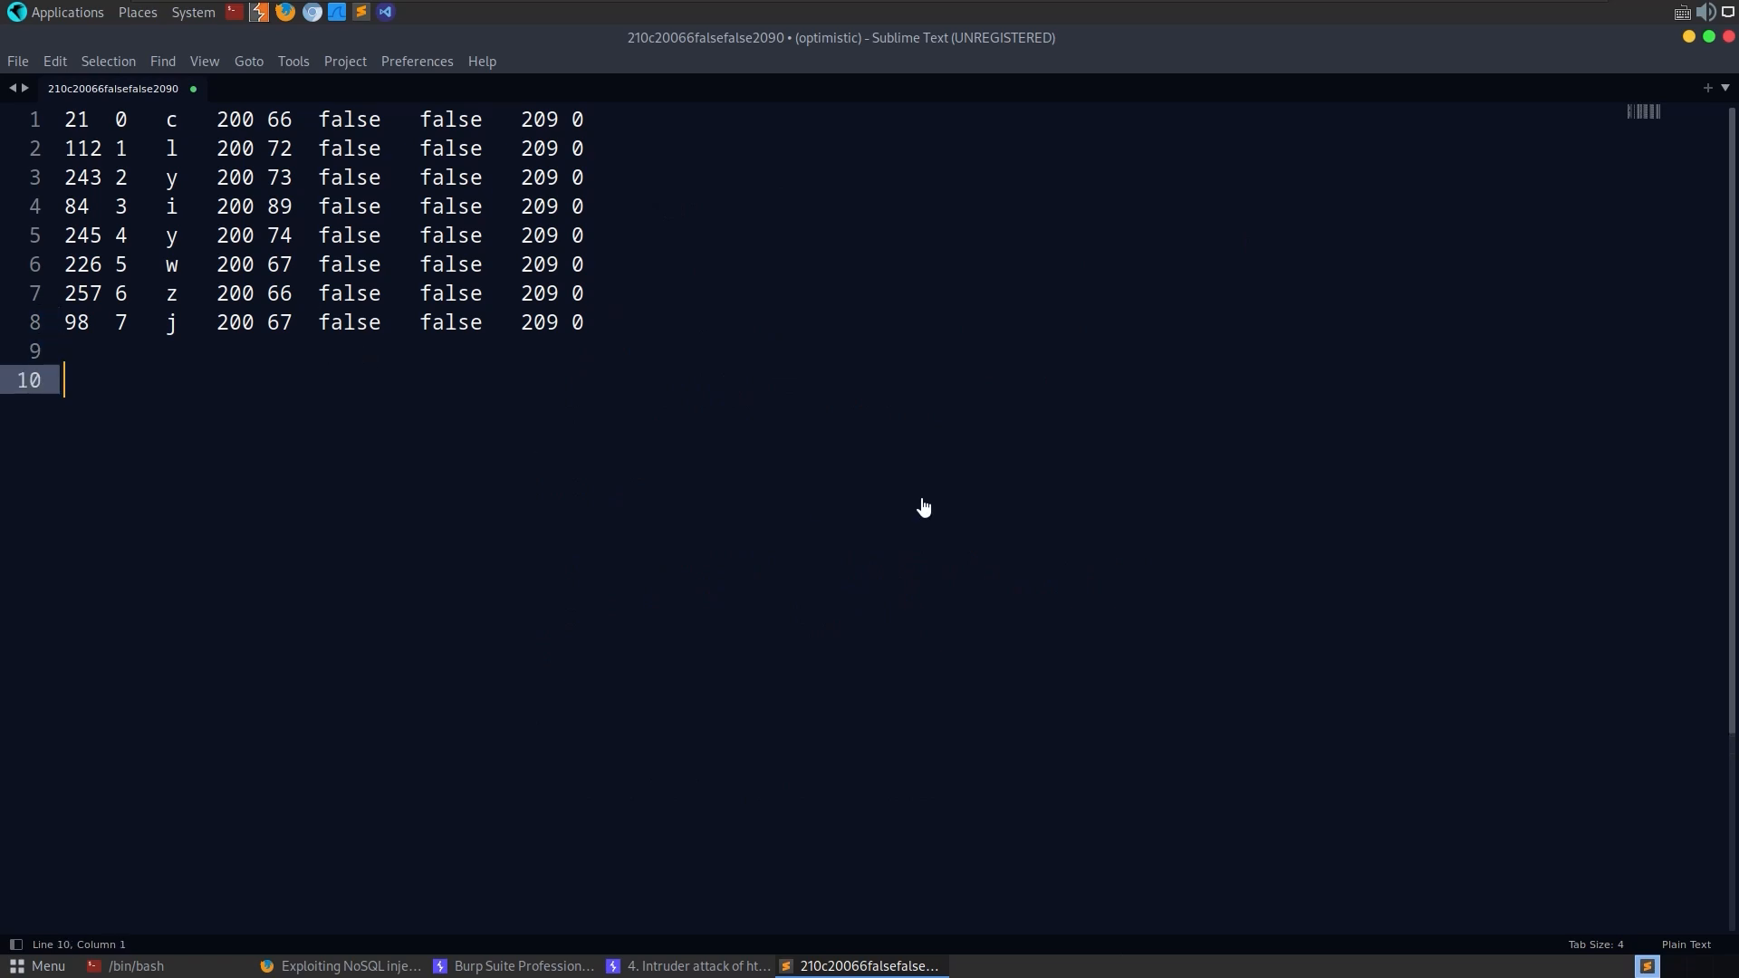
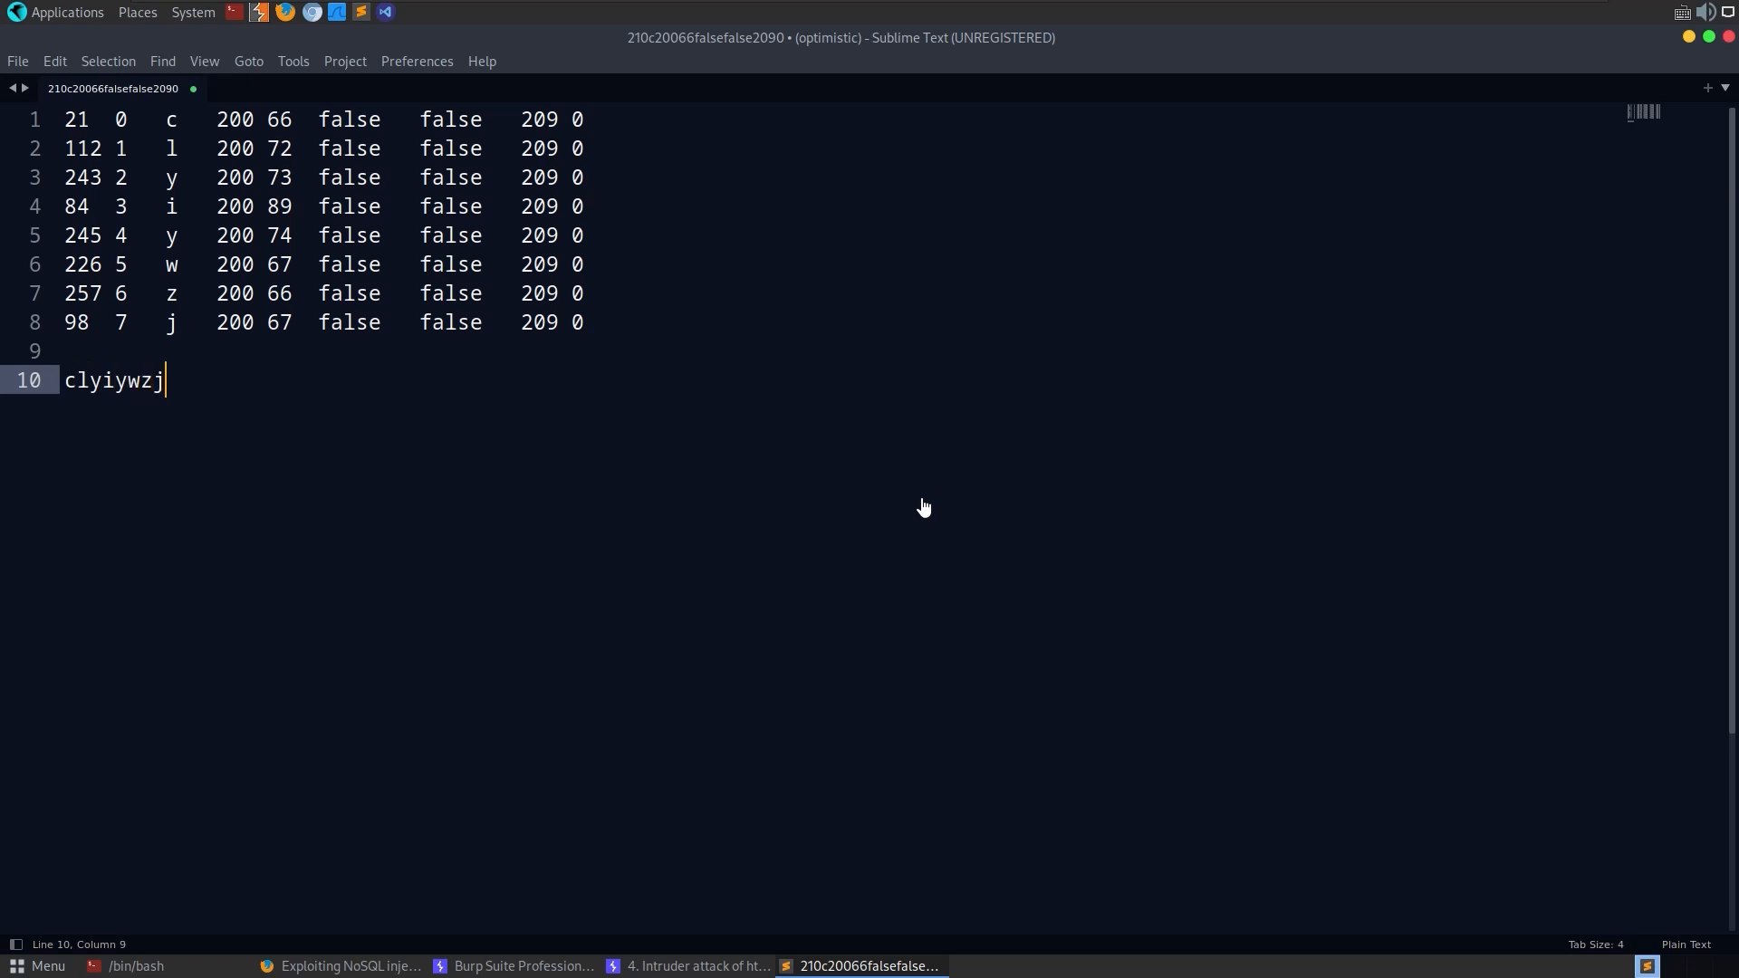
left_click(349, 966)
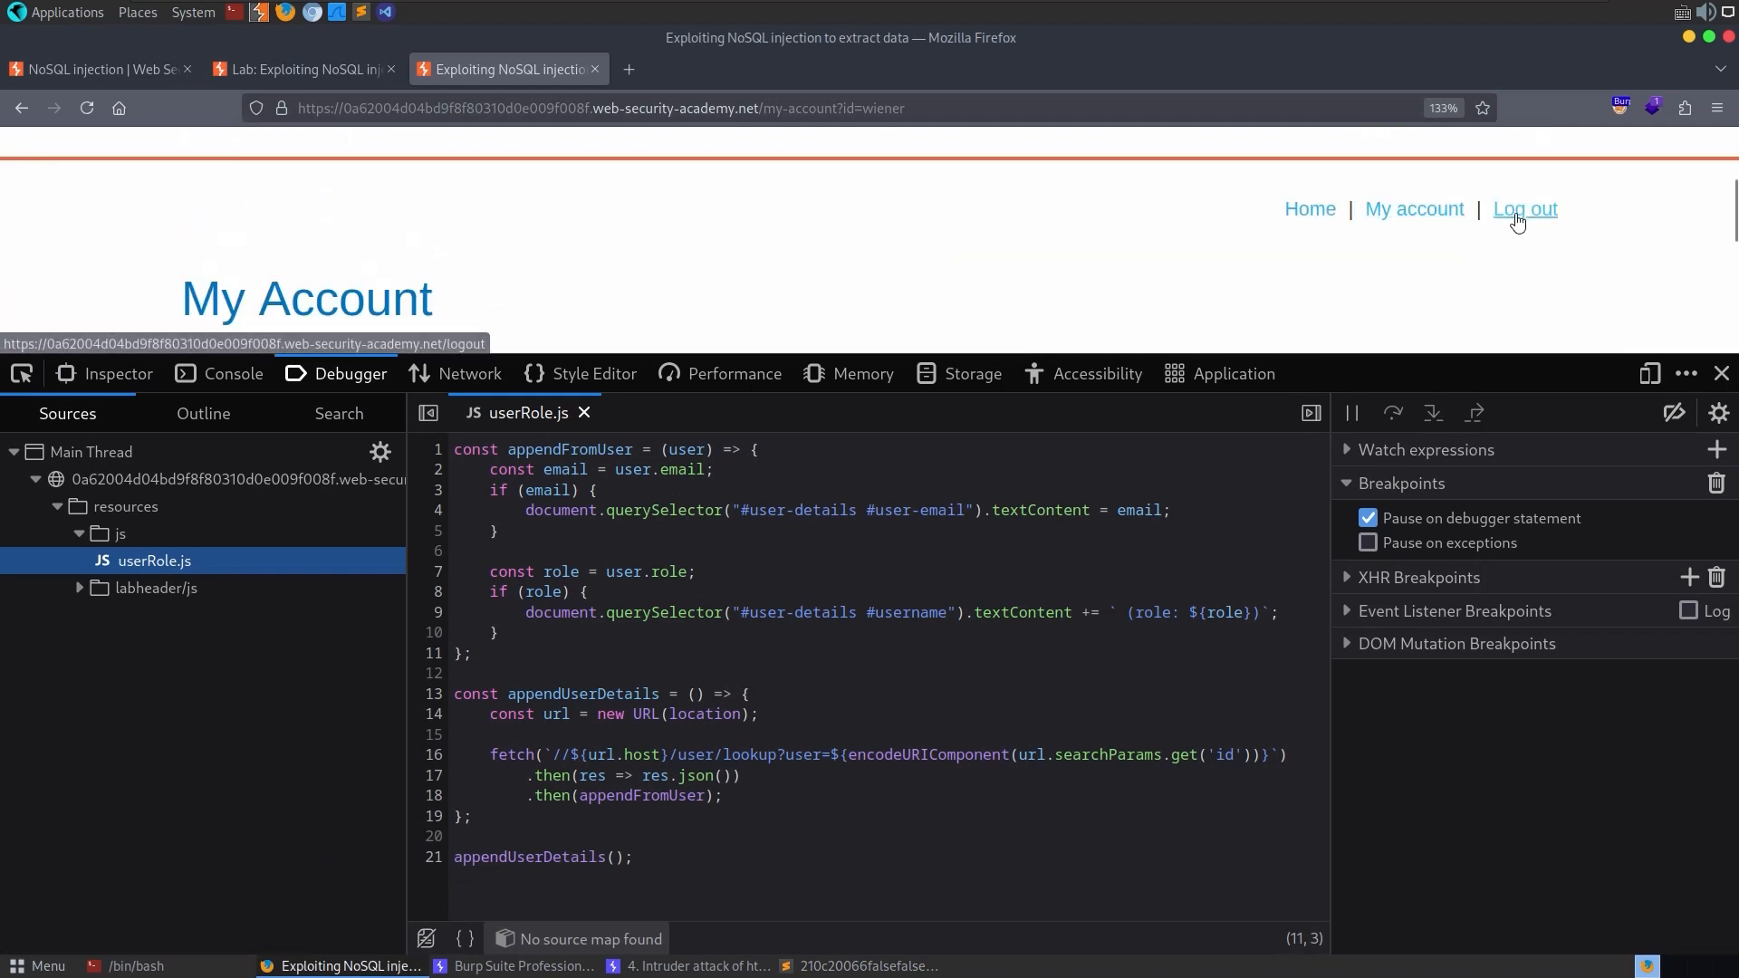
left_click(1525, 209)
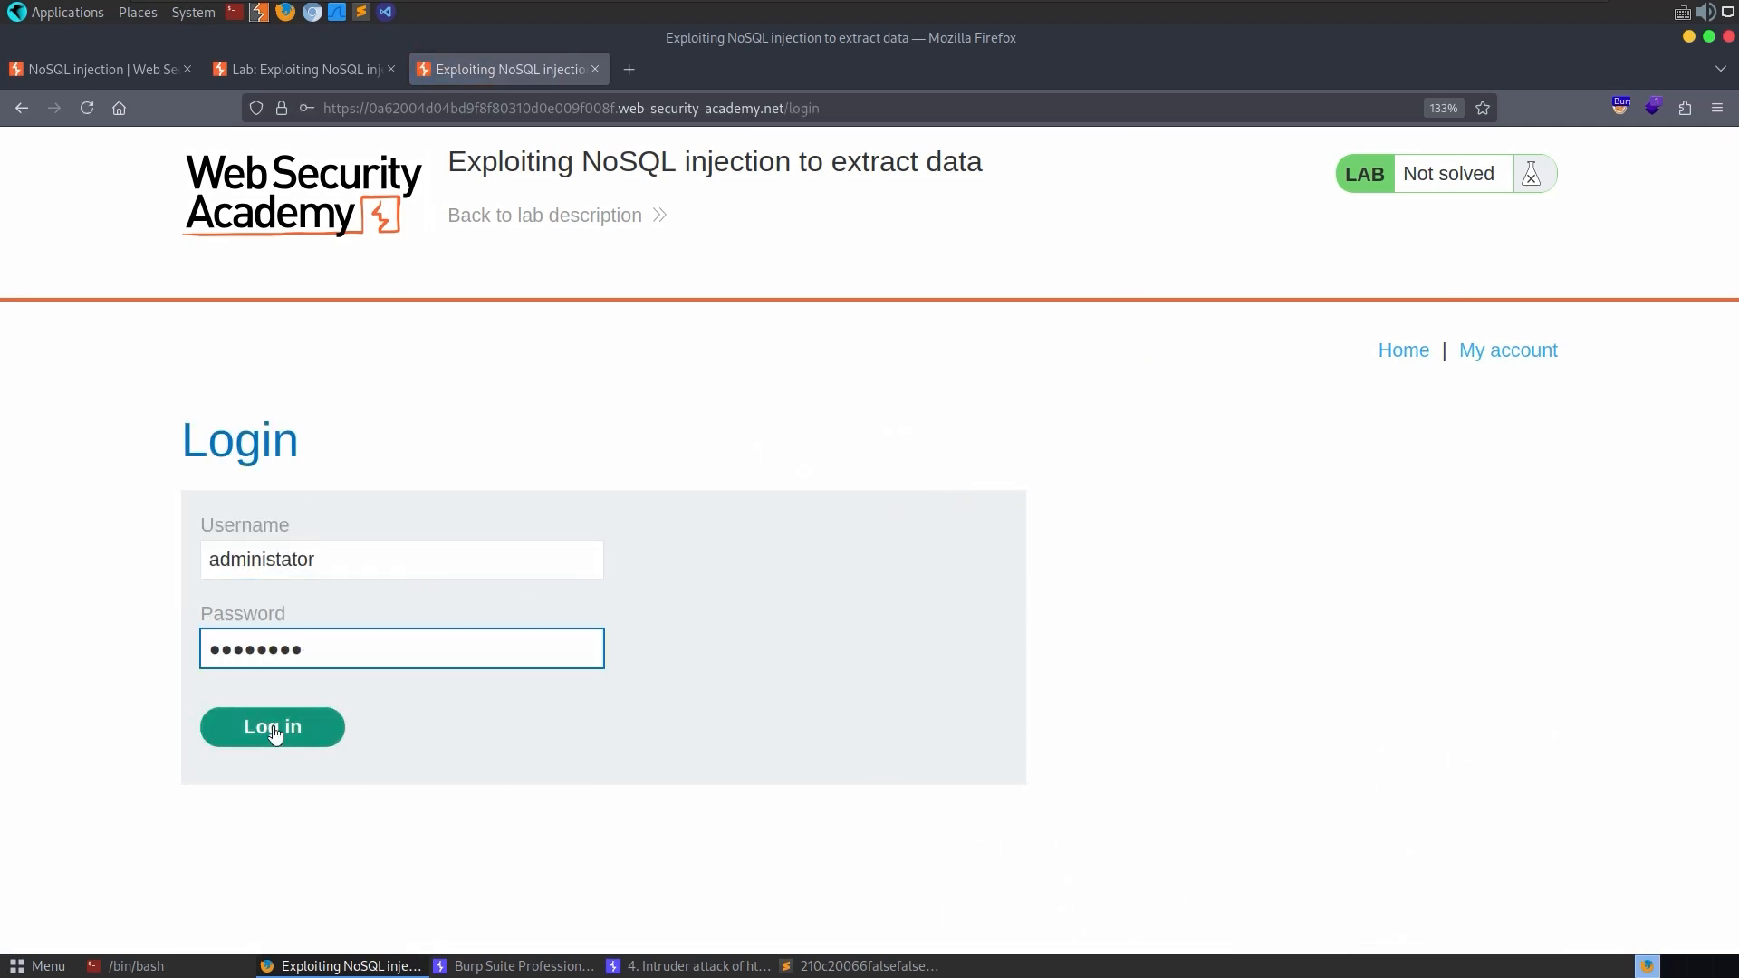
left_click(400, 558)
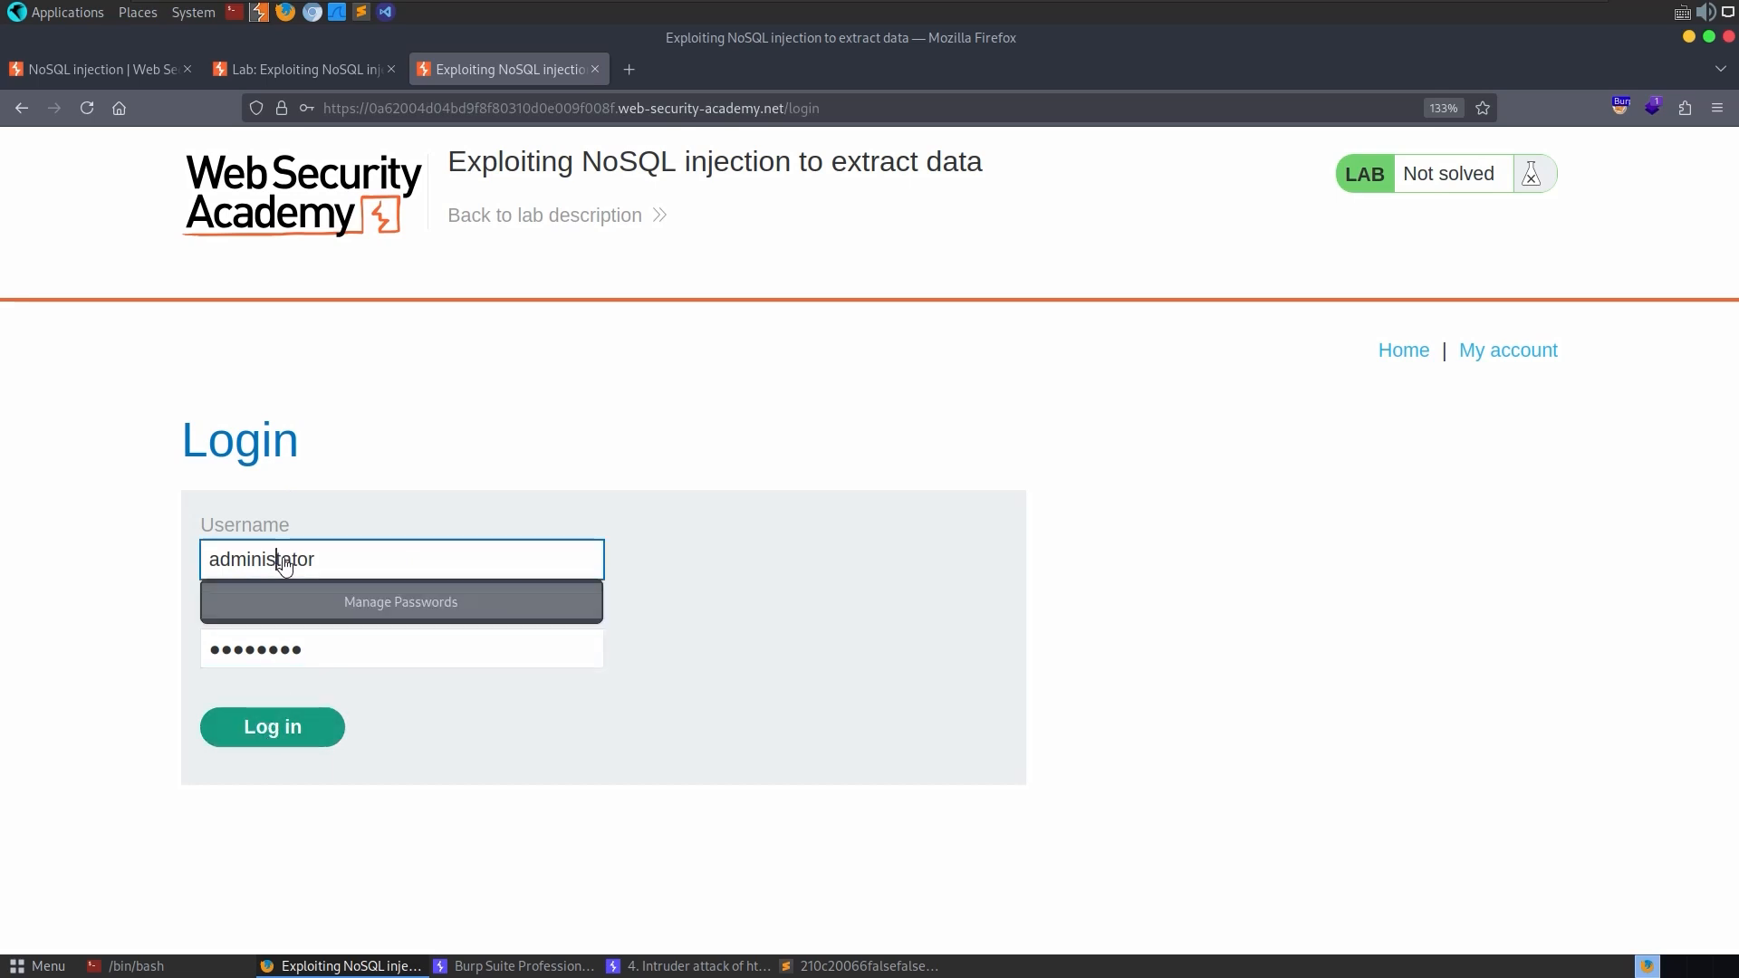
left_click(271, 726)
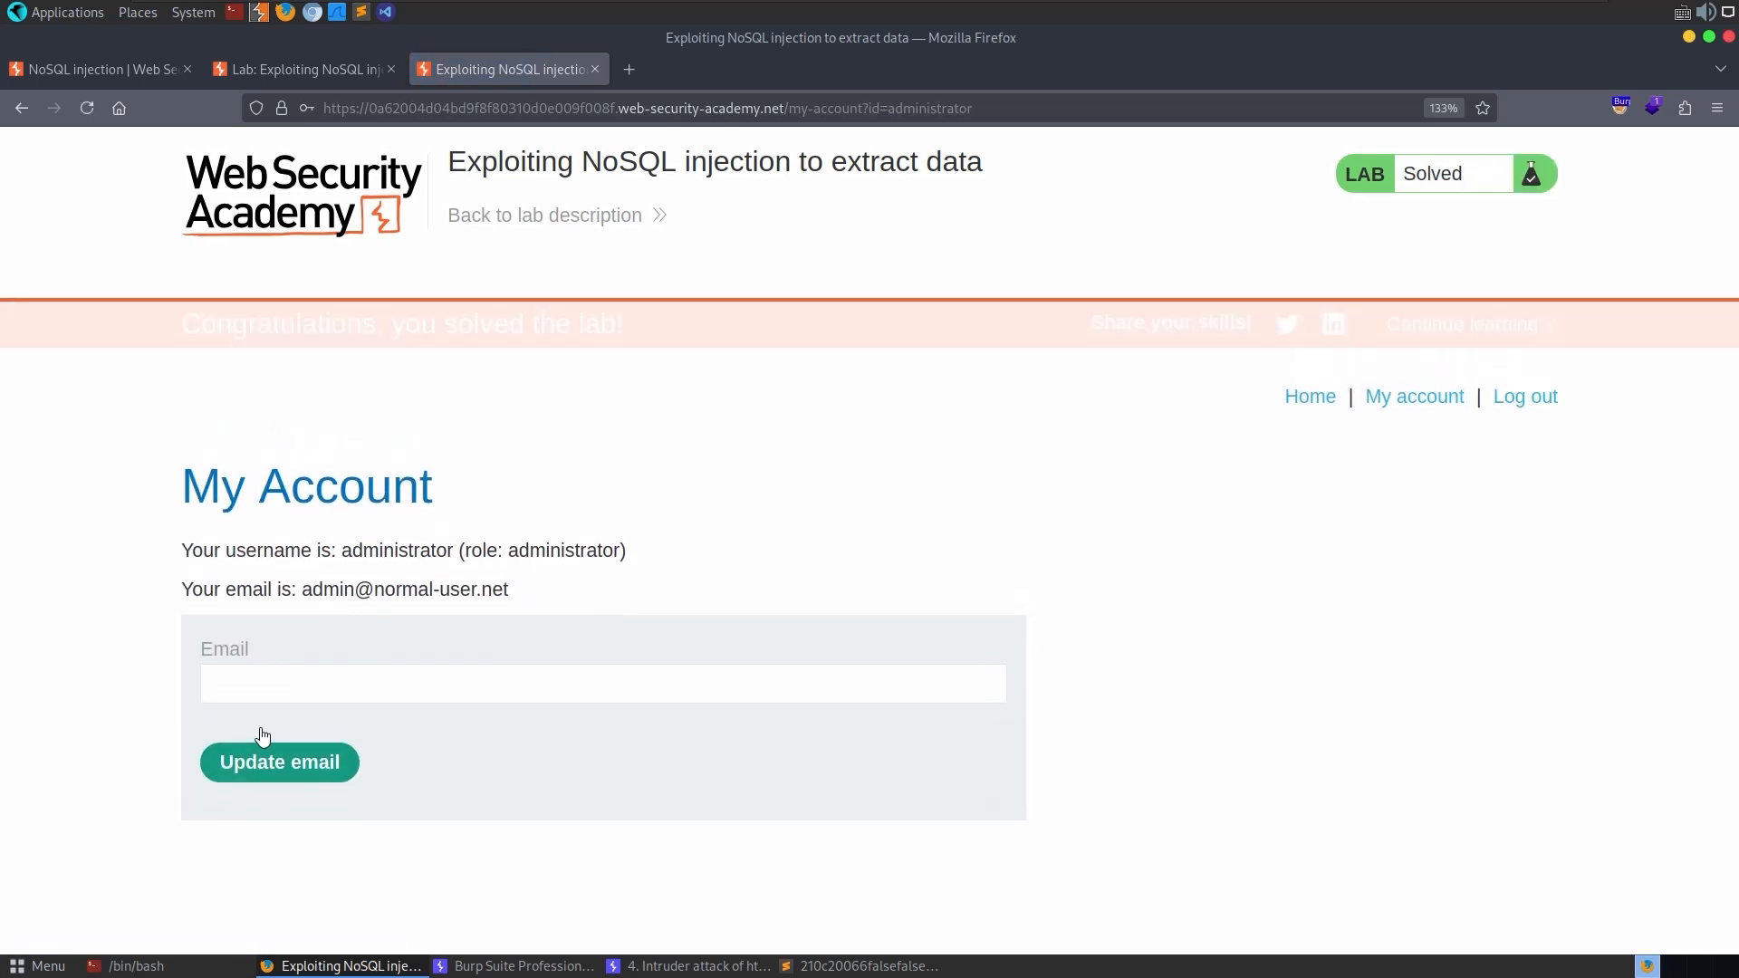